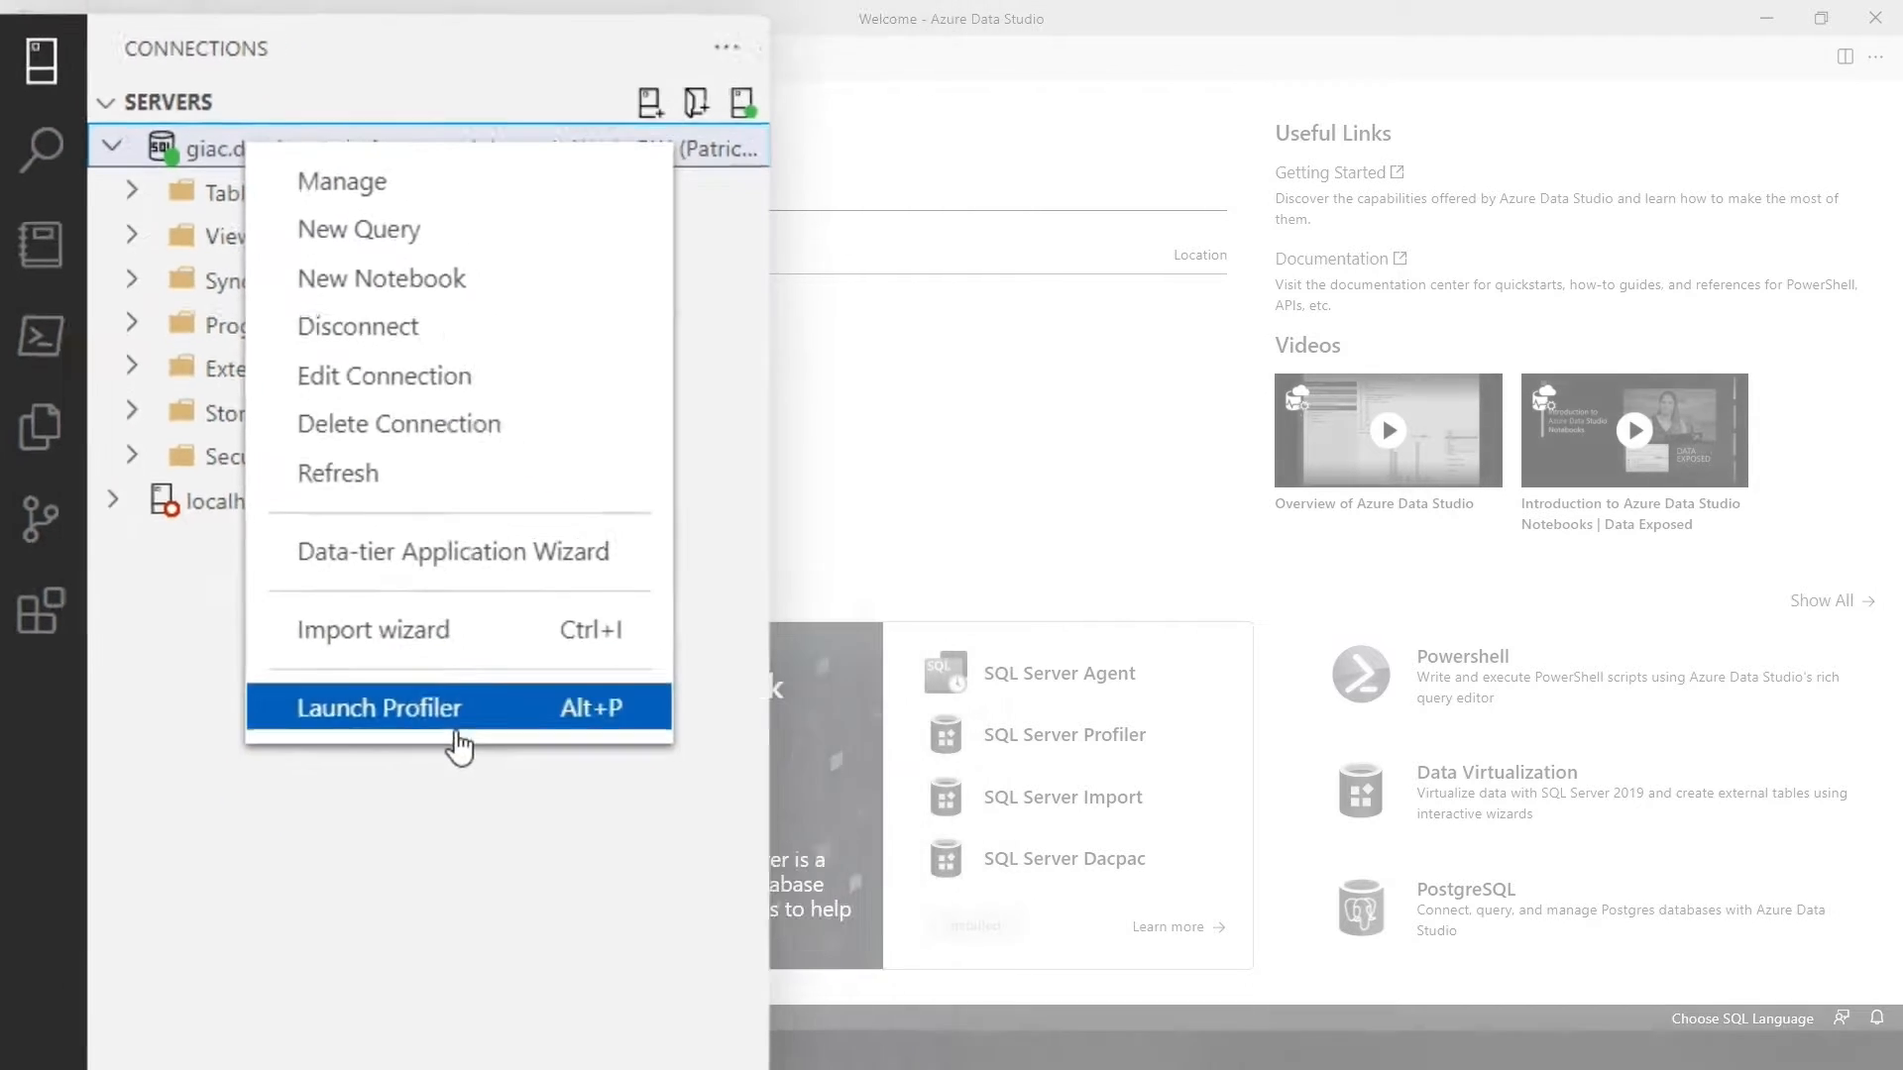
Step: Launch Profiler on the Azure server with the Standard_Azure template, then connect SSMS to the server
click(380, 708)
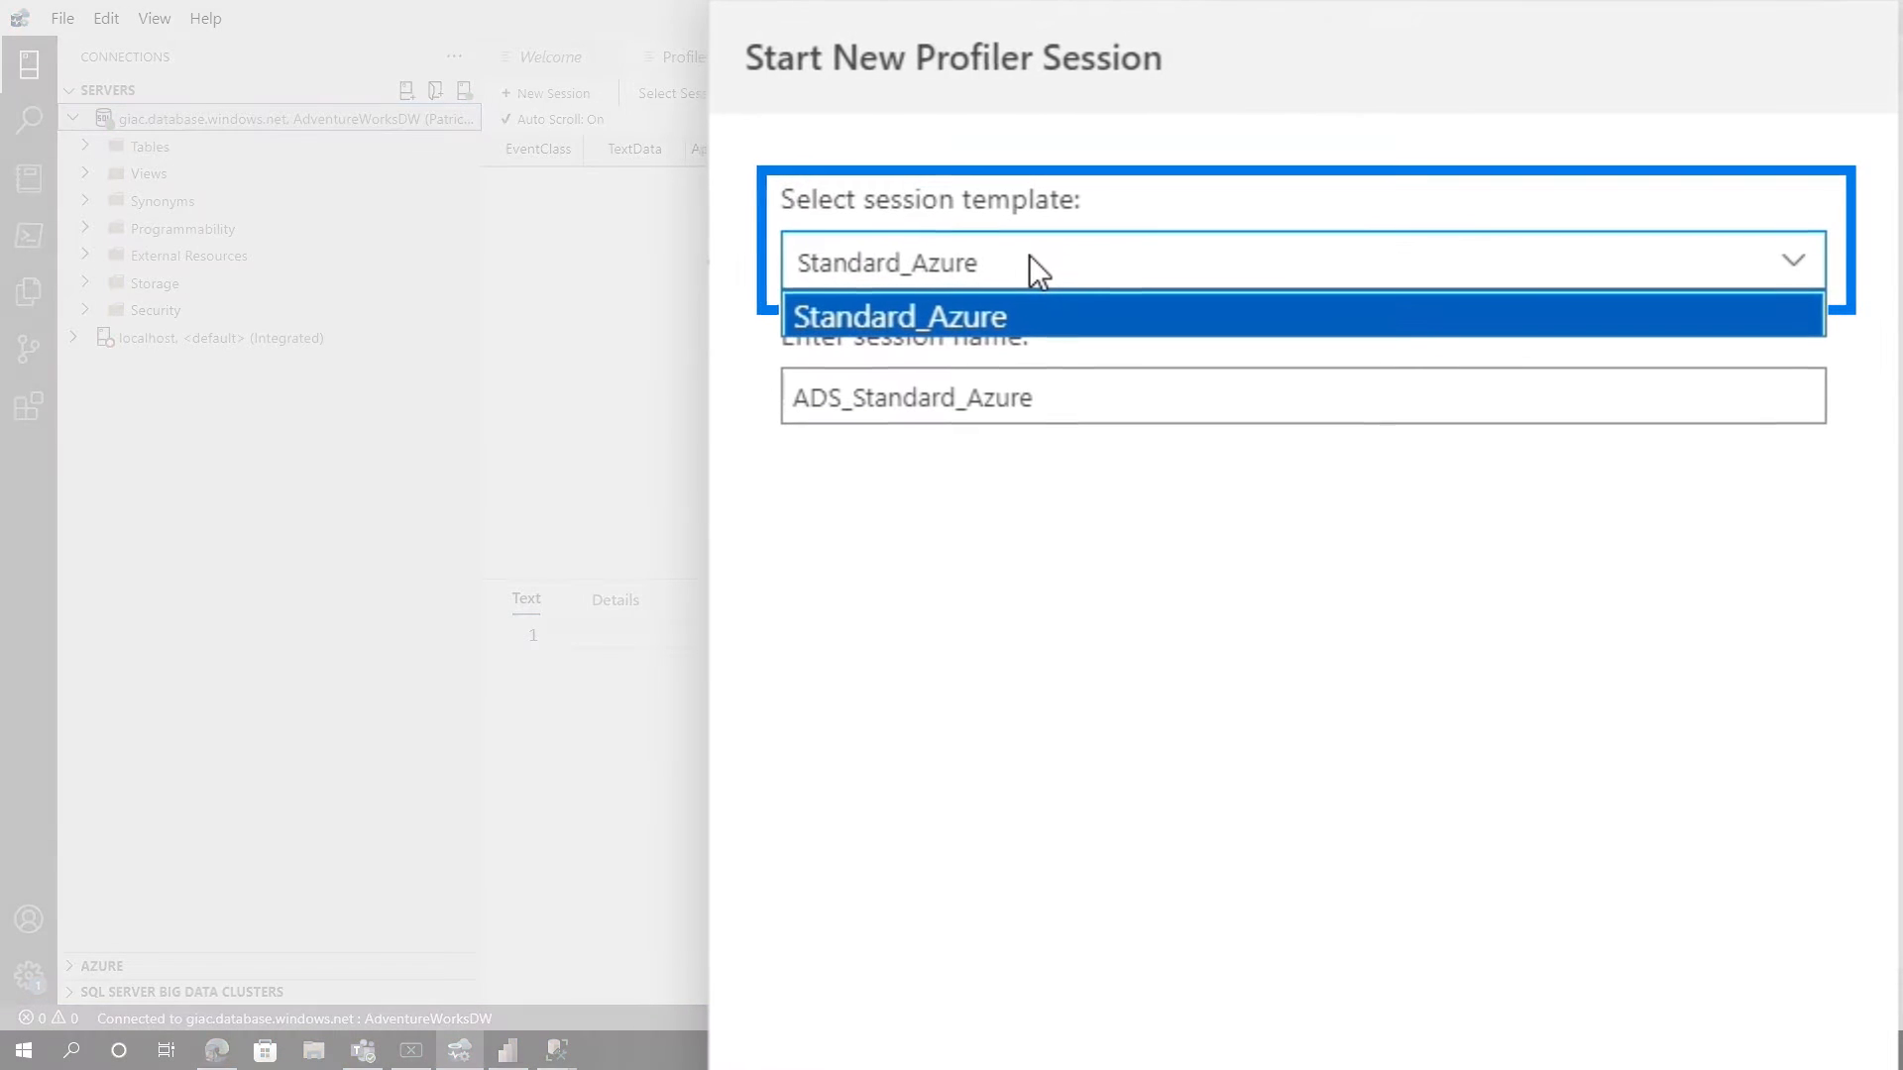
click(900, 317)
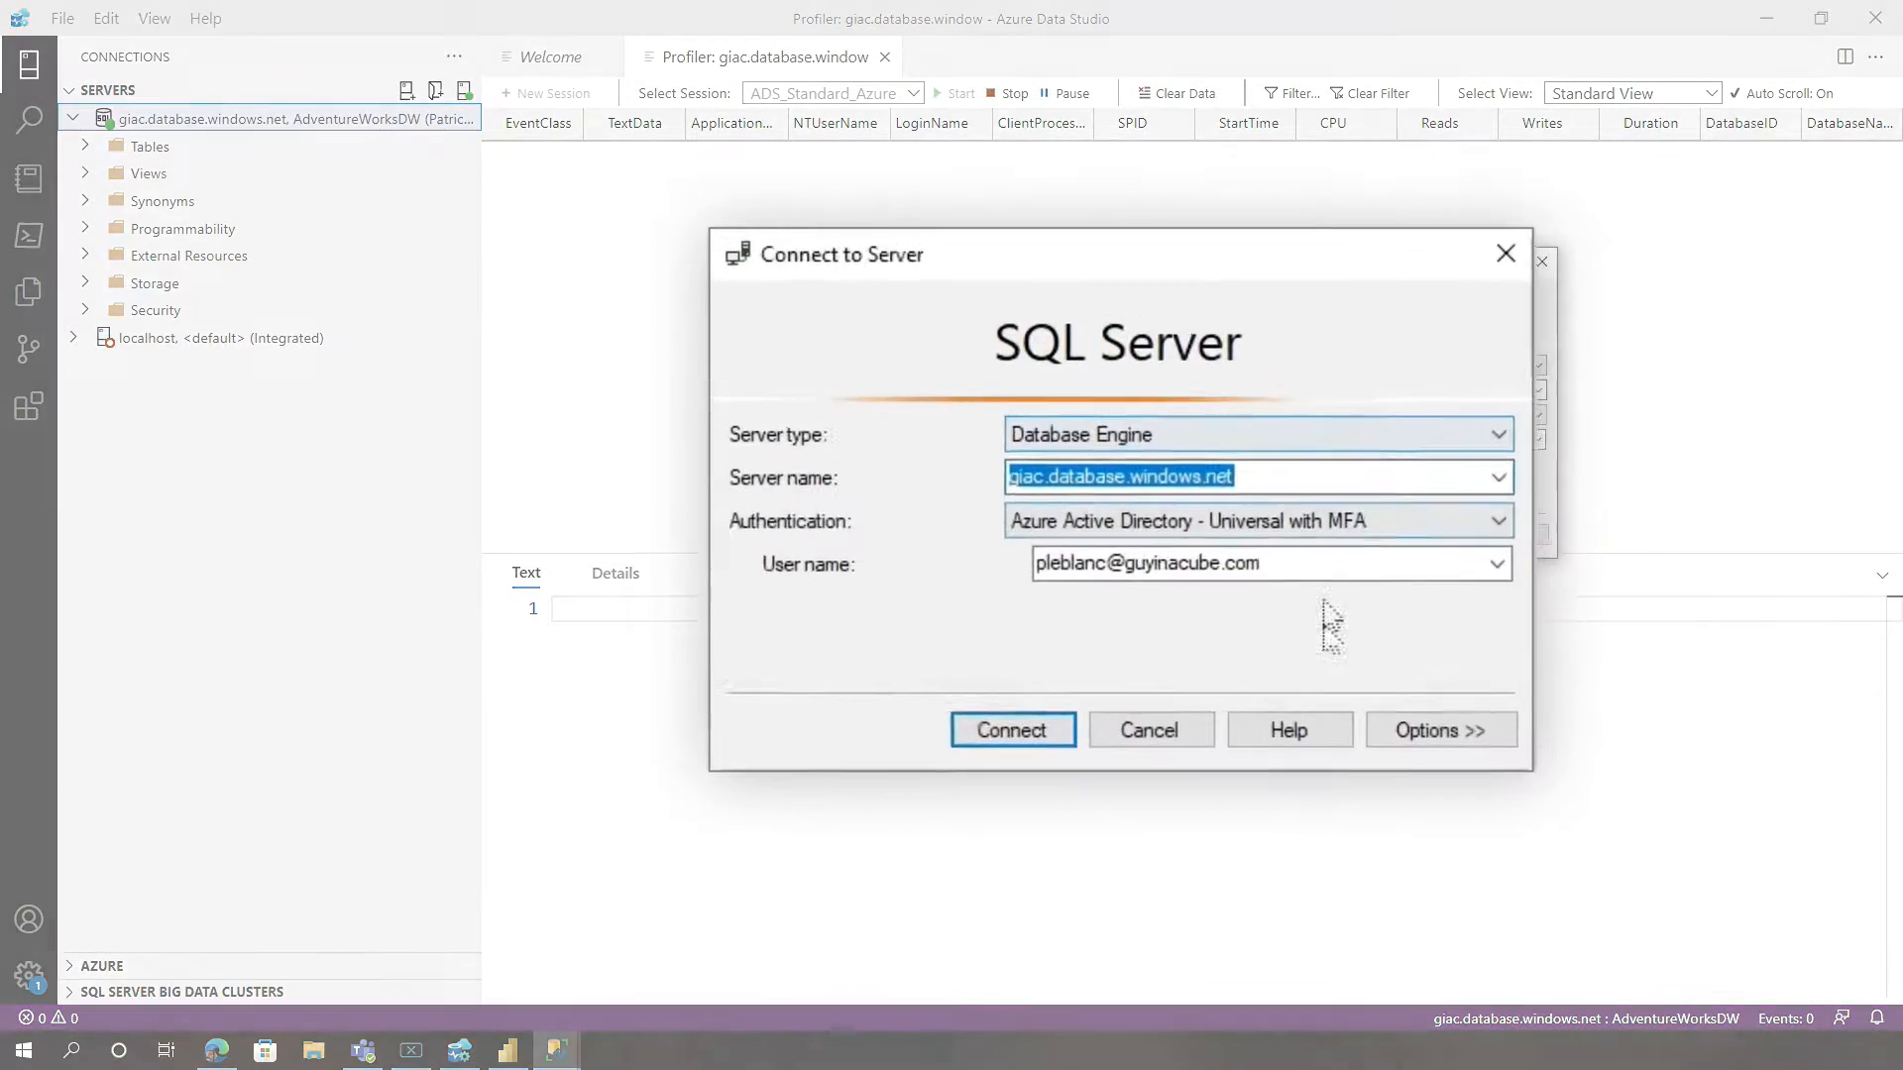
click(1011, 730)
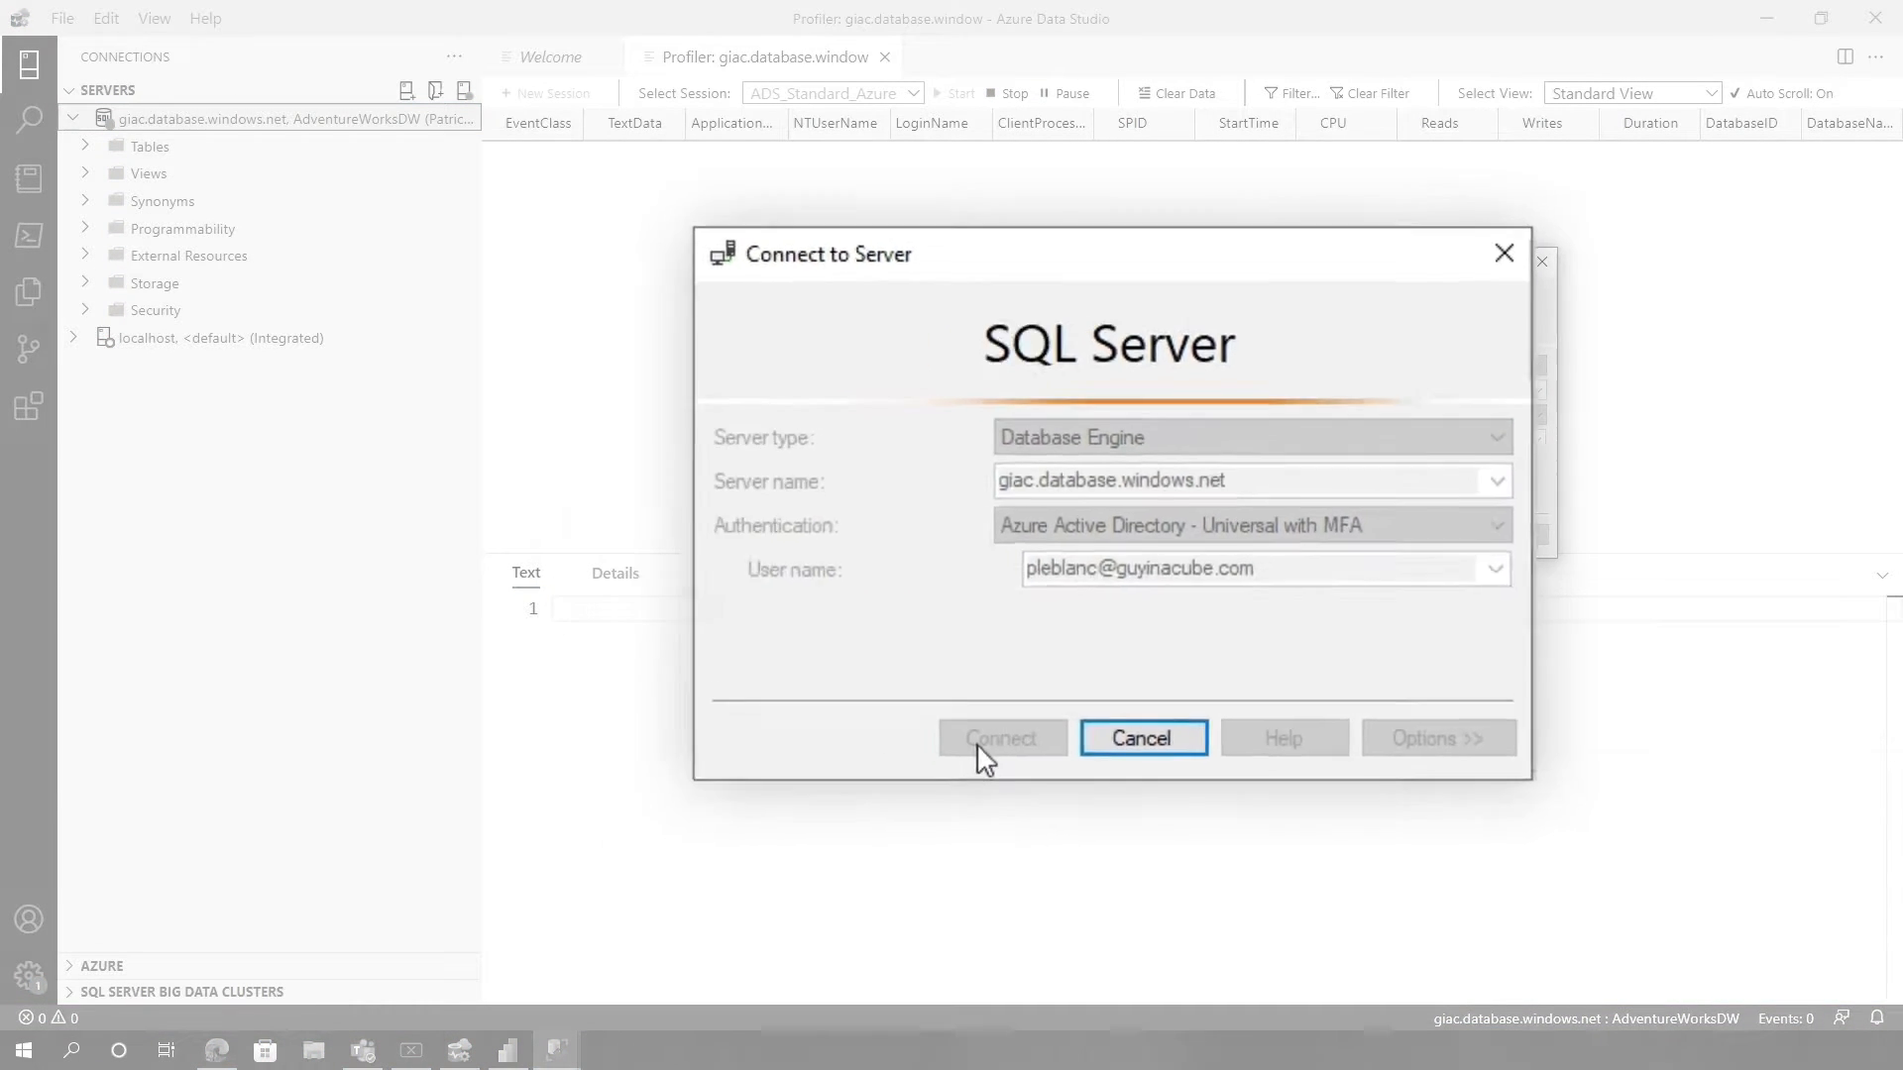
click(999, 737)
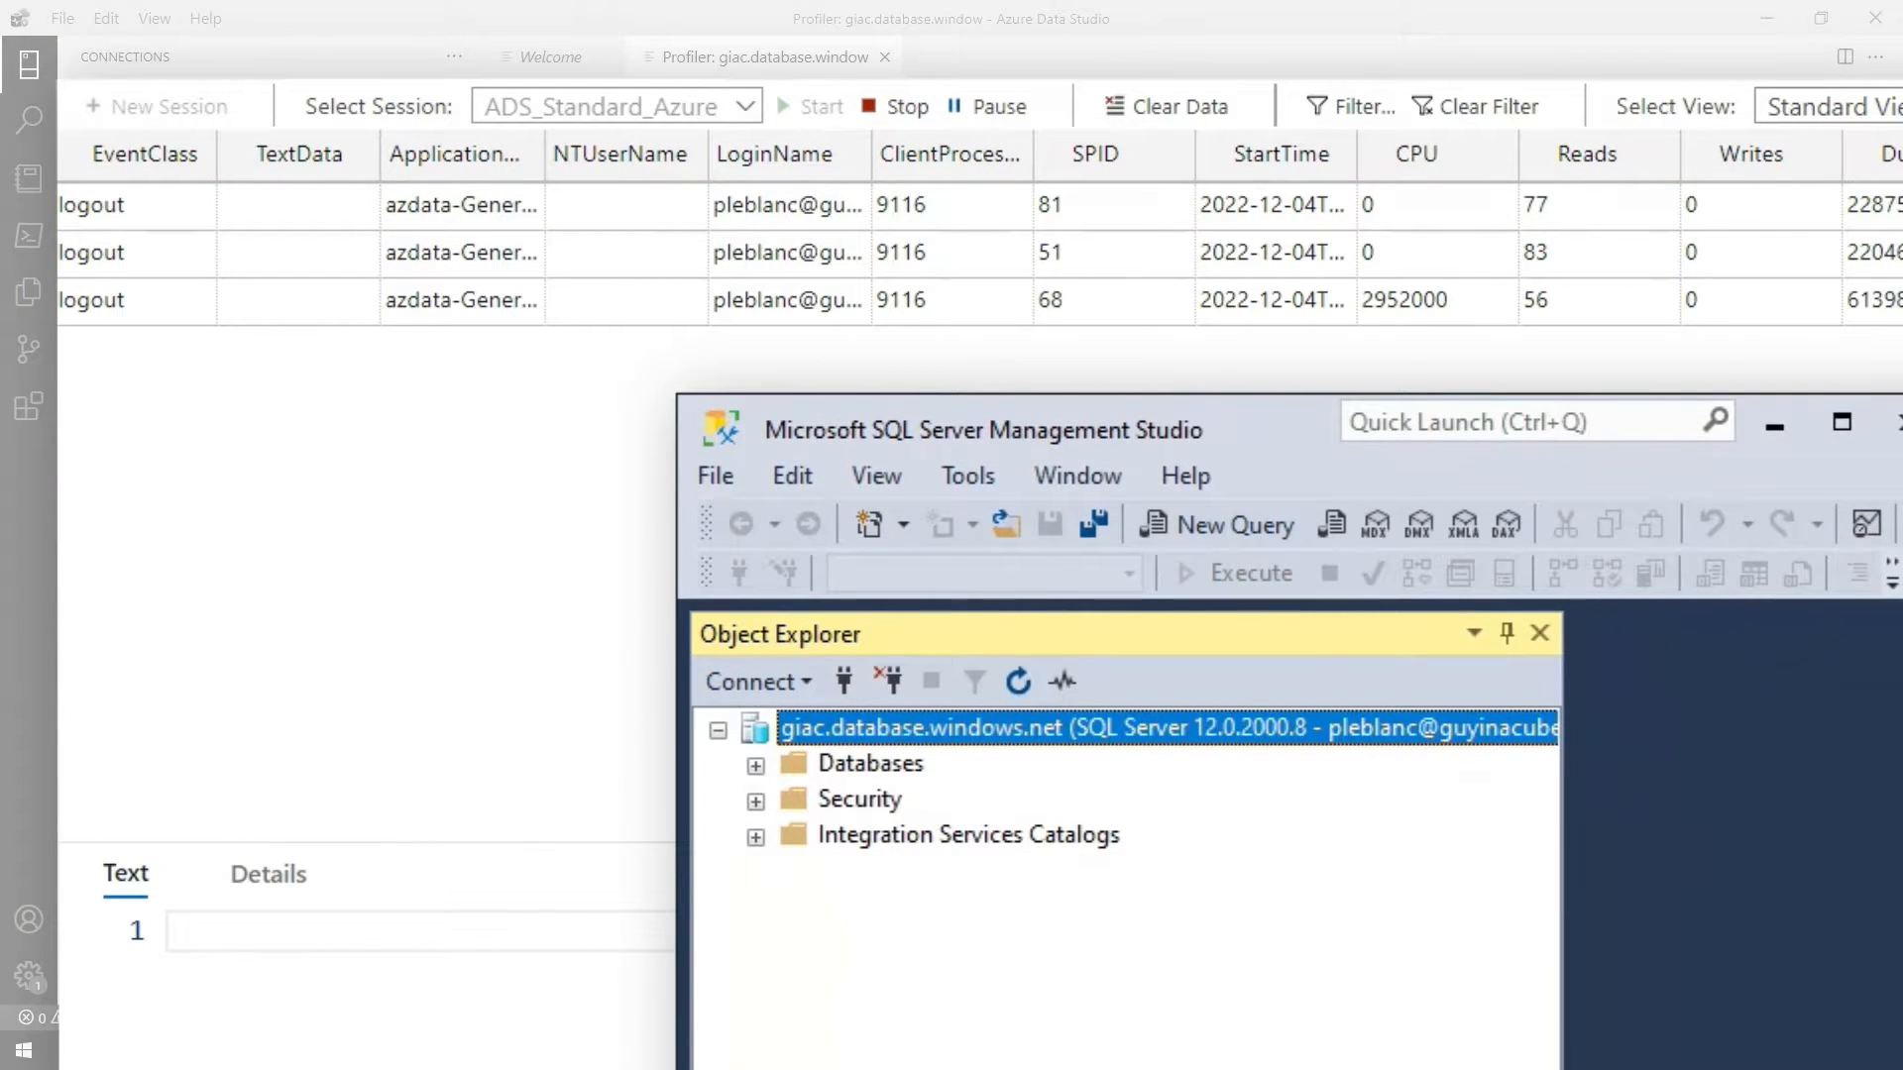
Step: Start a new query window against the AdventureWorksDW database from Object Explorer
click(868, 761)
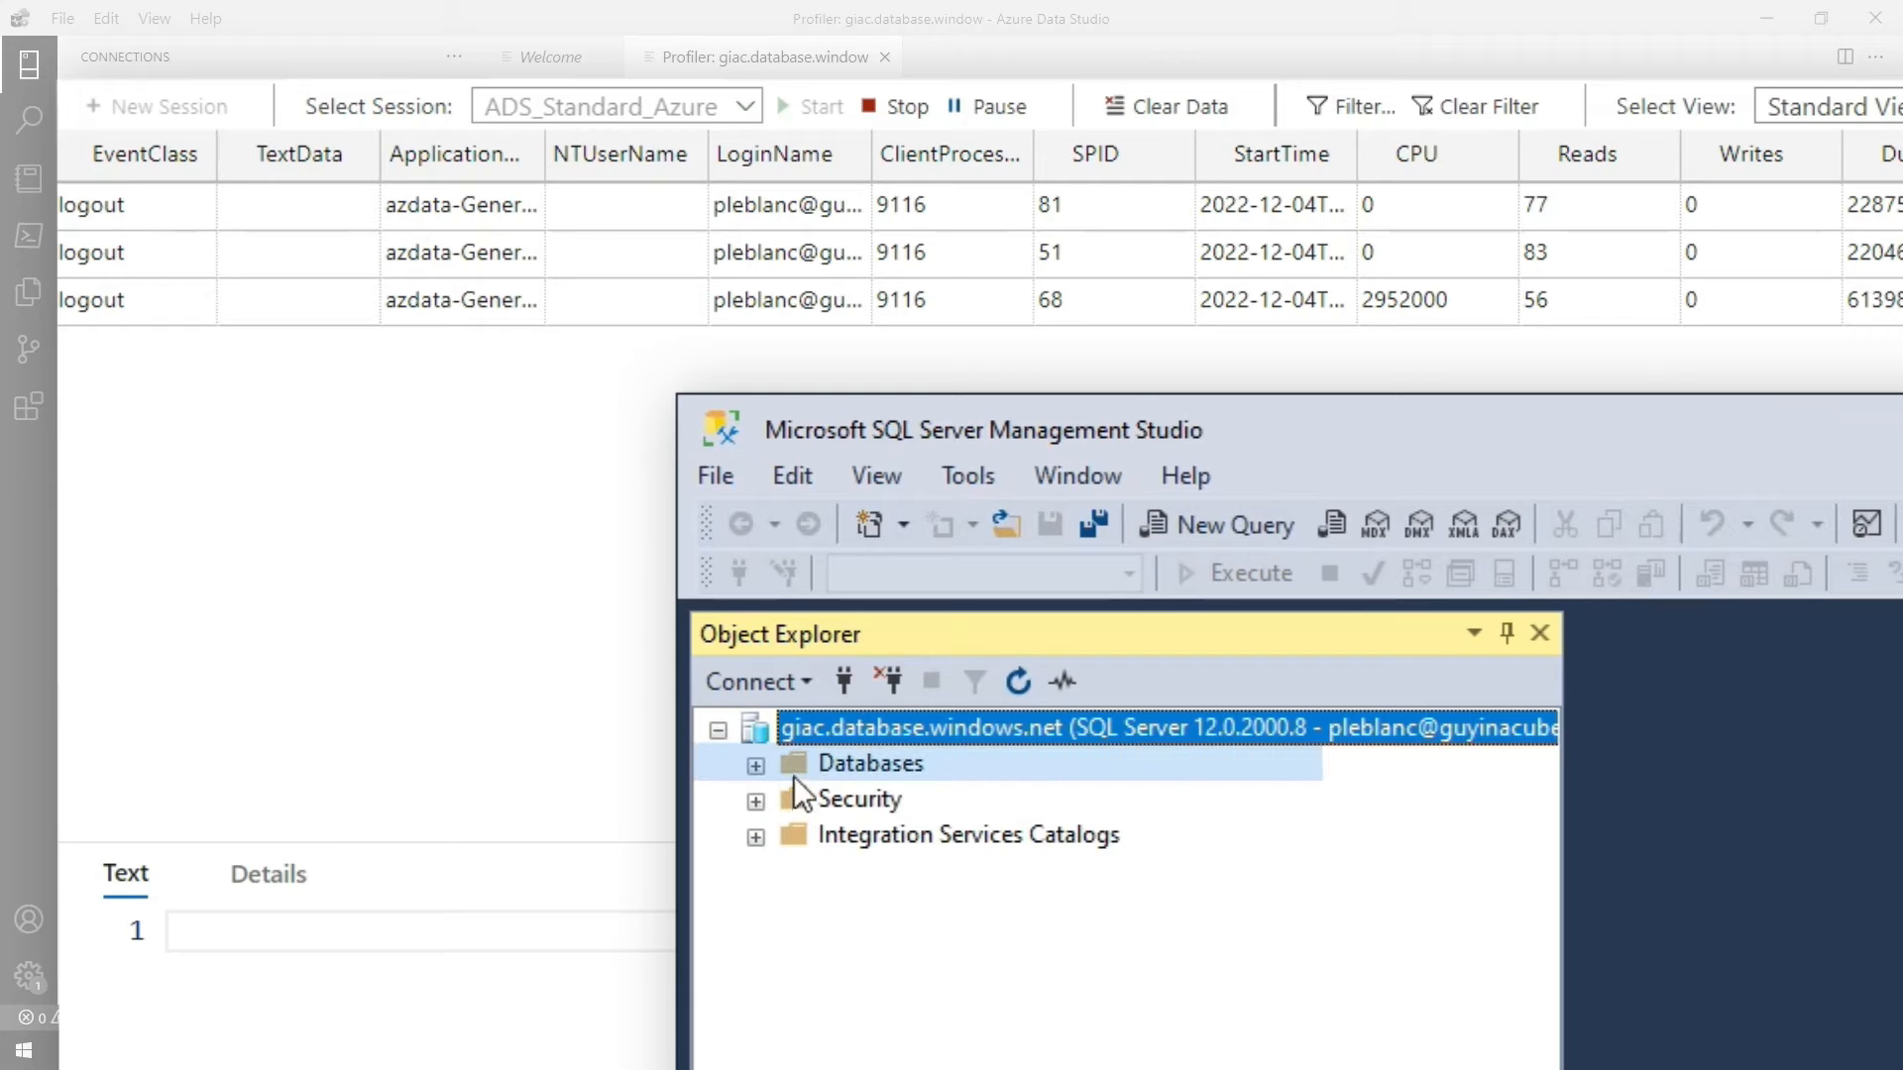
click(753, 761)
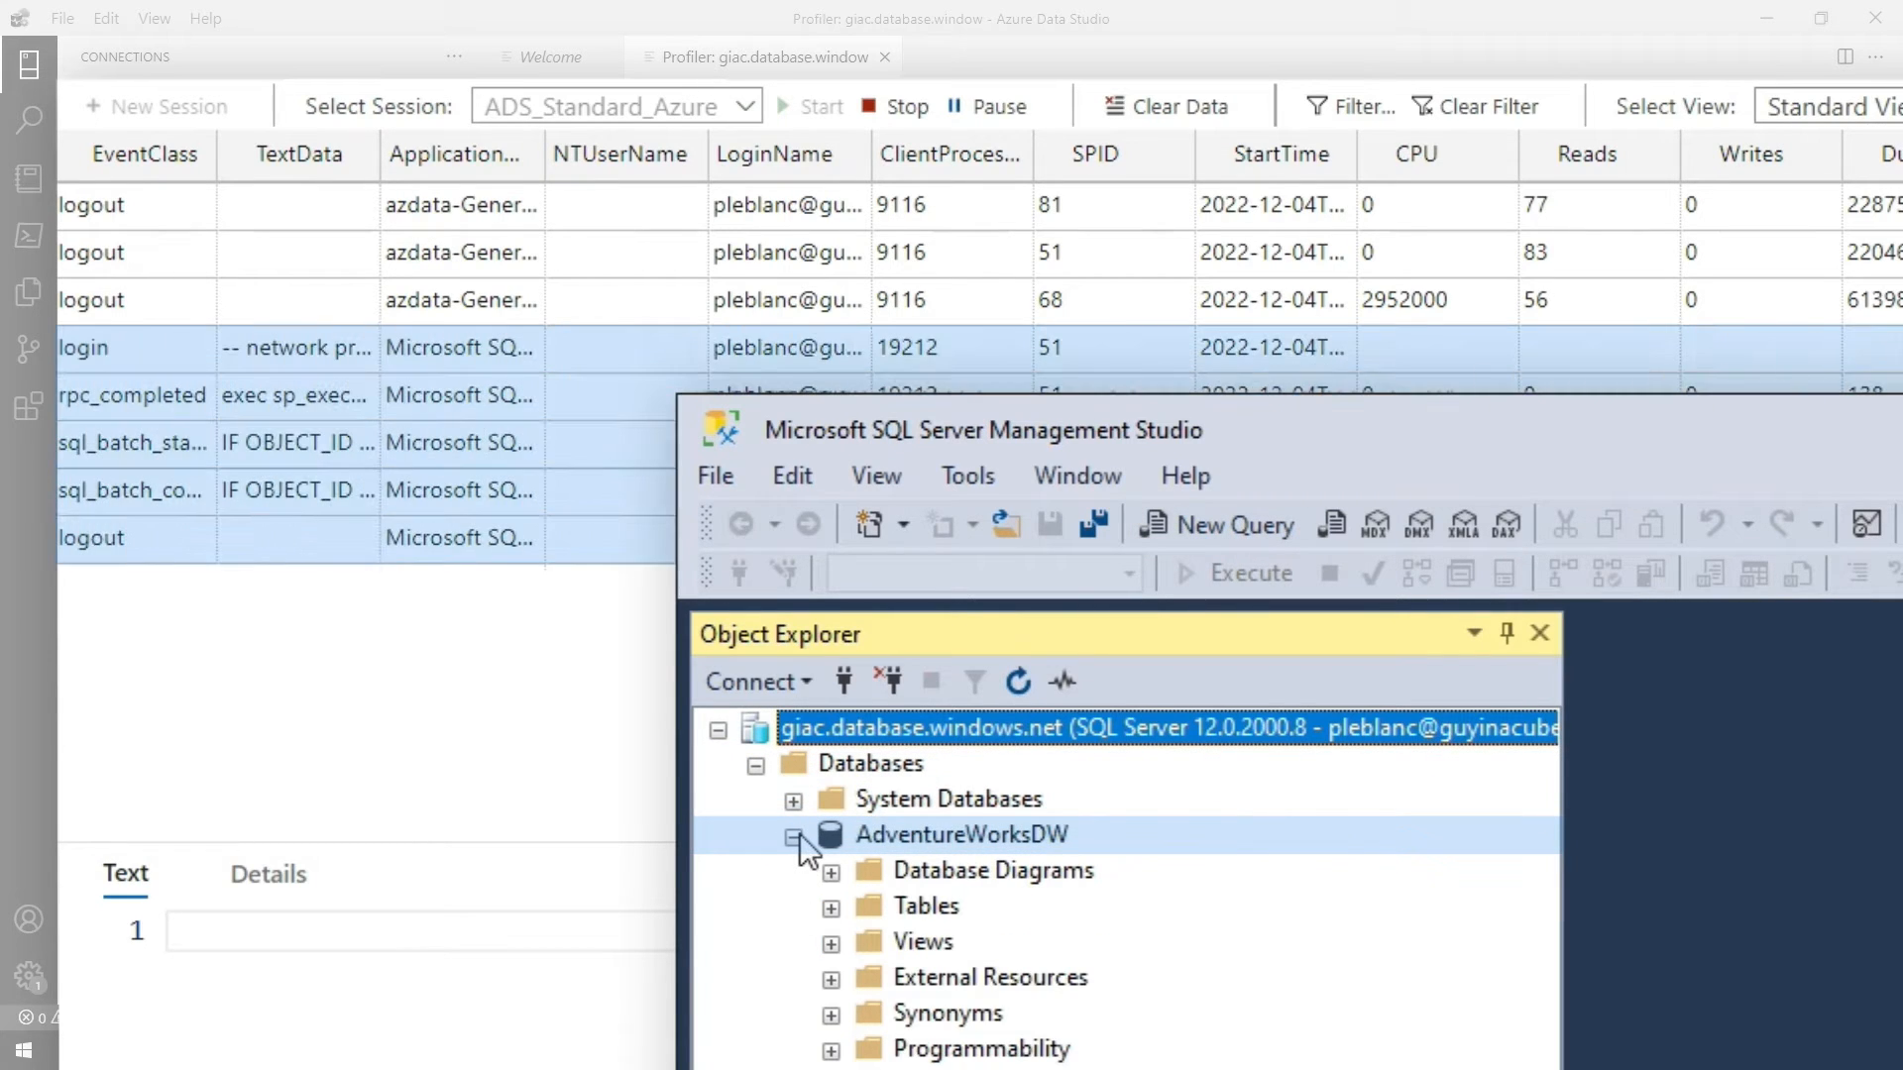
click(960, 835)
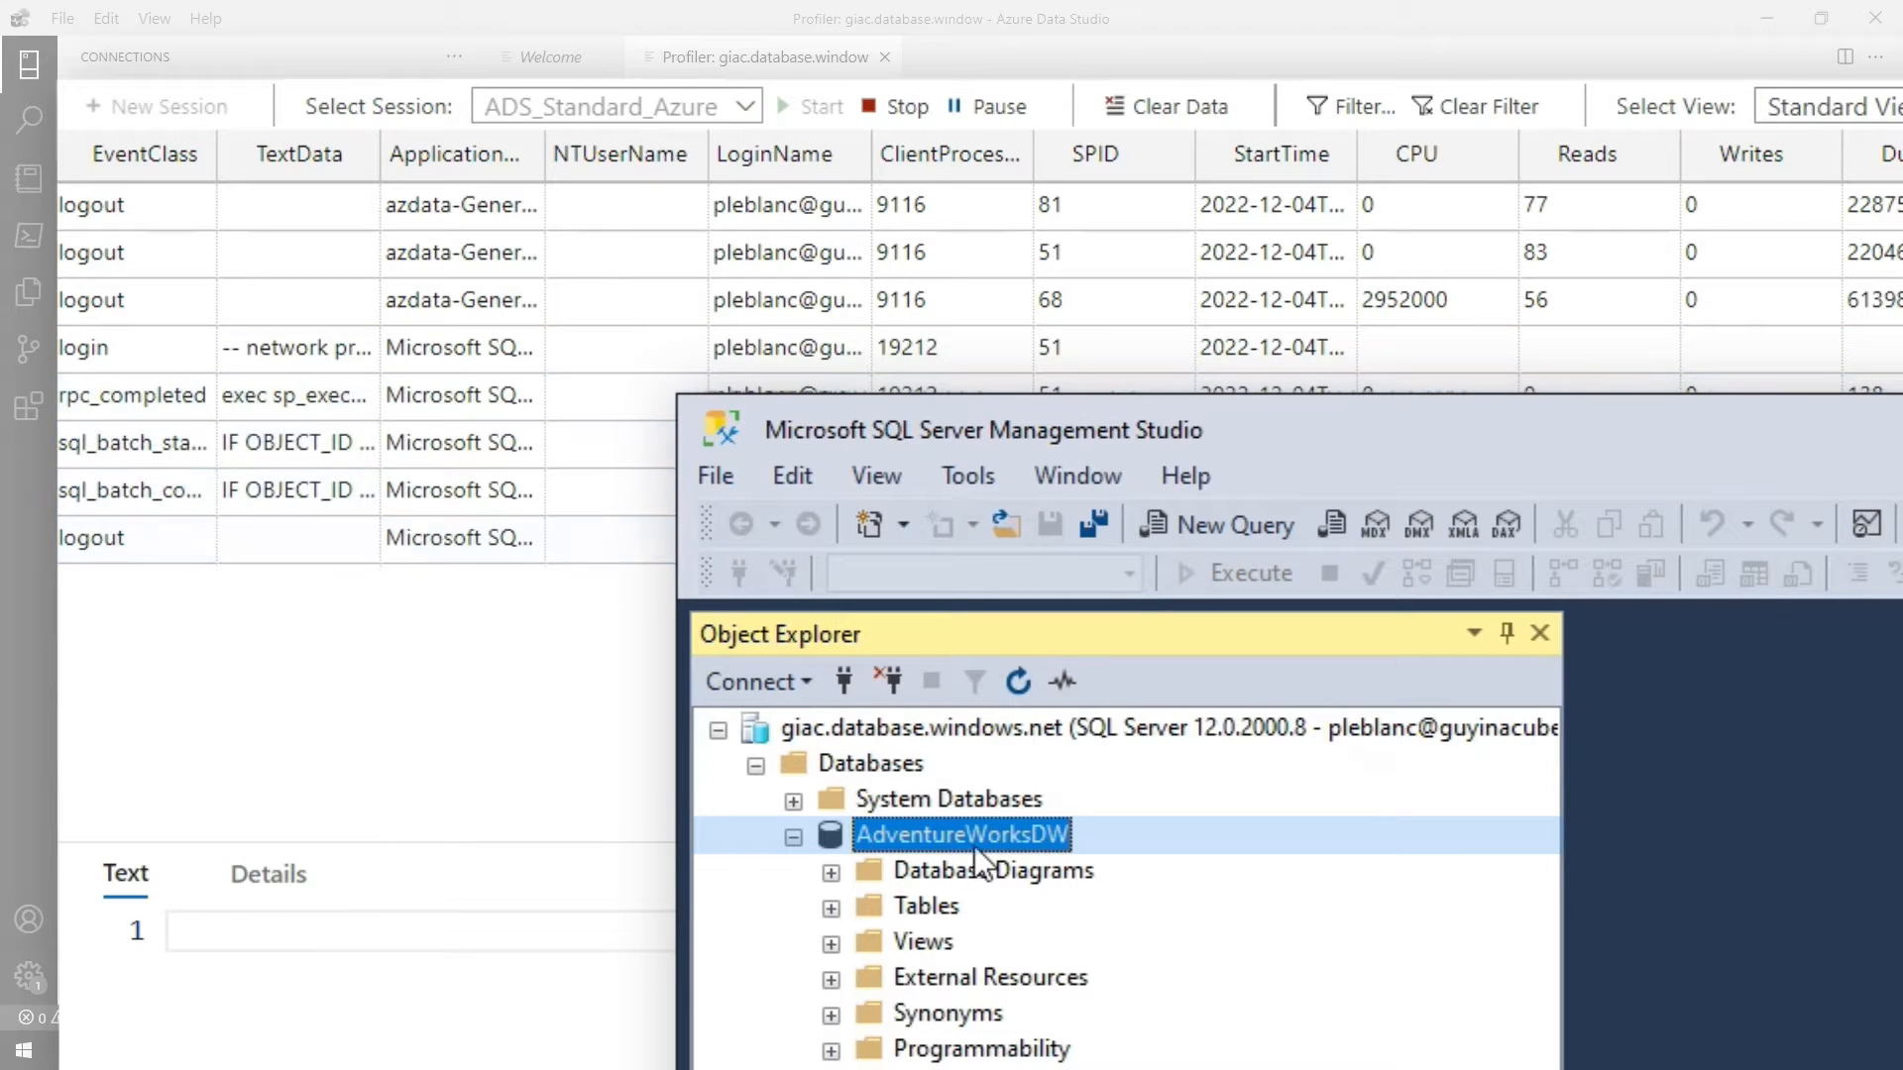
right_click(963, 835)
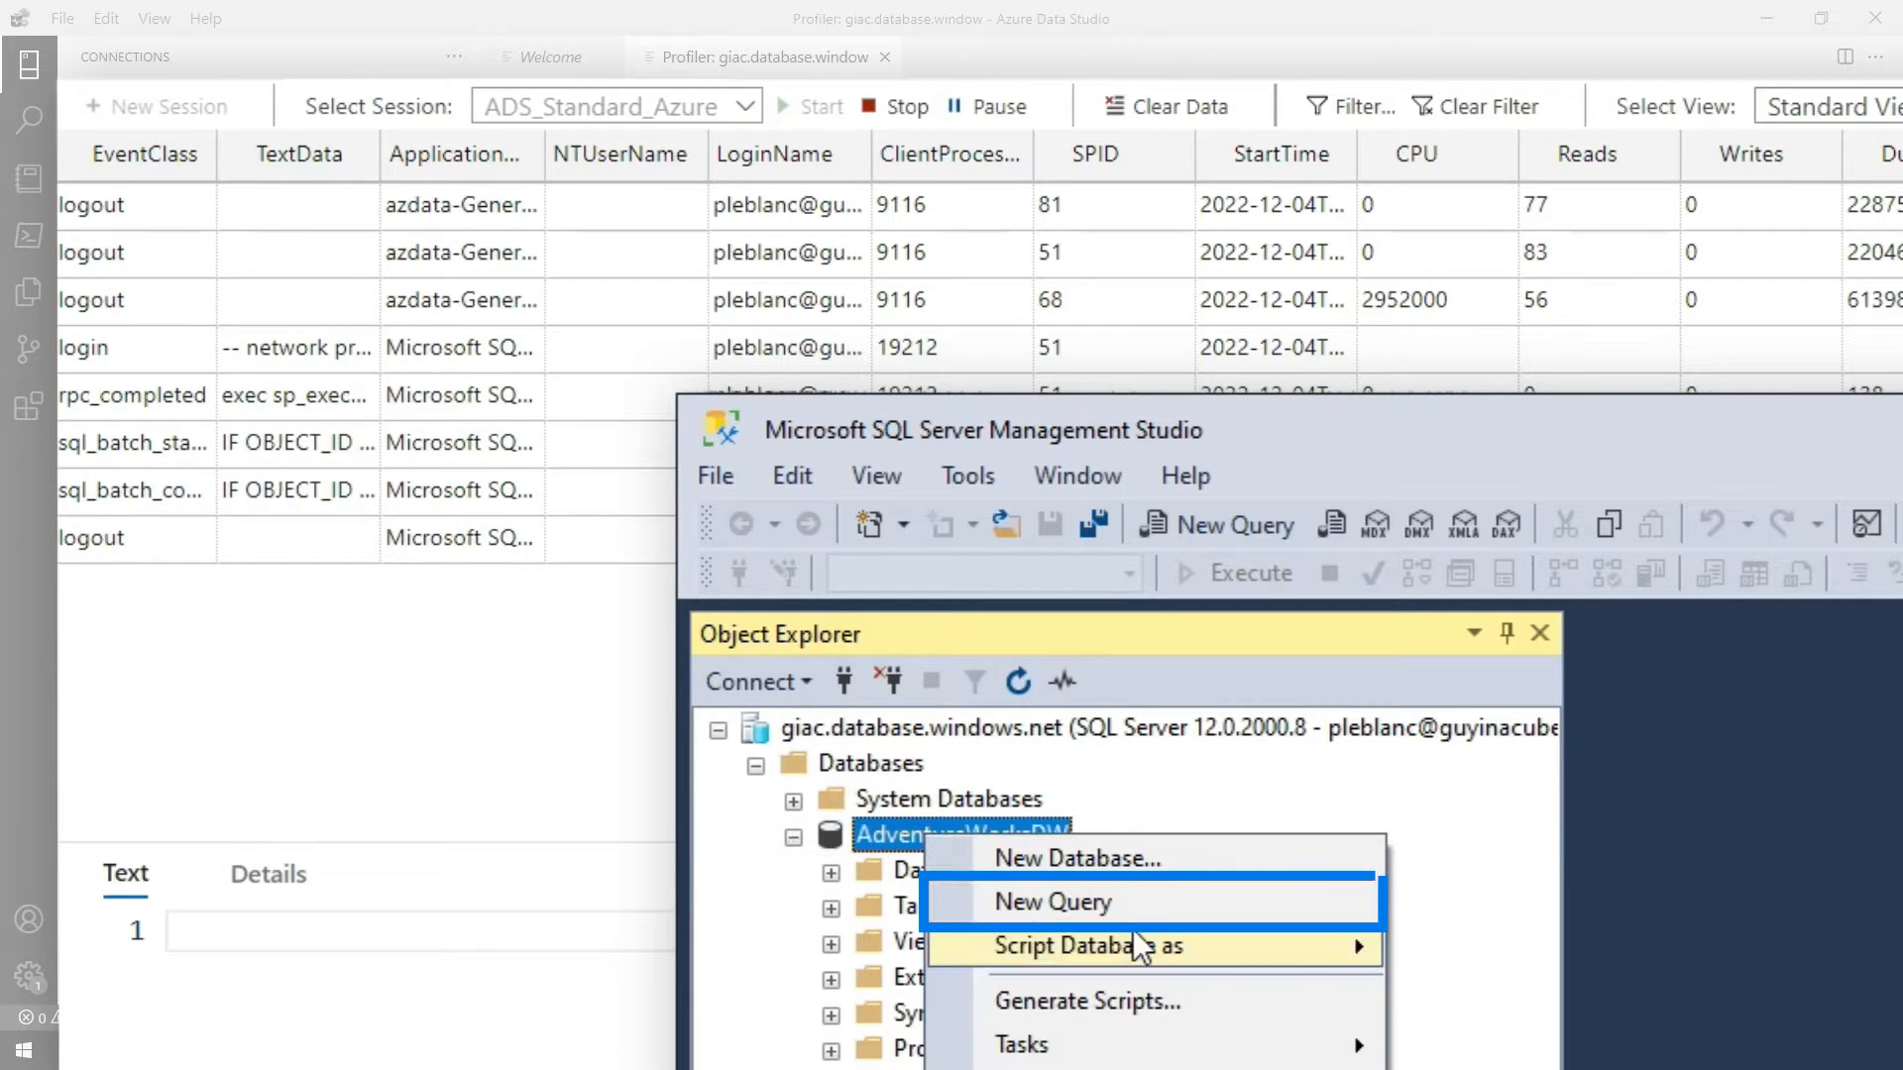
click(1051, 900)
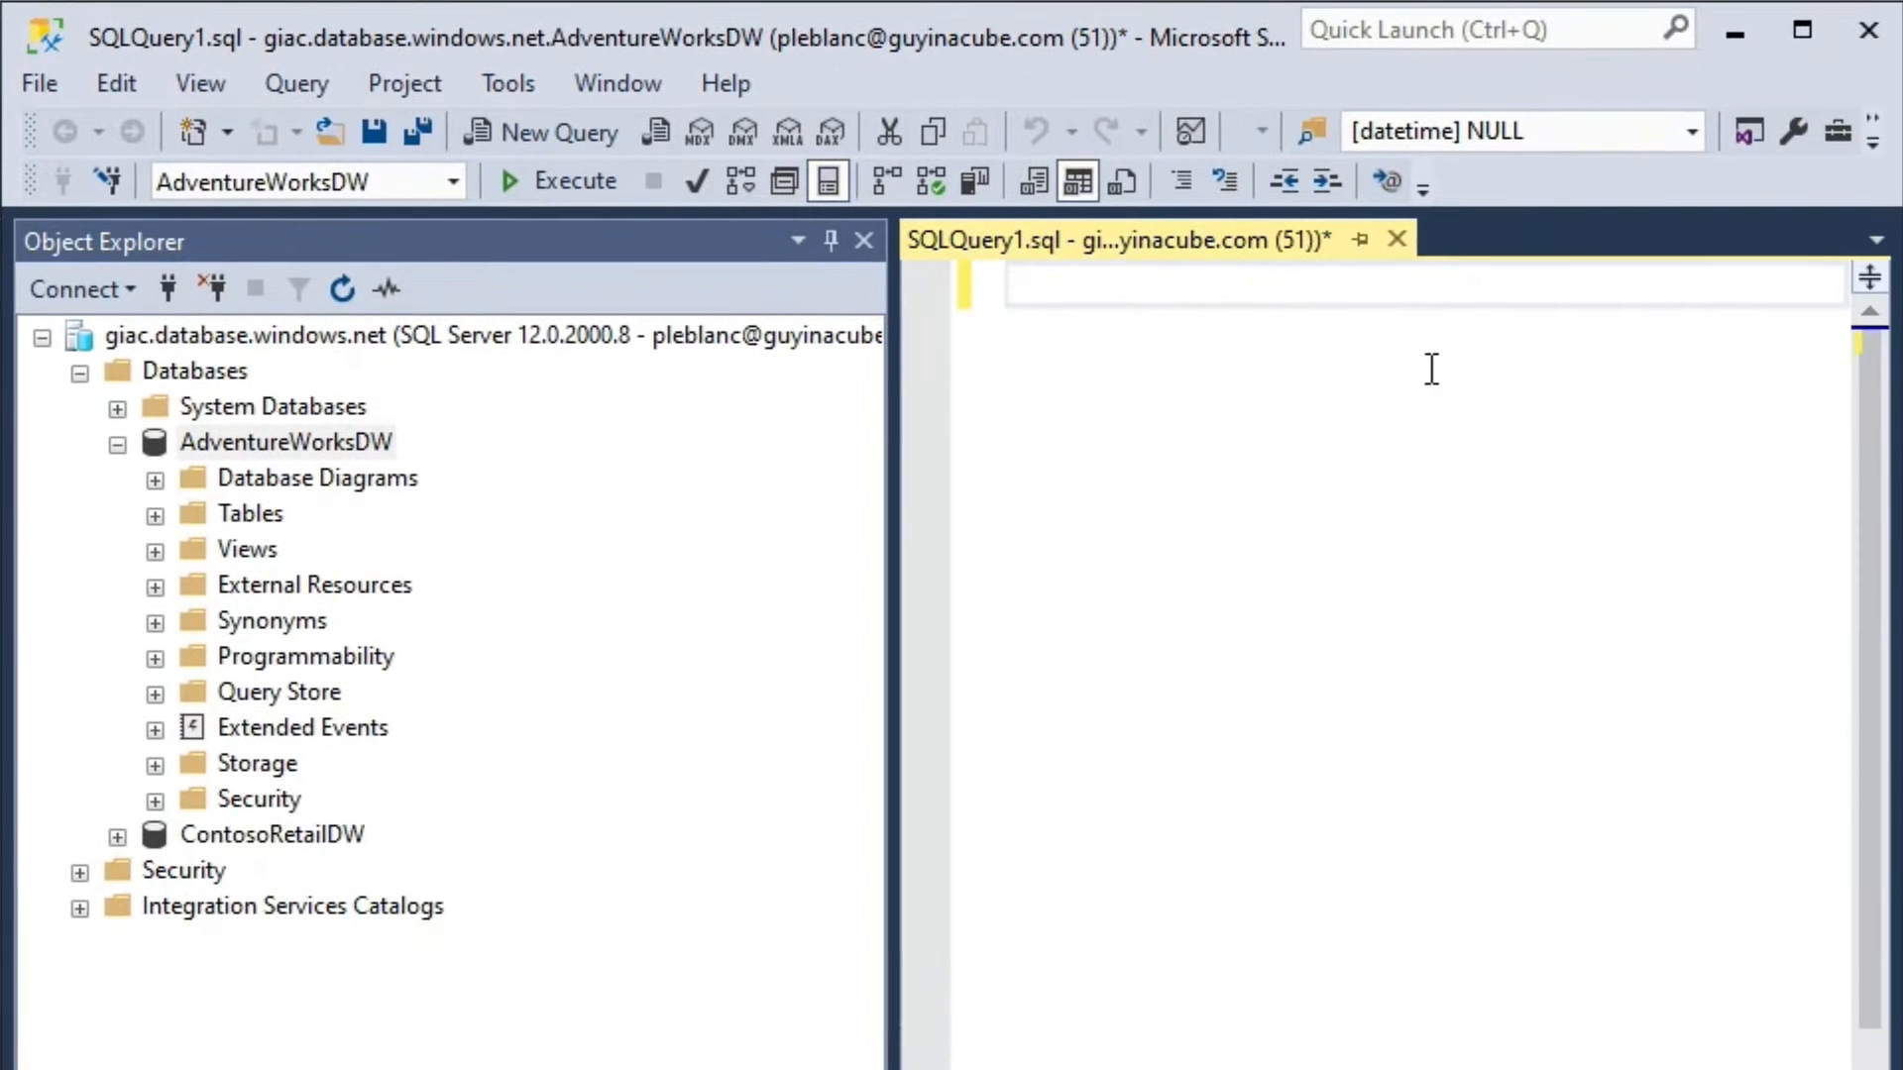
Step: Enter the statement SELECT * FROM DimCurr in the query editor
text(SELECT * FROM)
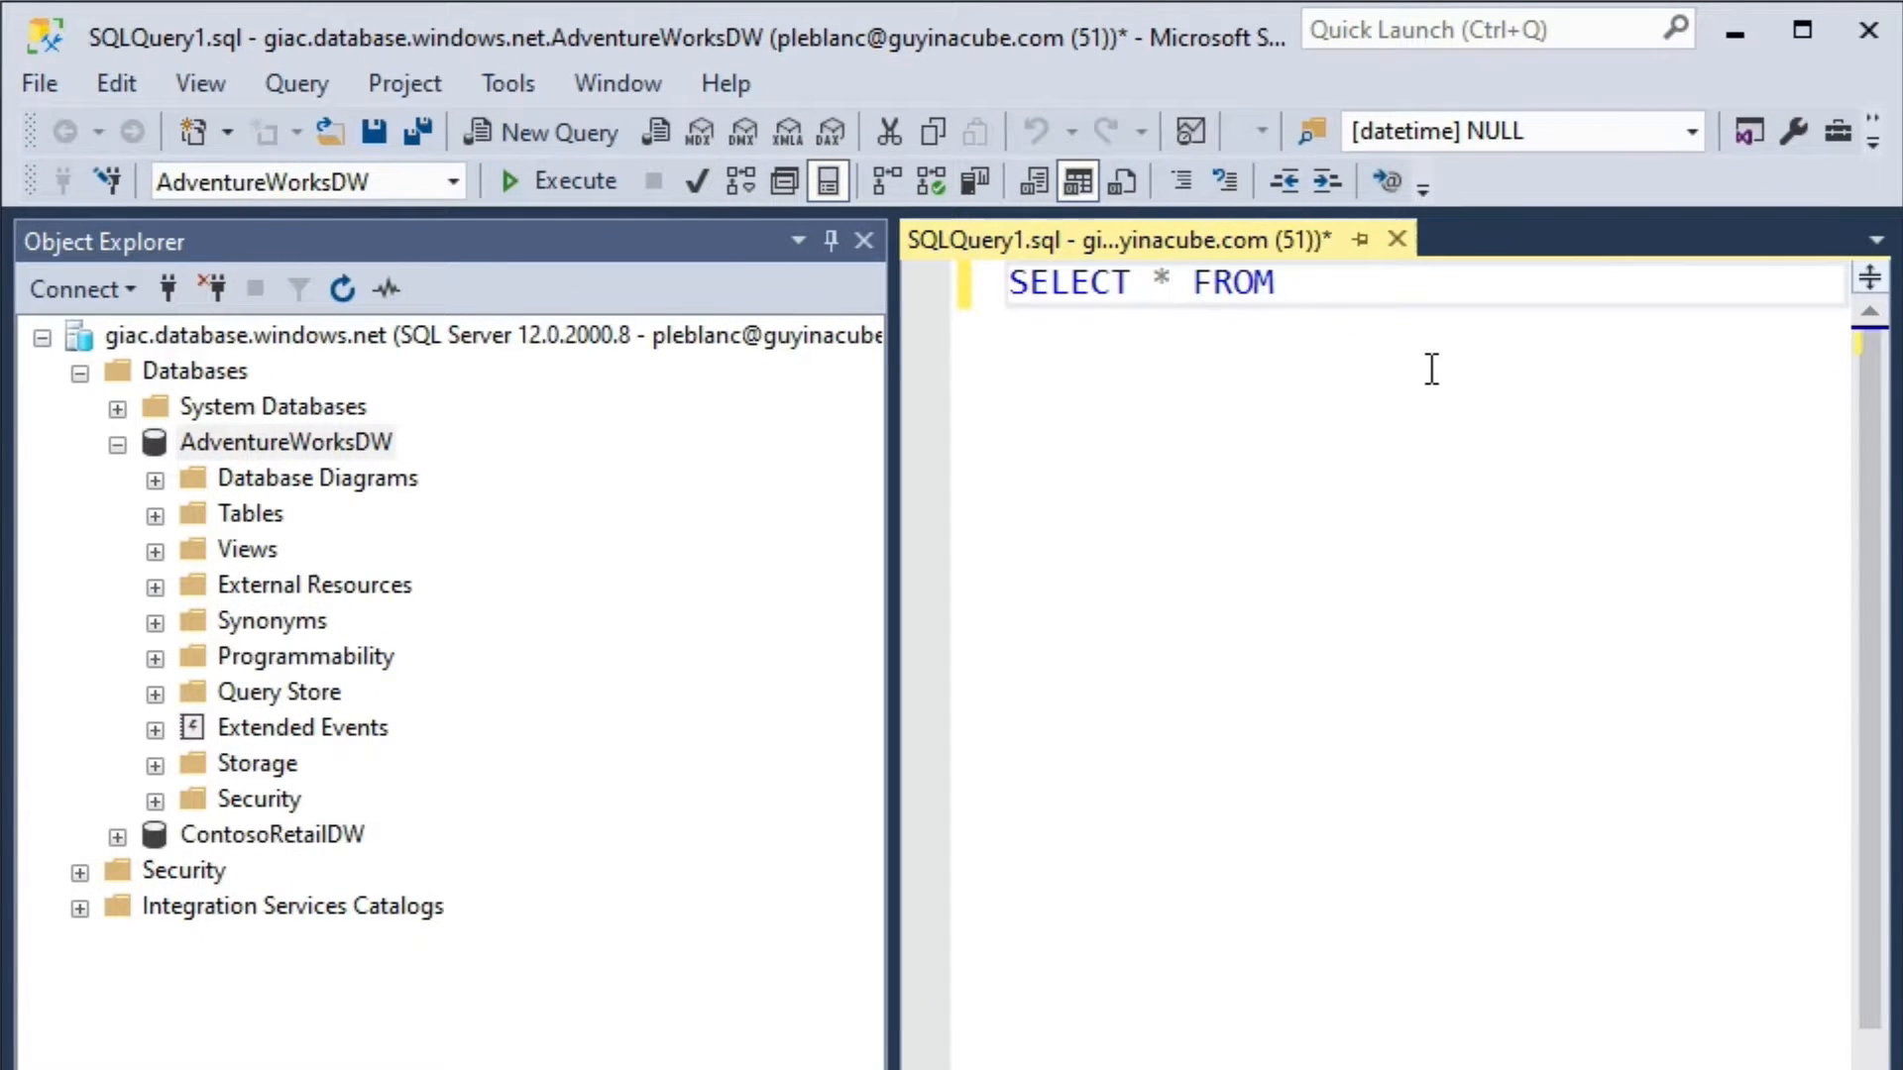
text(DimCurr)
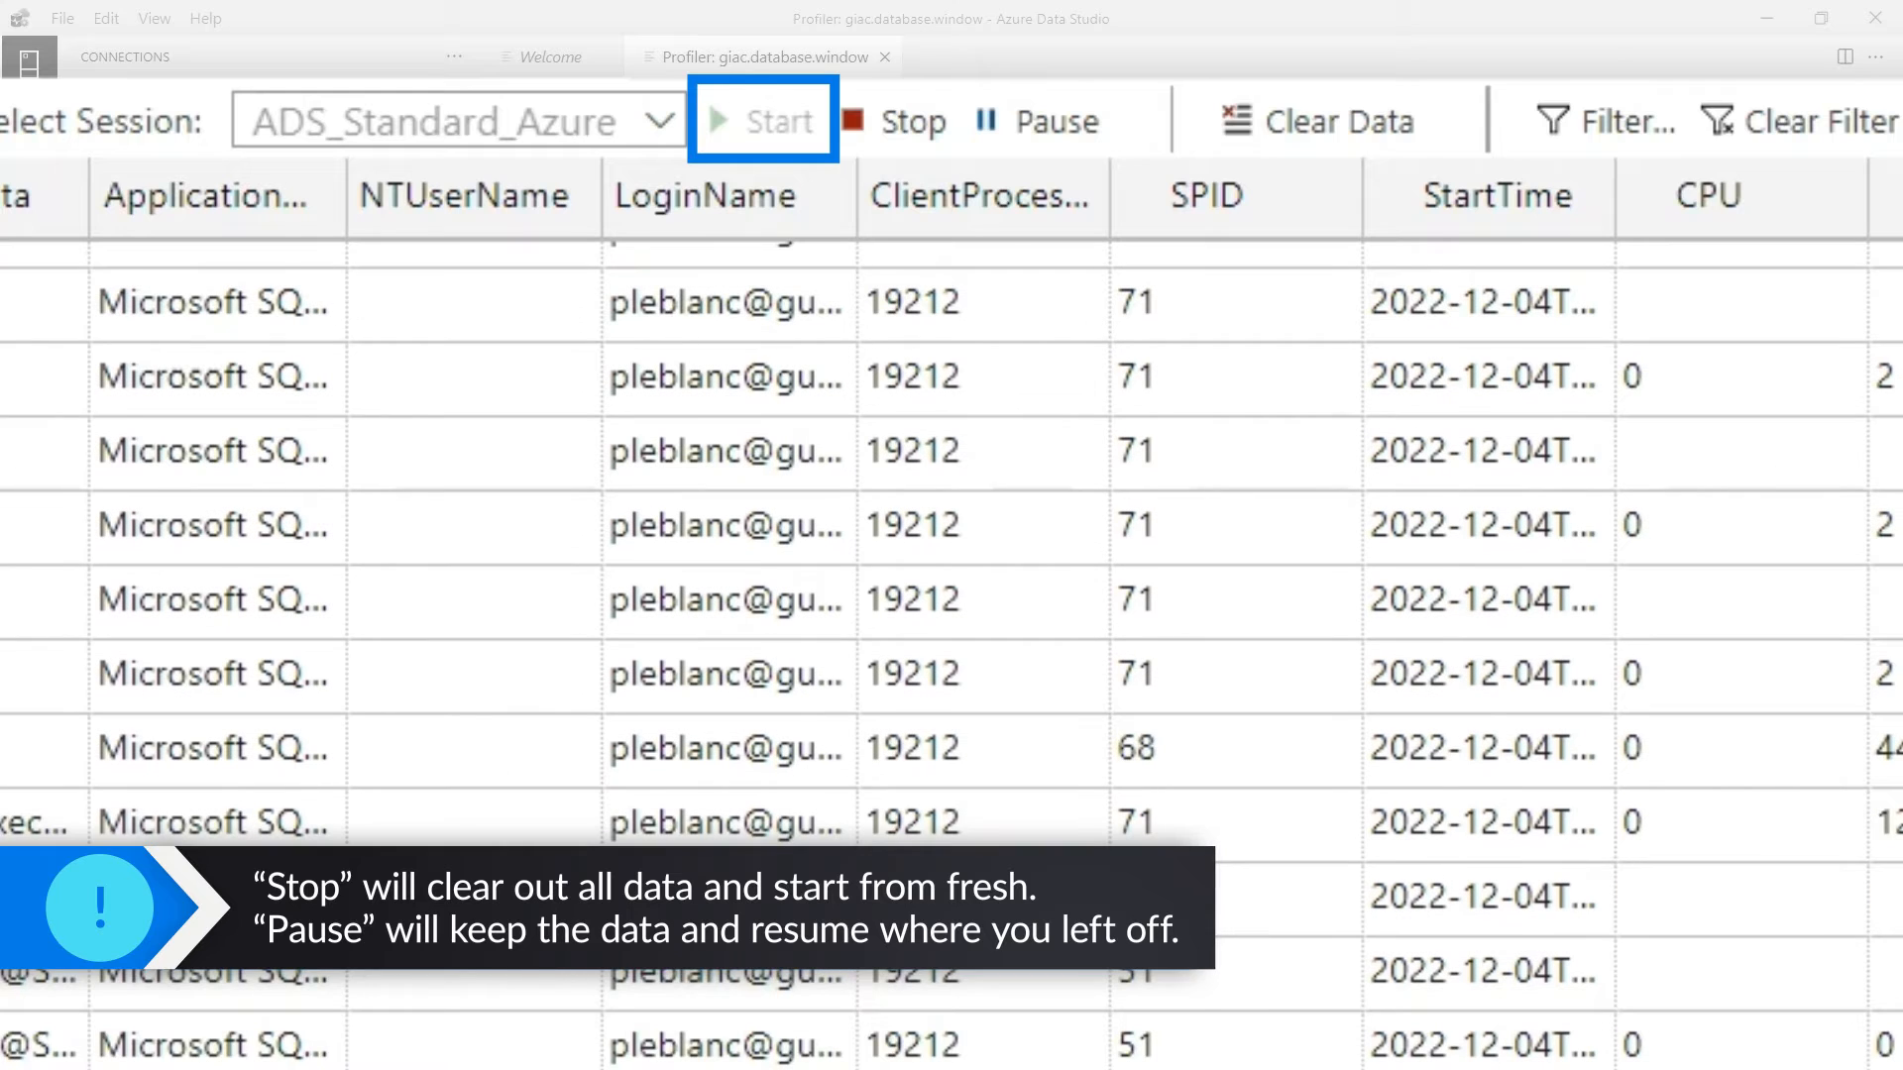
Step: Pause profiler capture and show the SQL text of the SELECT * FROM DimCurrency batch
click(1040, 121)
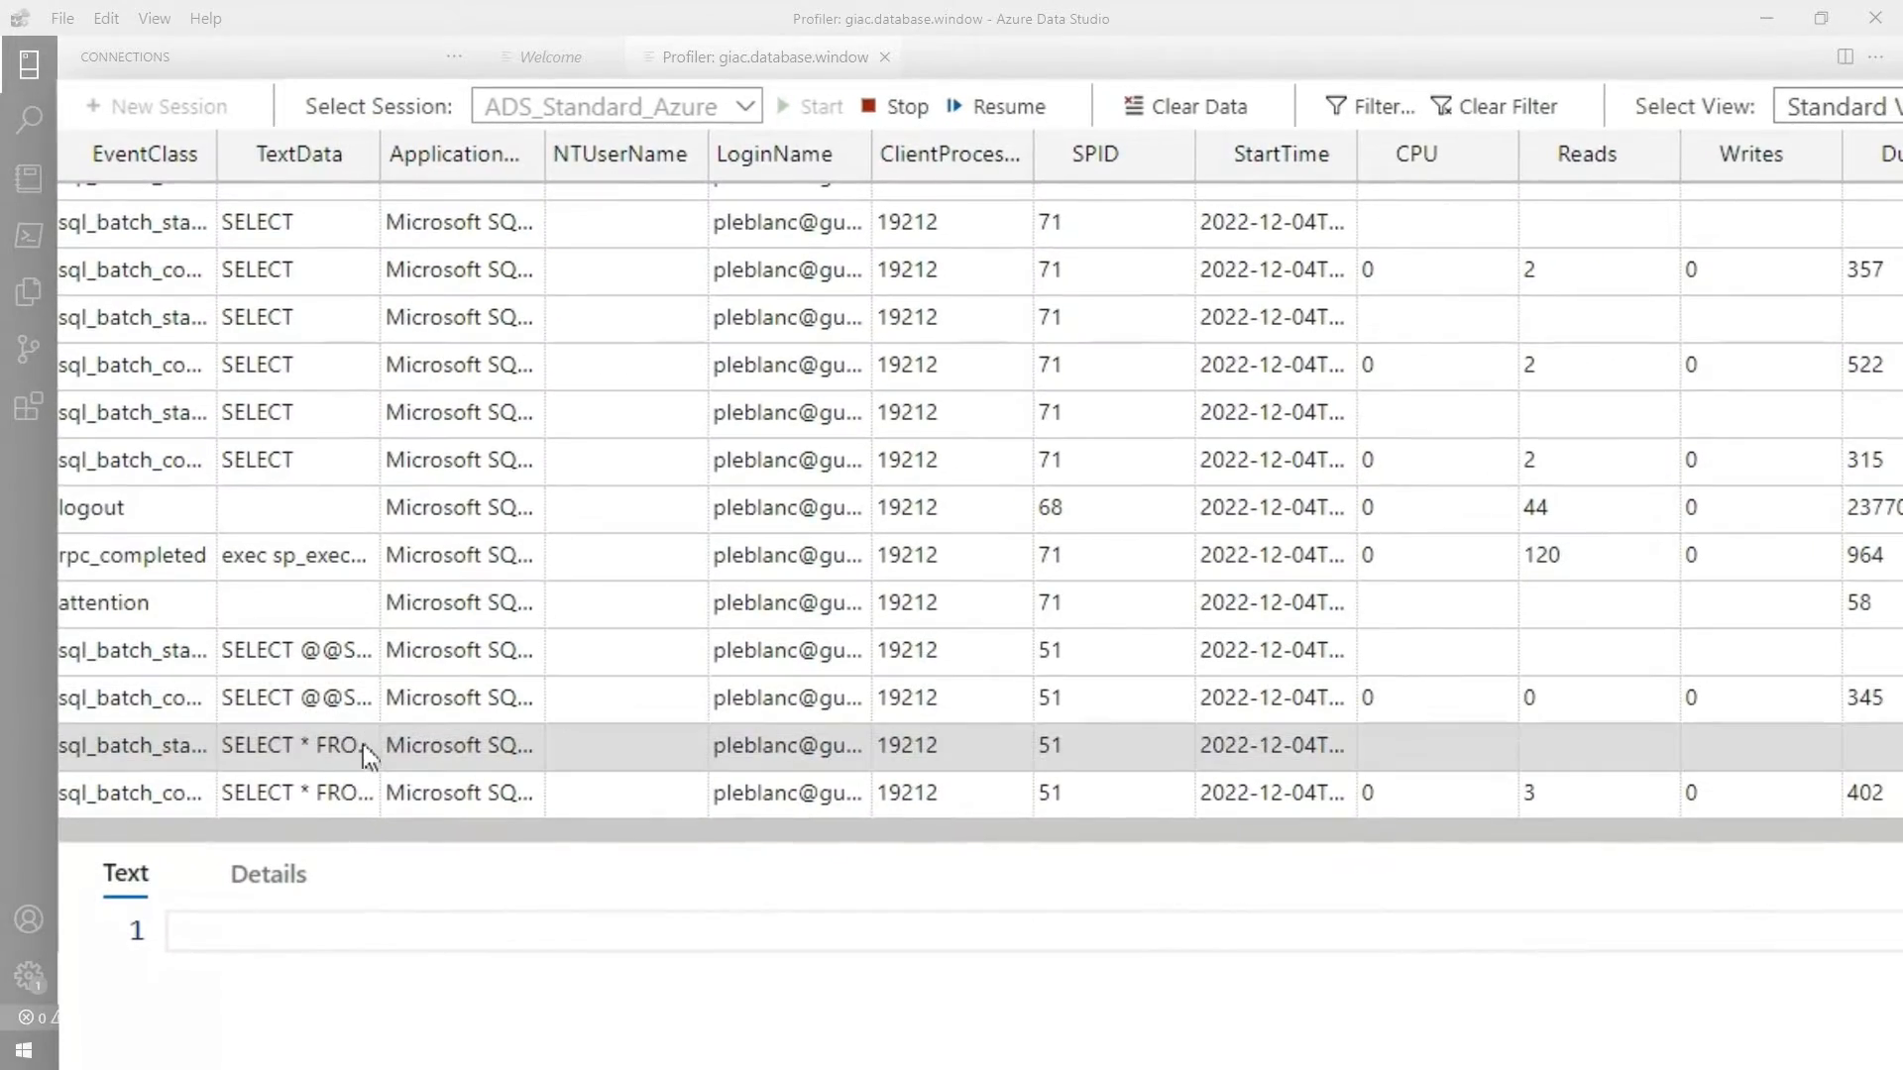
click(295, 745)
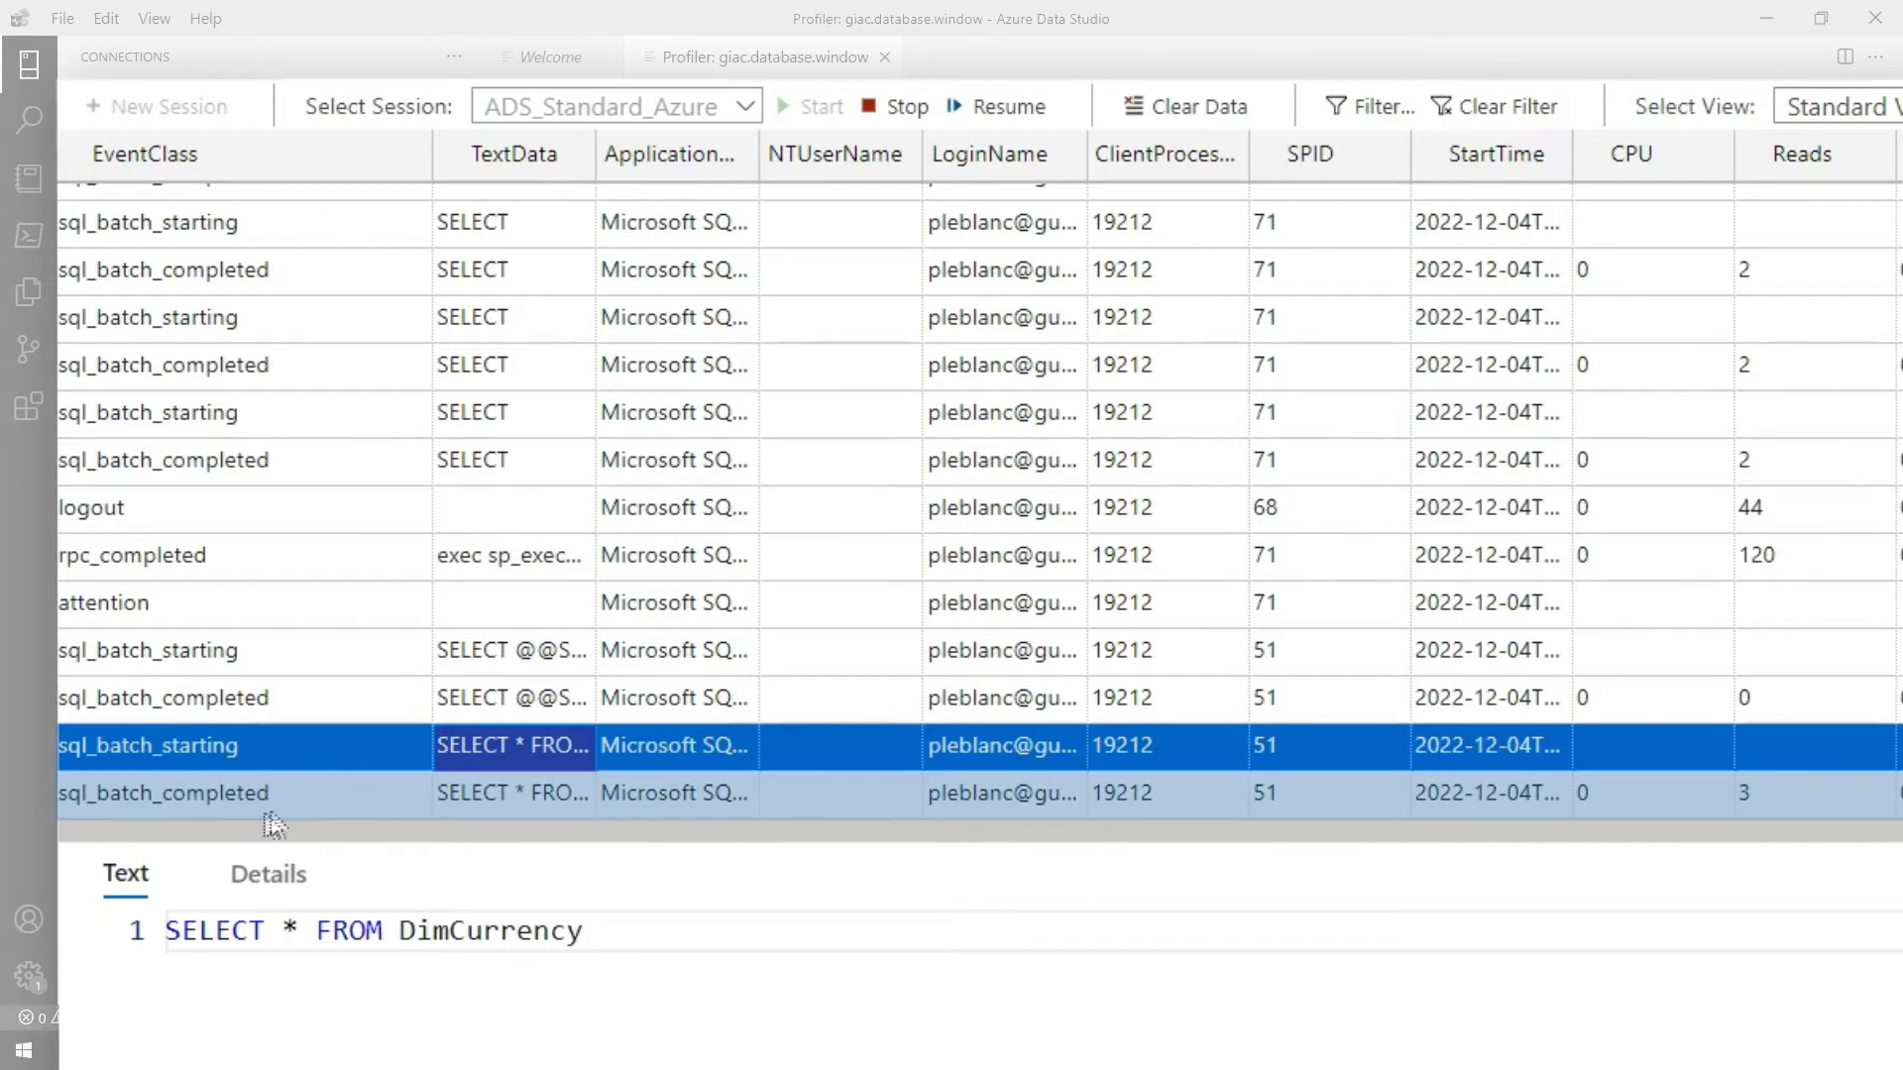
mouse_move(484, 793)
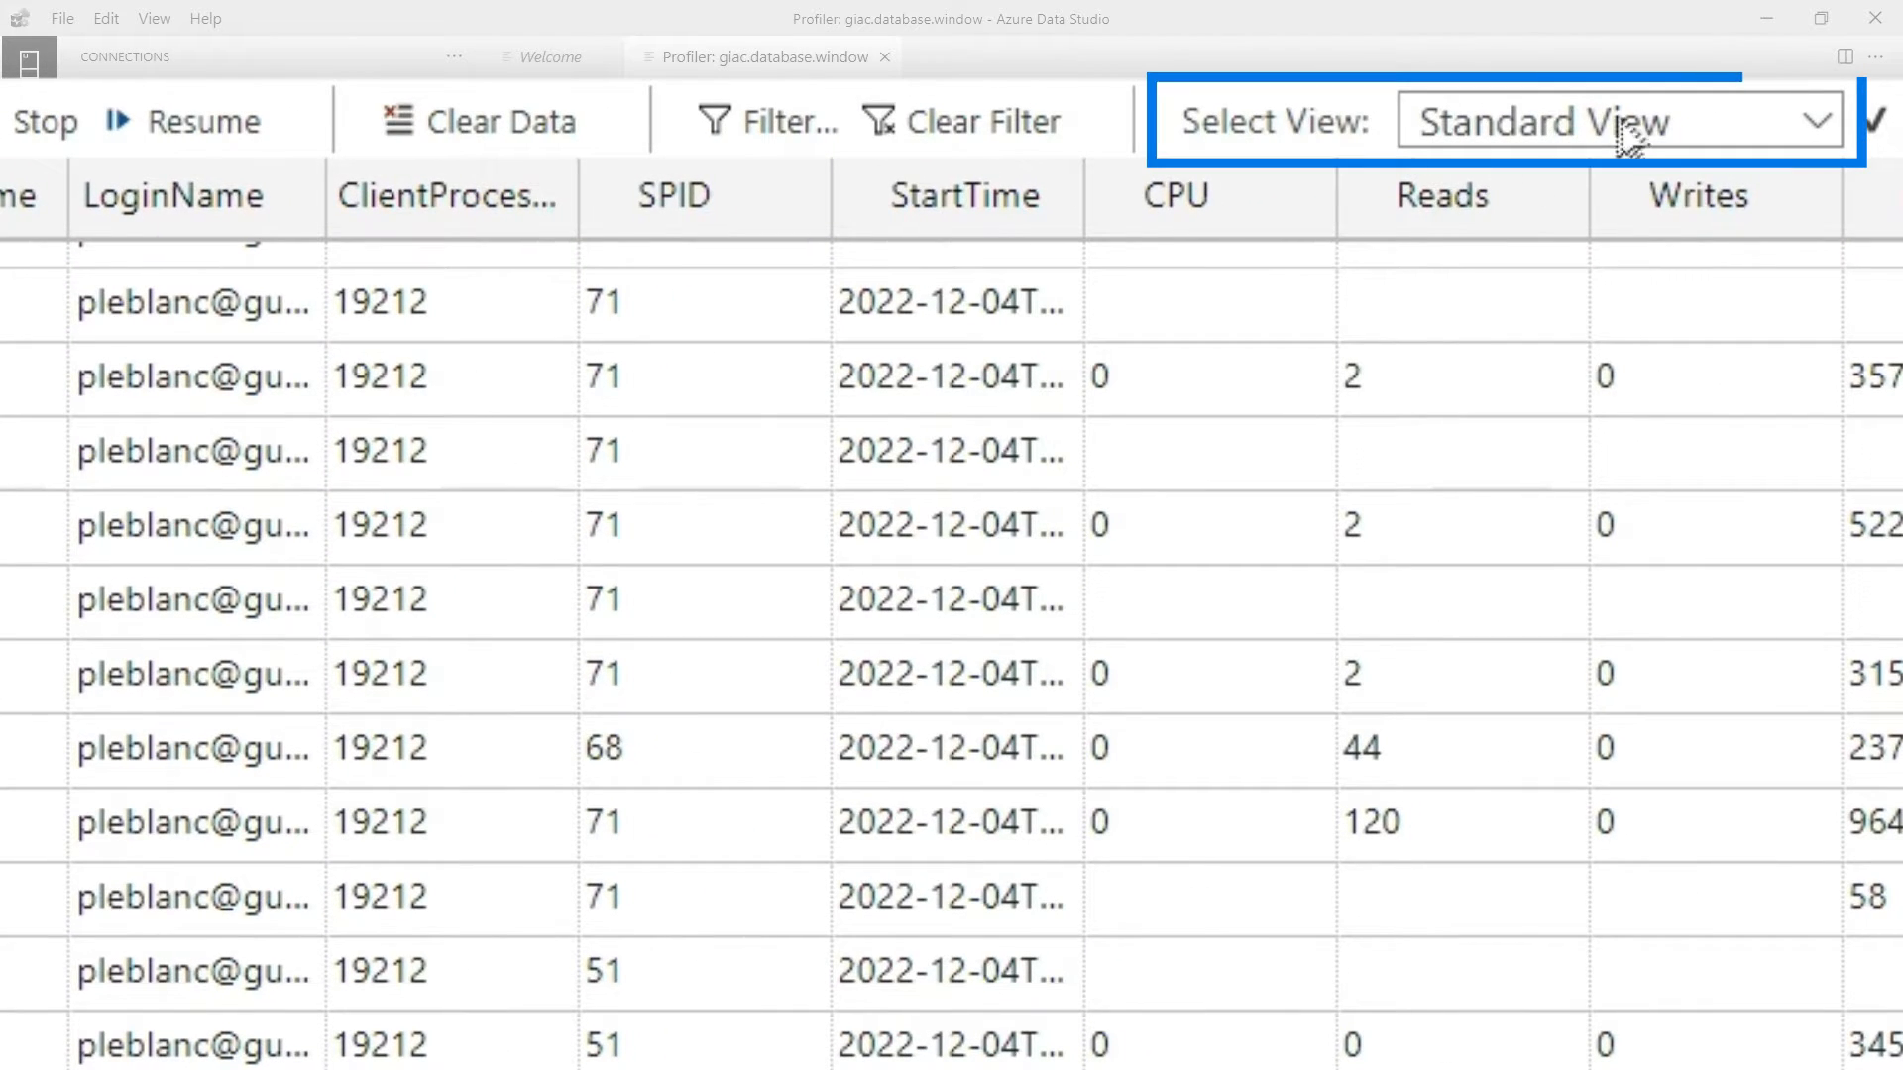
Step: Keep the standard profiler view and display the sql_batch_starting statement for SELECT * FROM DimCurrency
click(1620, 121)
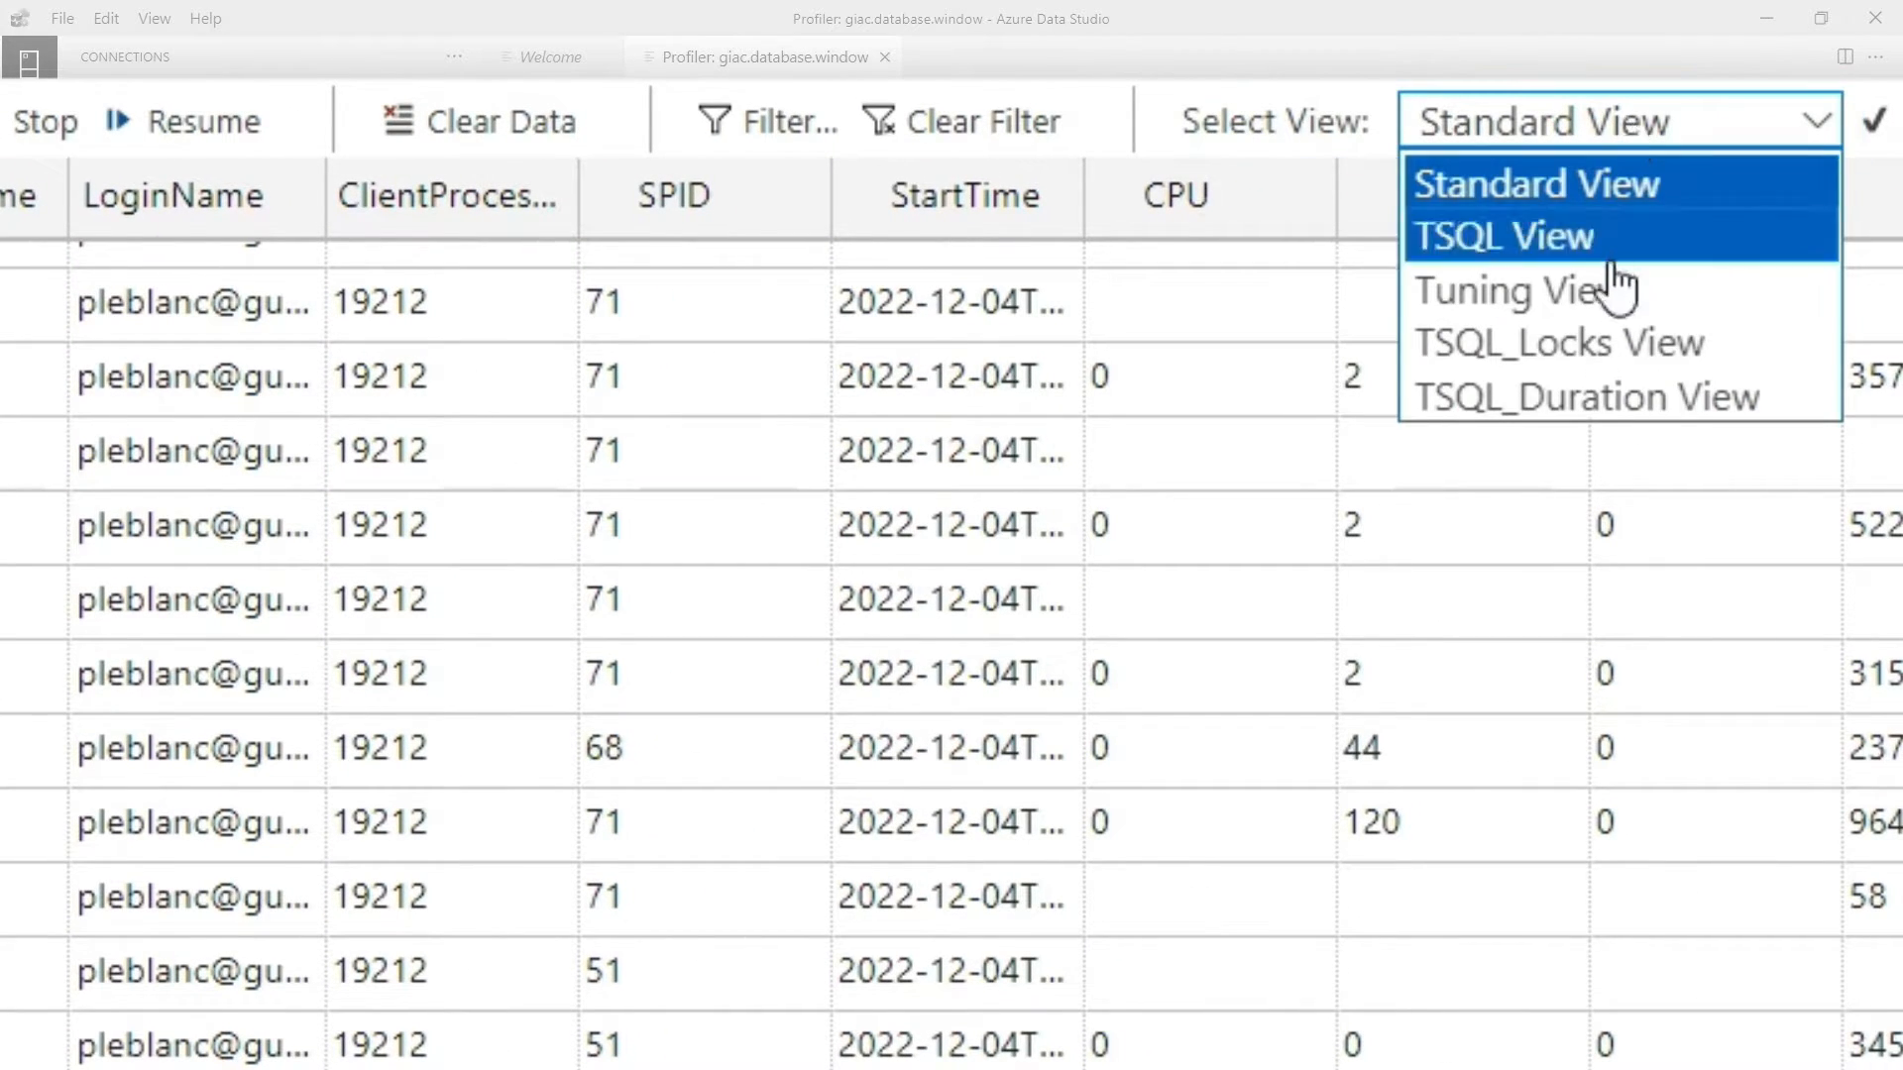
mouse_move(1614, 396)
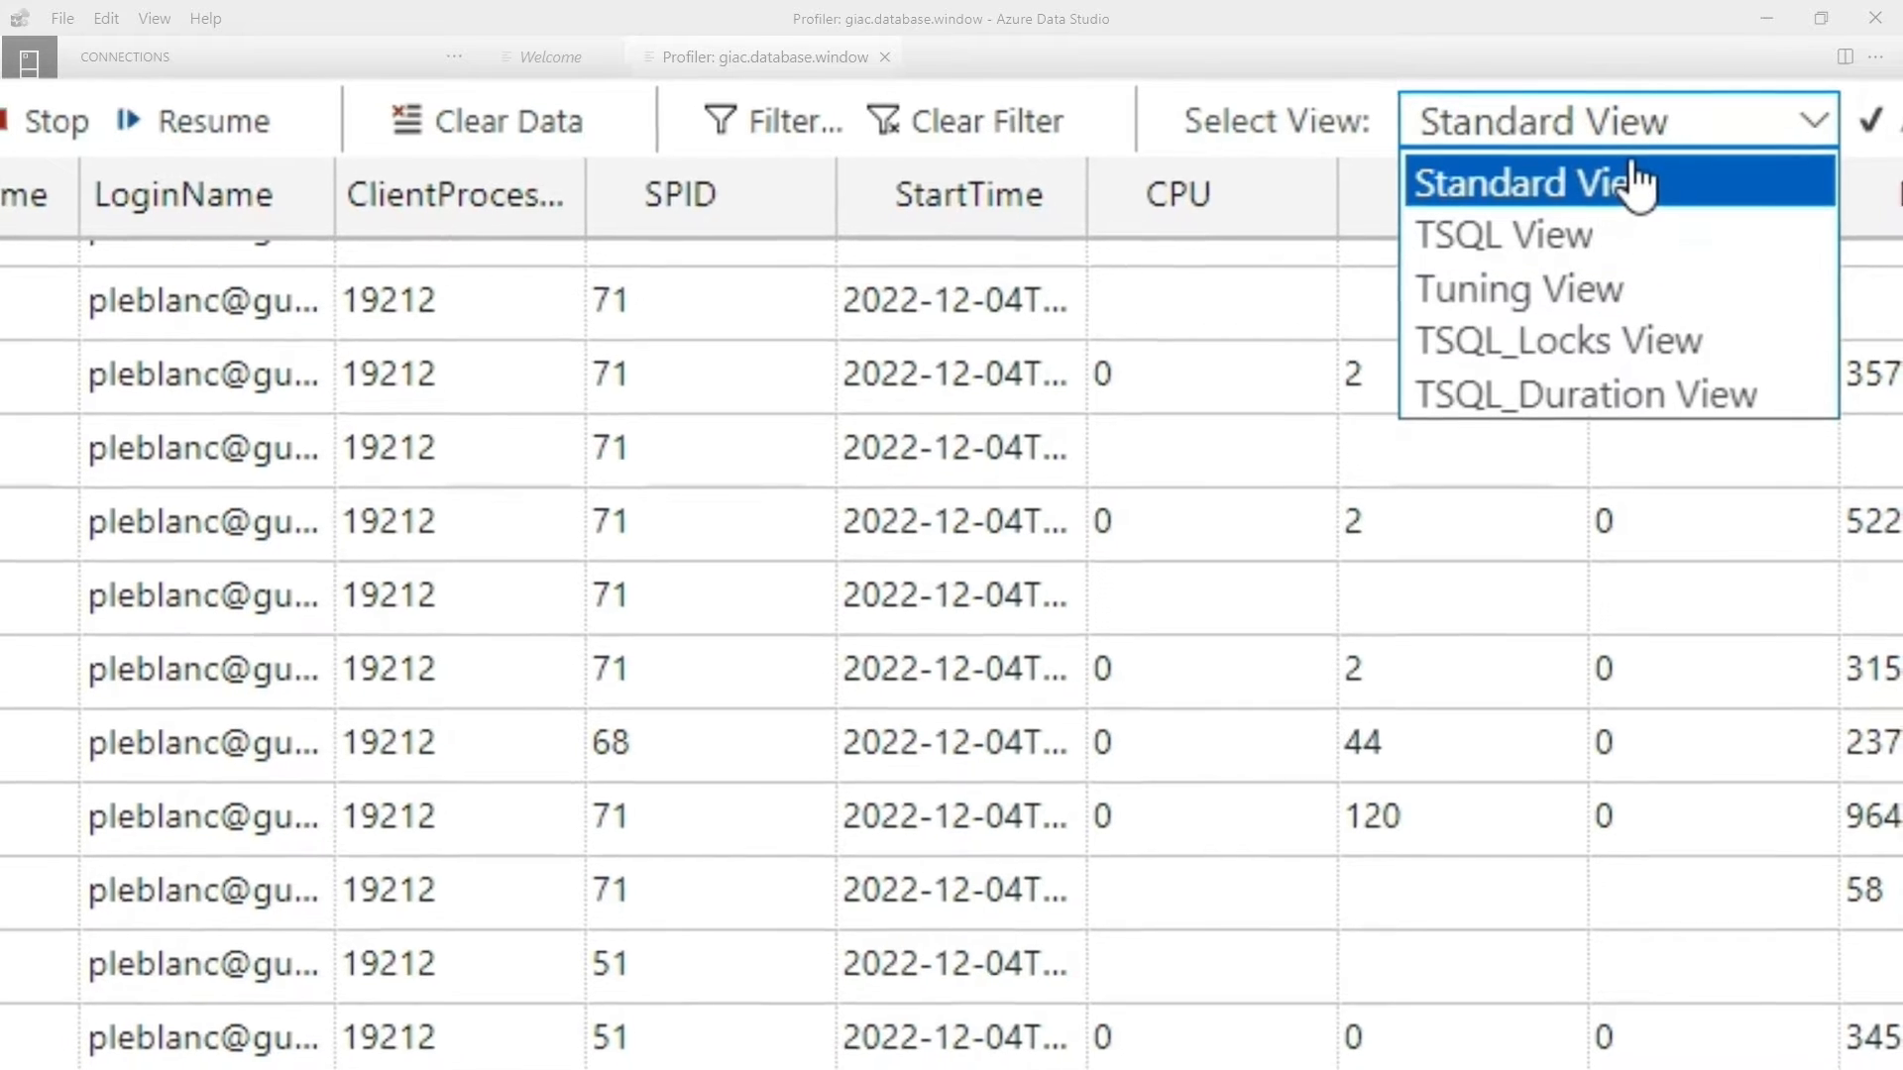
click(1528, 183)
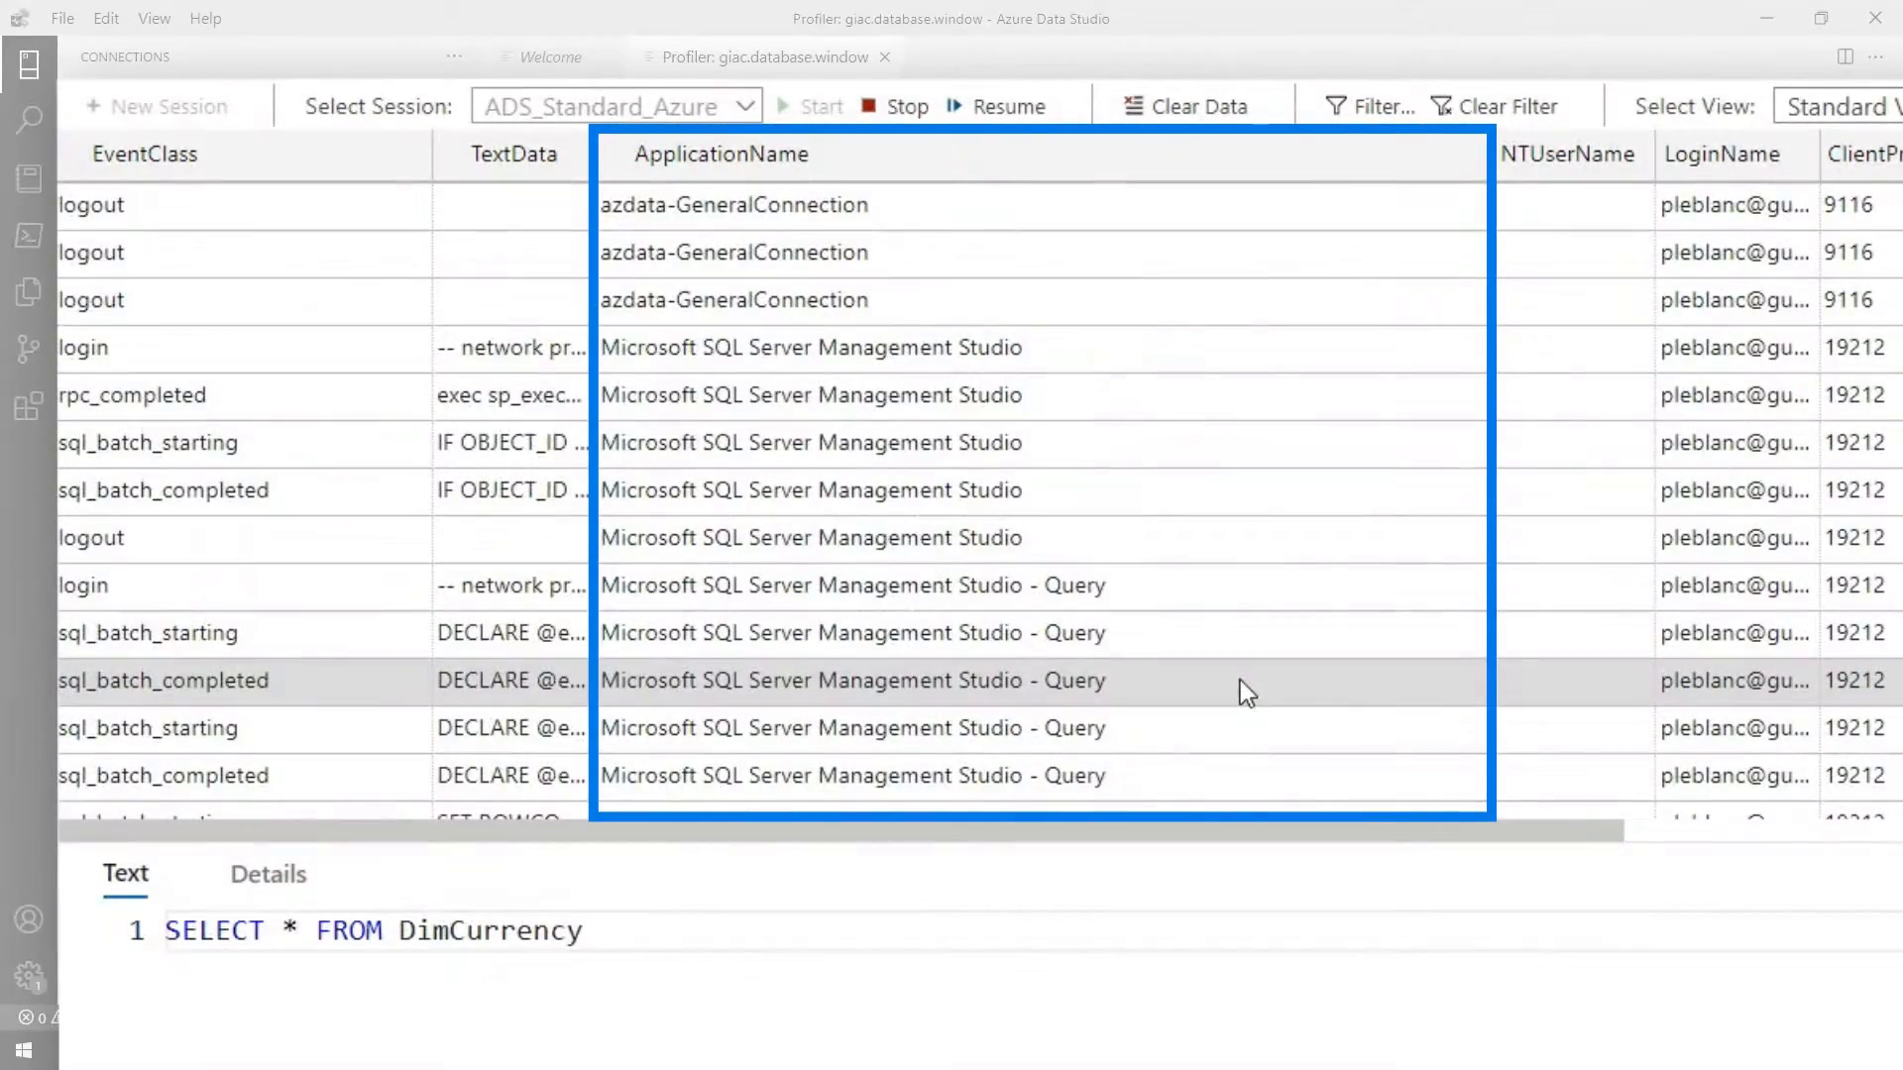
scroll(down, 3)
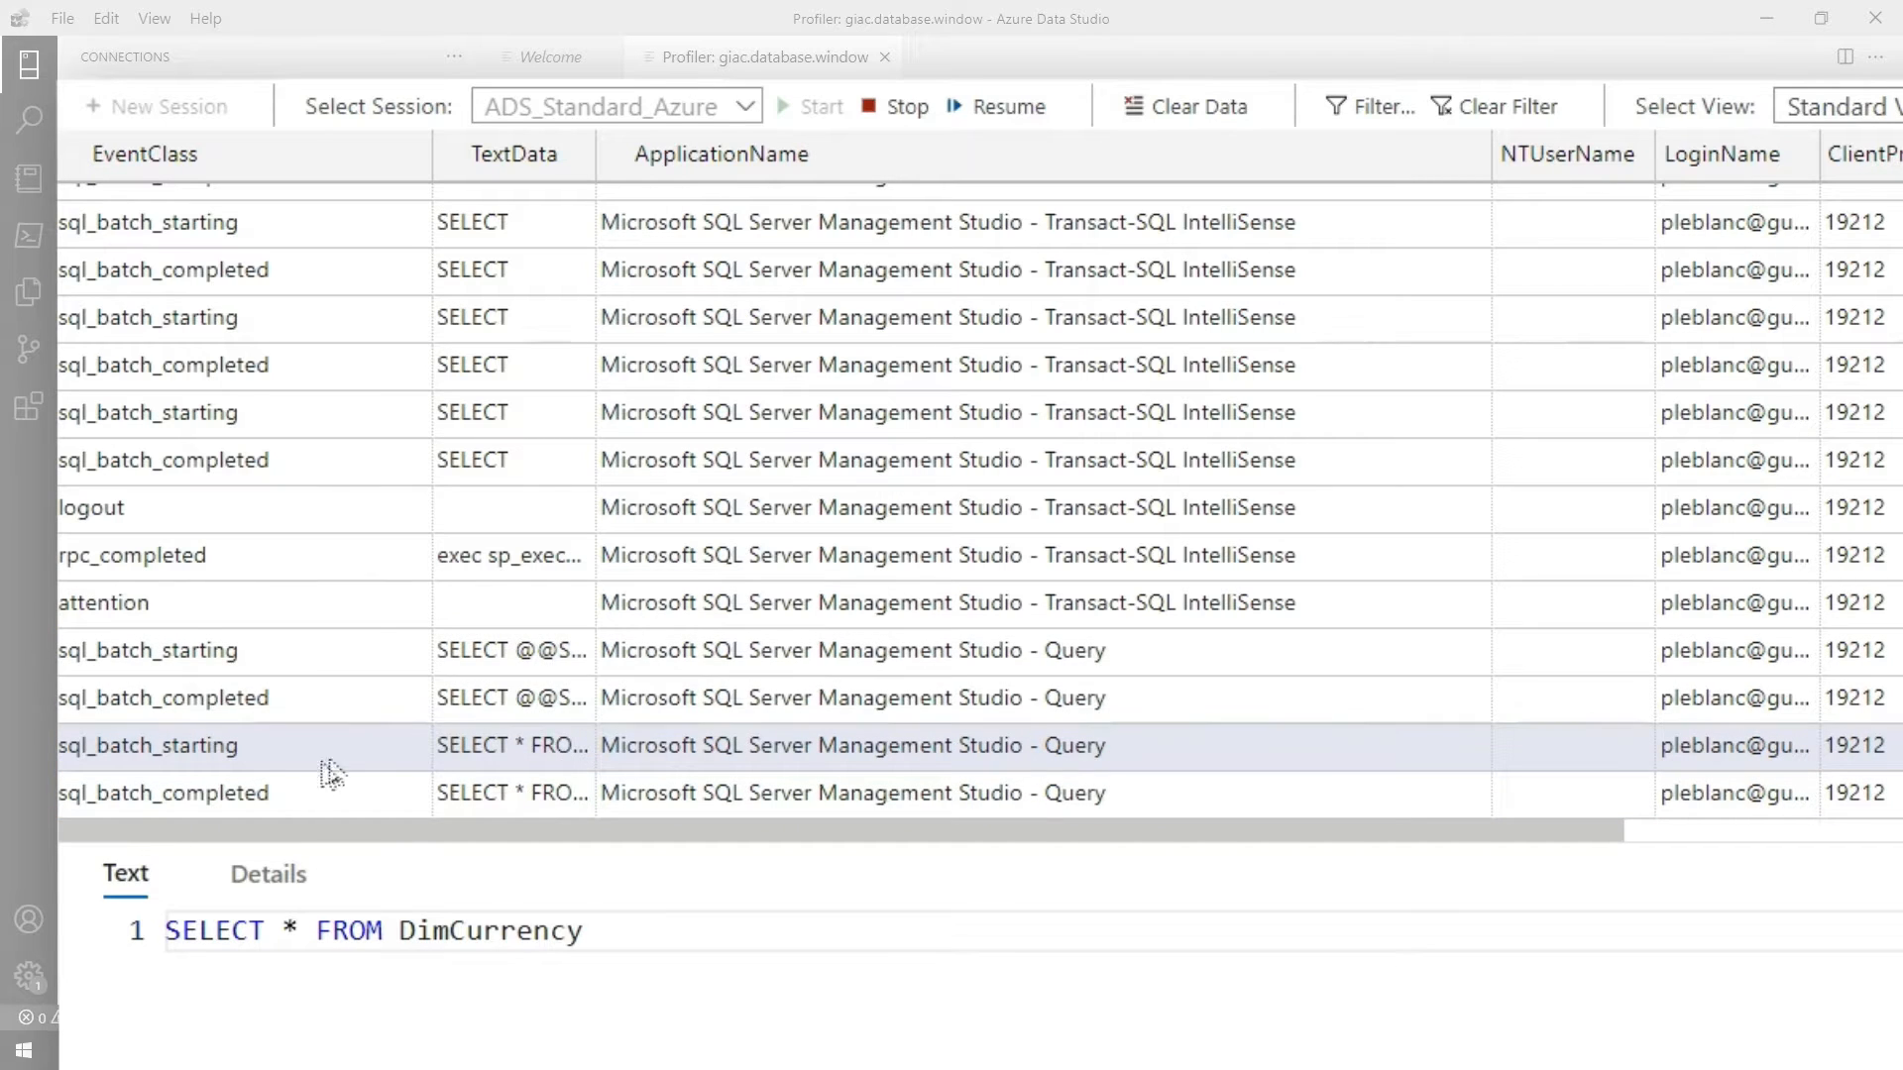
triple_click(365, 932)
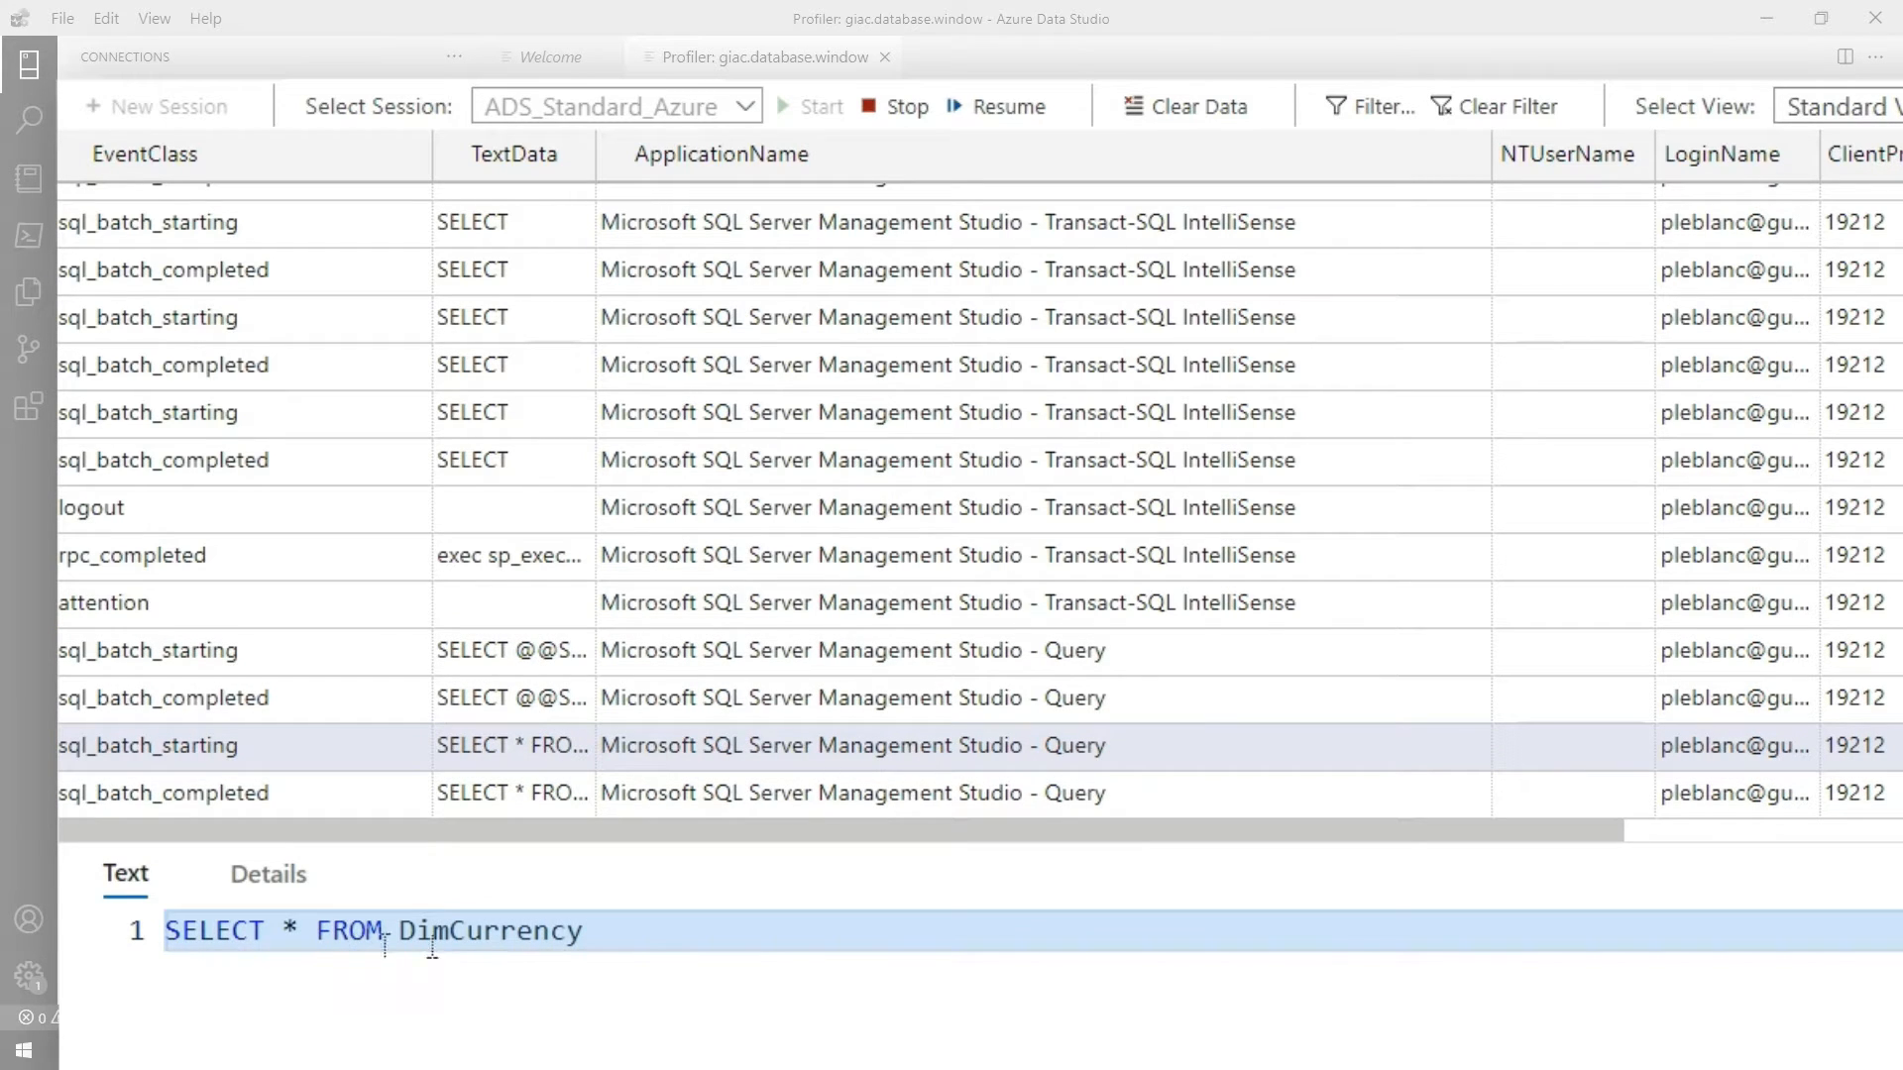
click(656, 932)
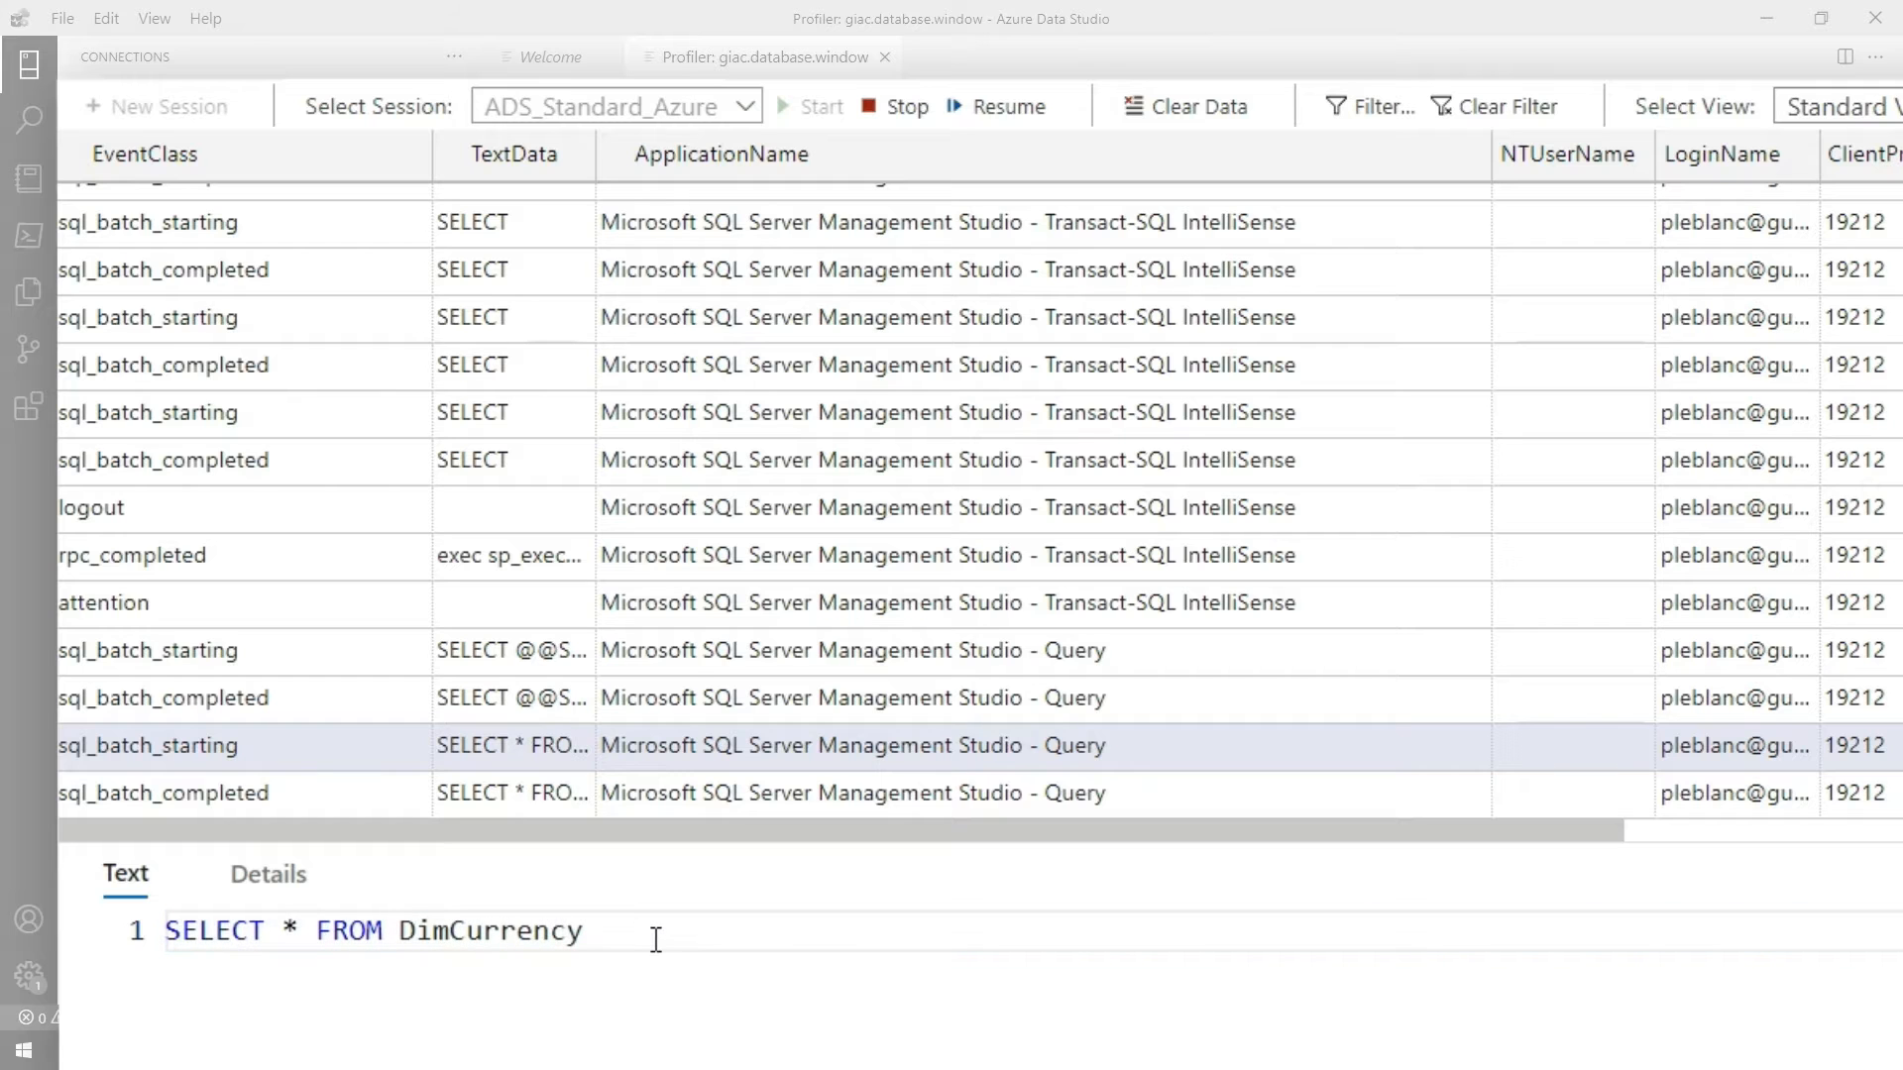
mouse_move(806, 317)
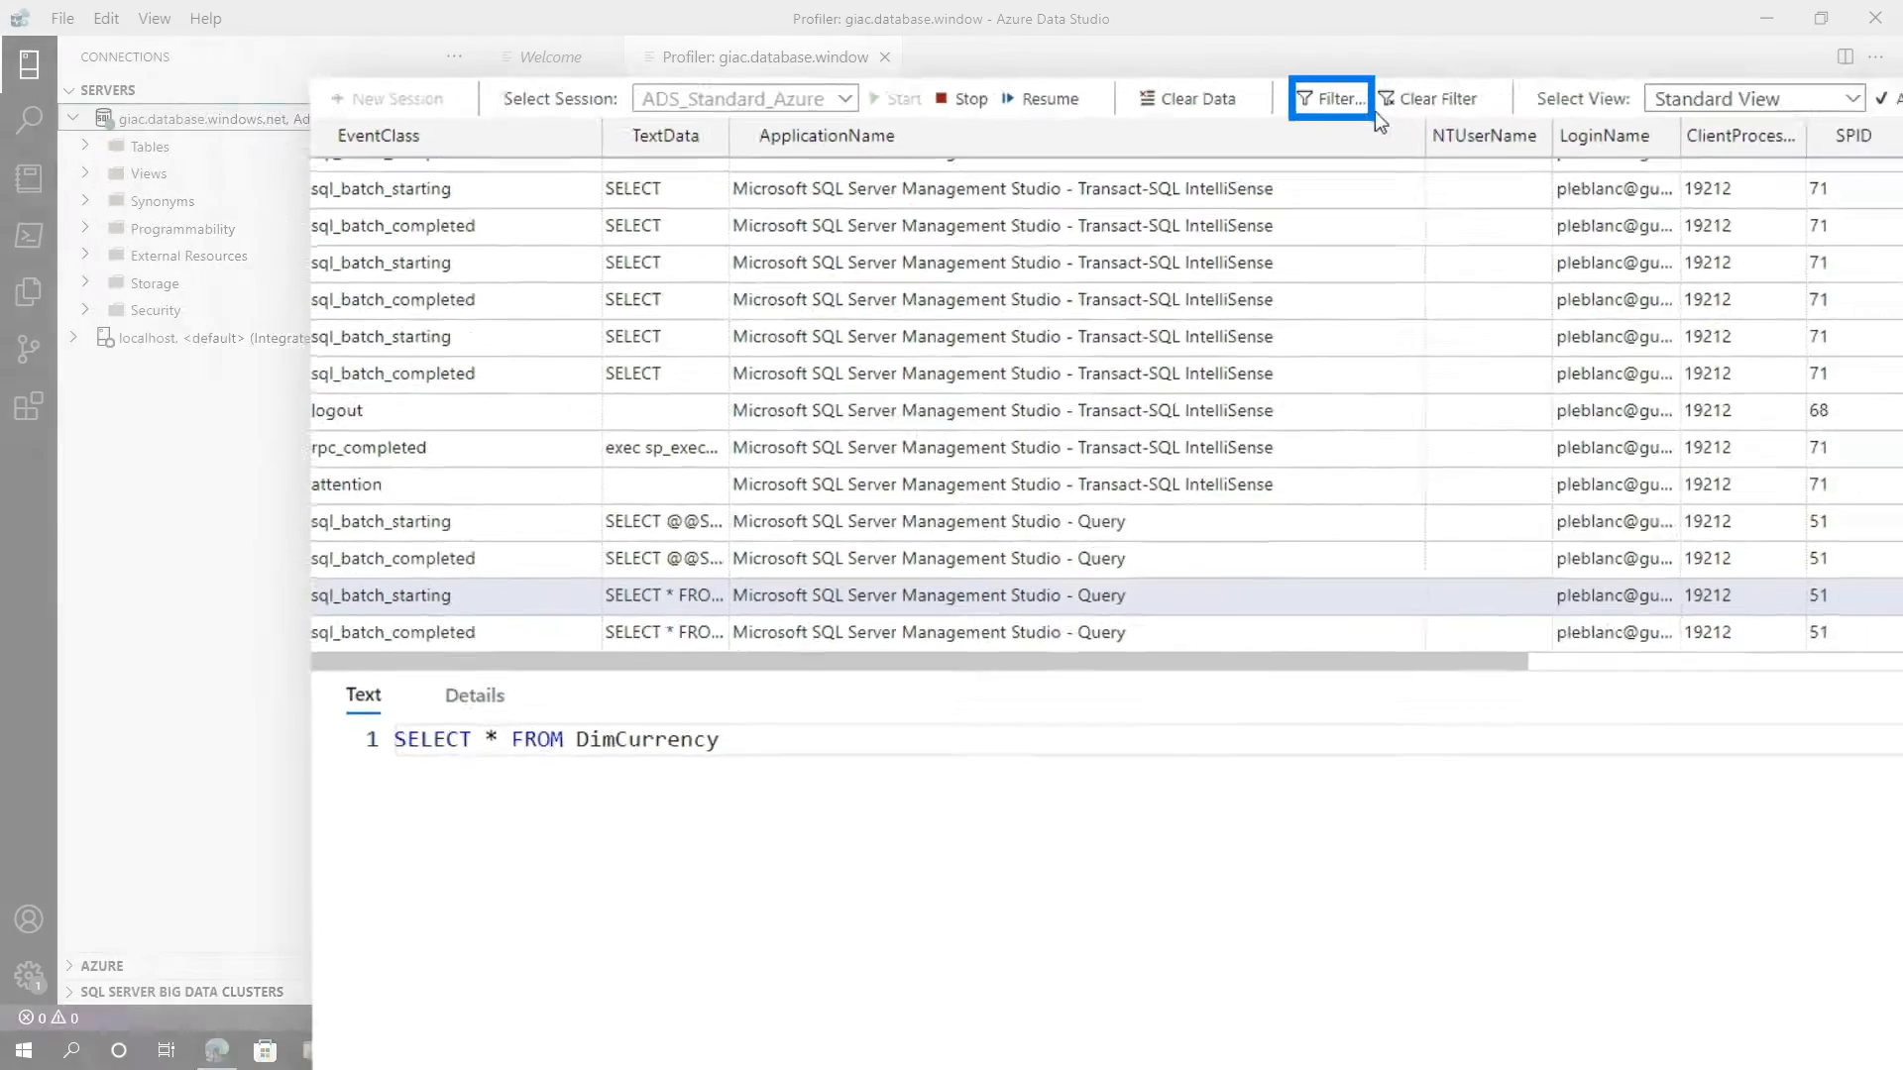
click(1328, 99)
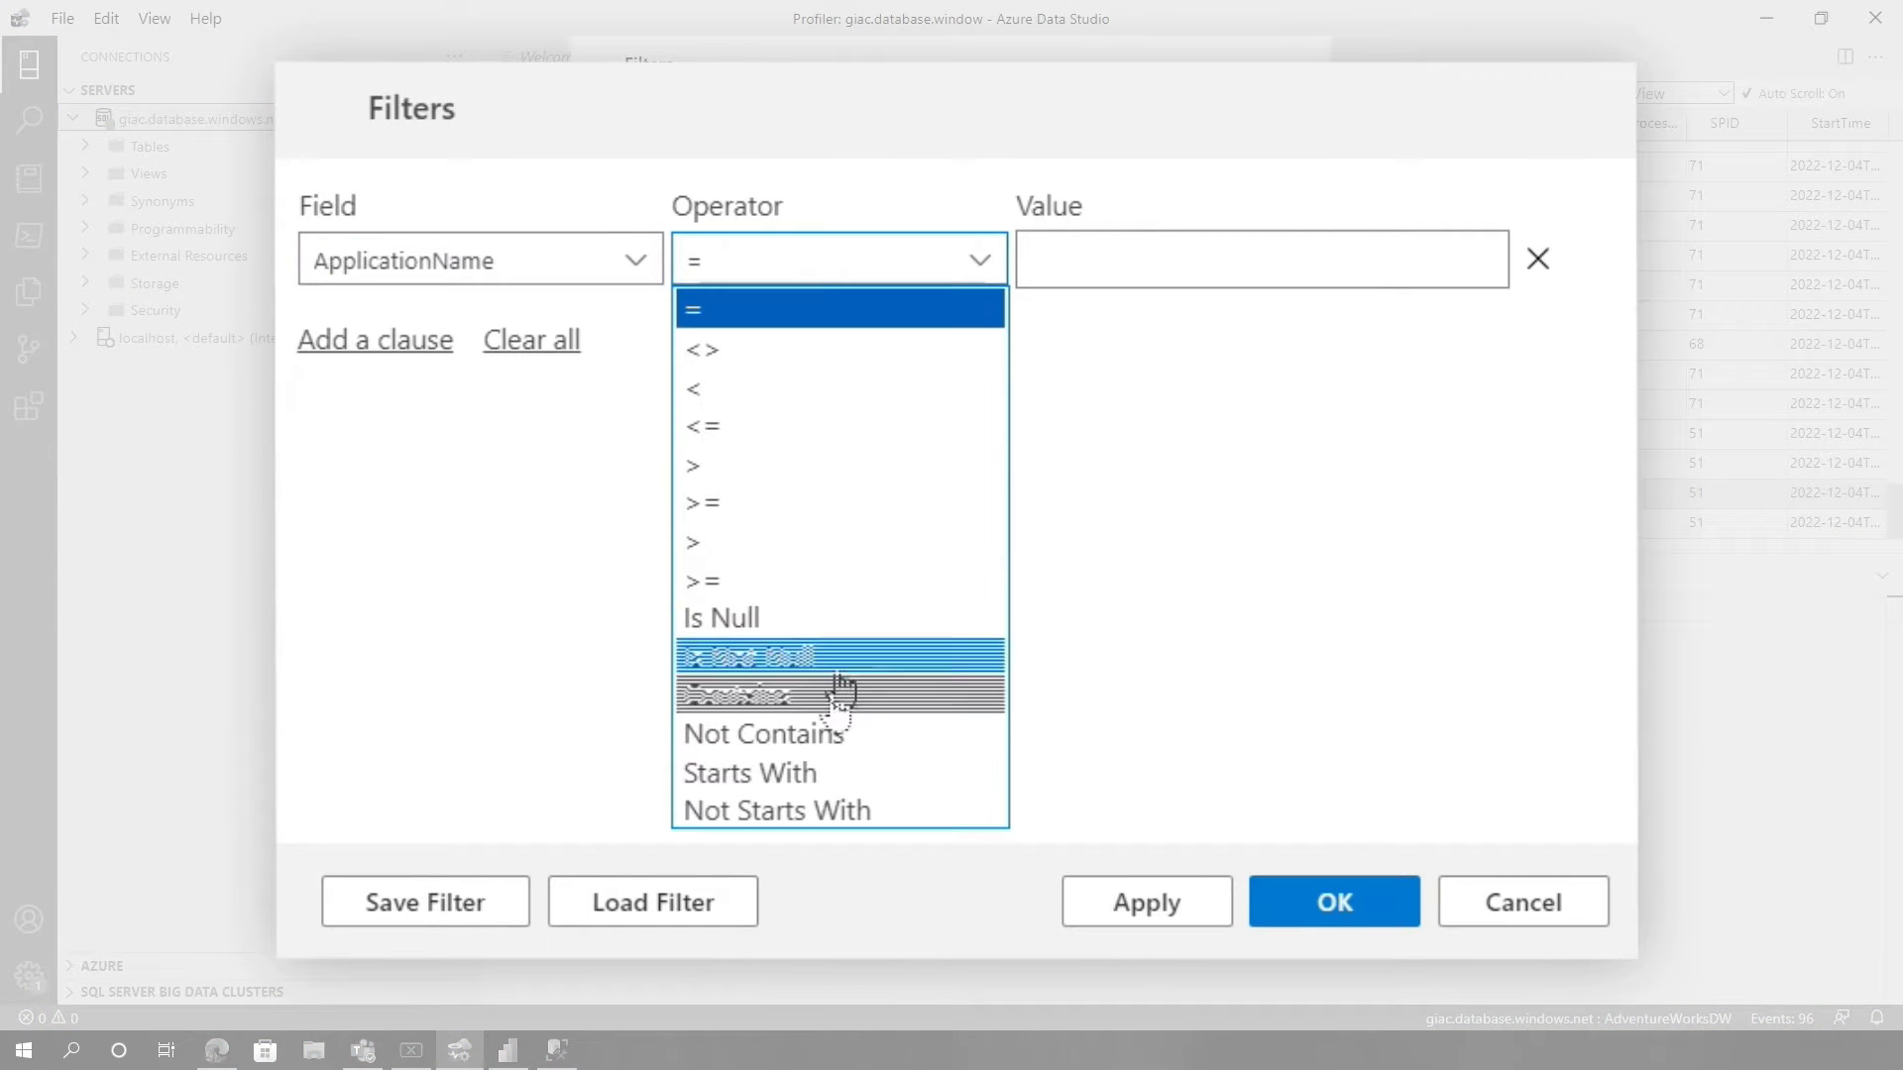
click(761, 676)
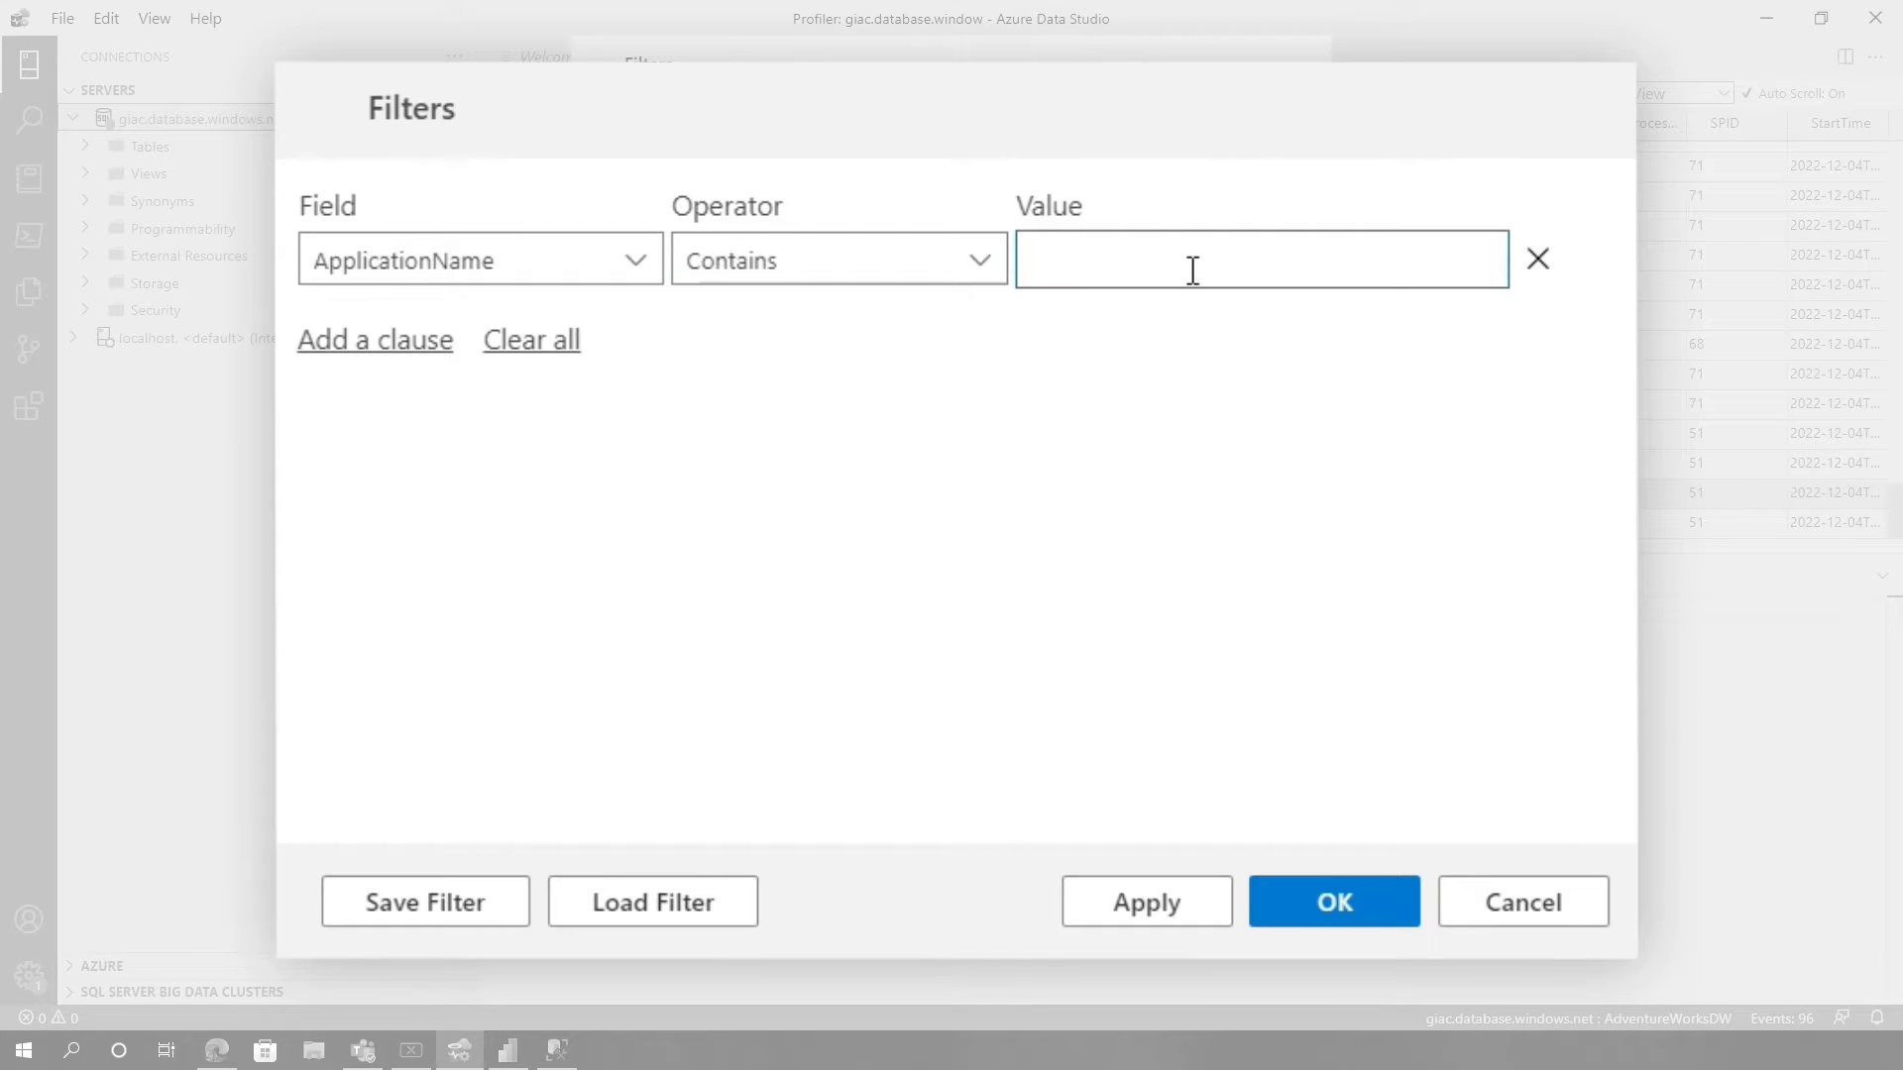
text(Query)
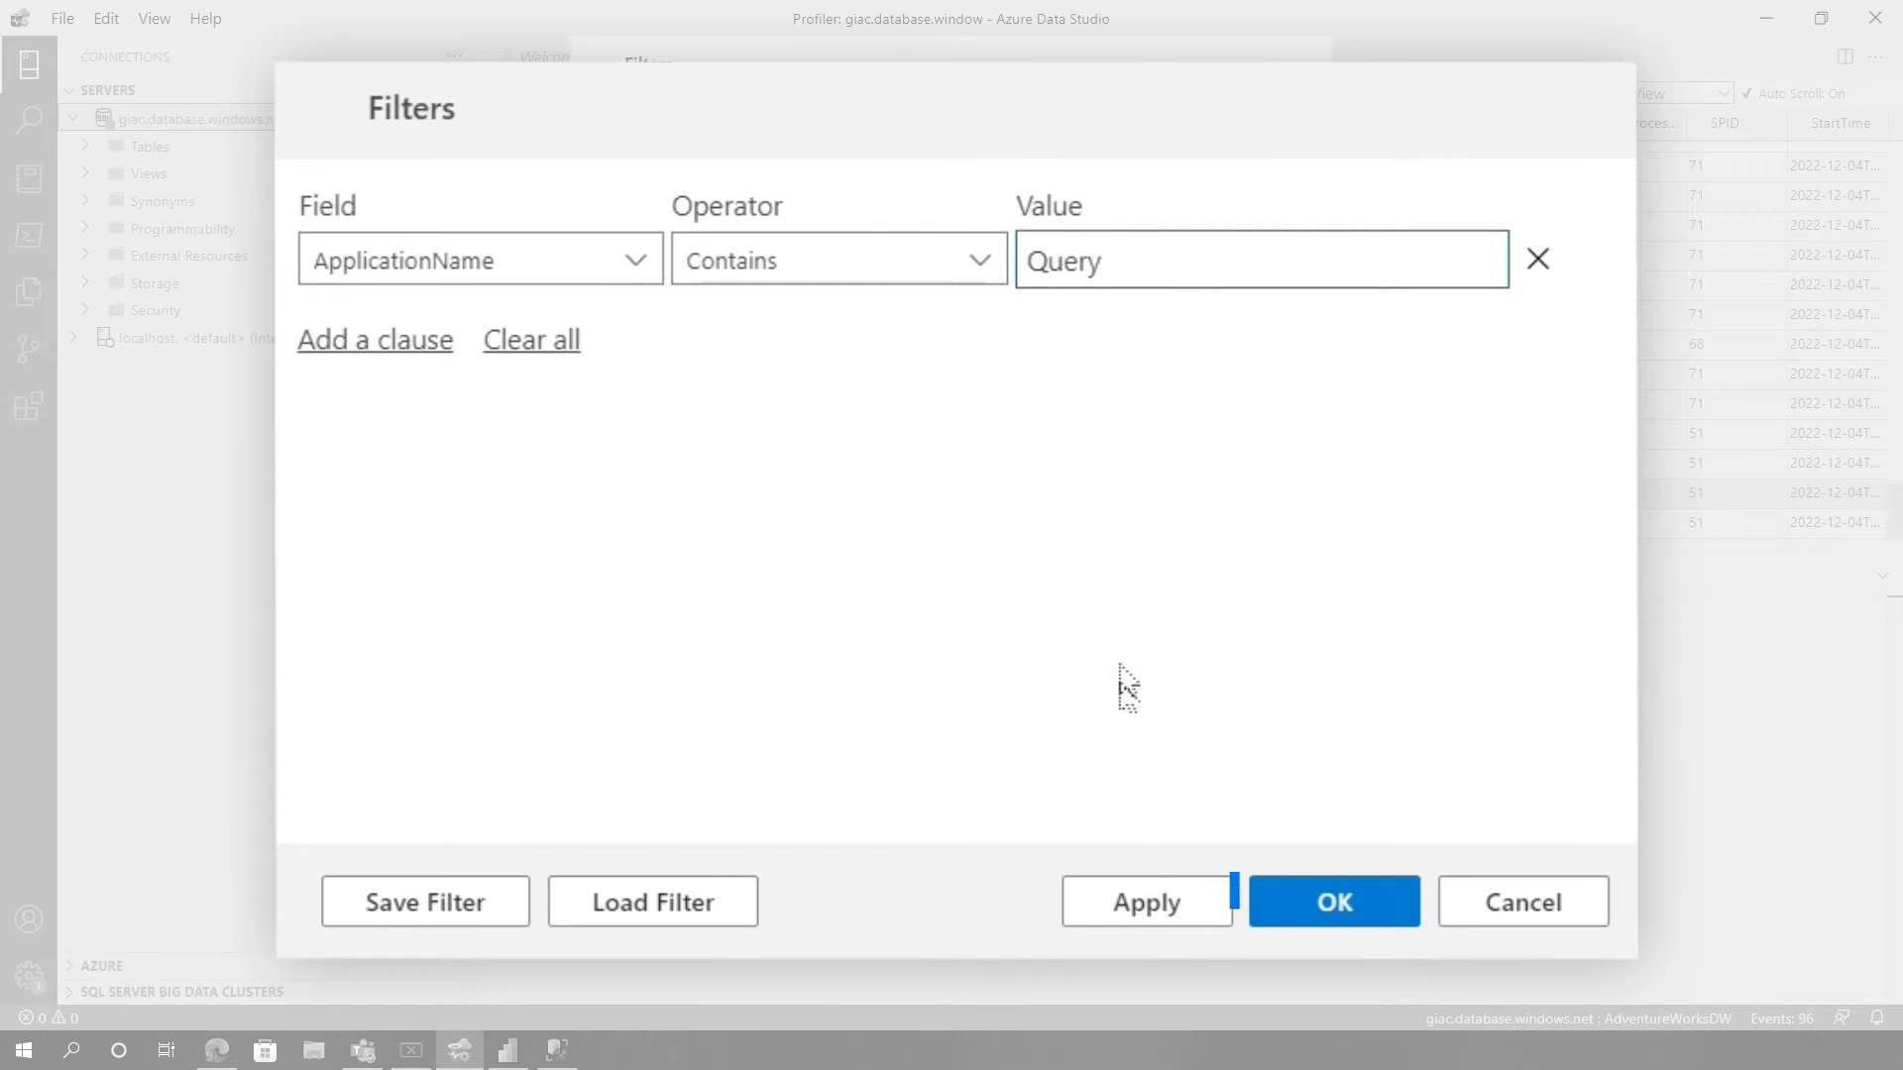
click(1332, 902)
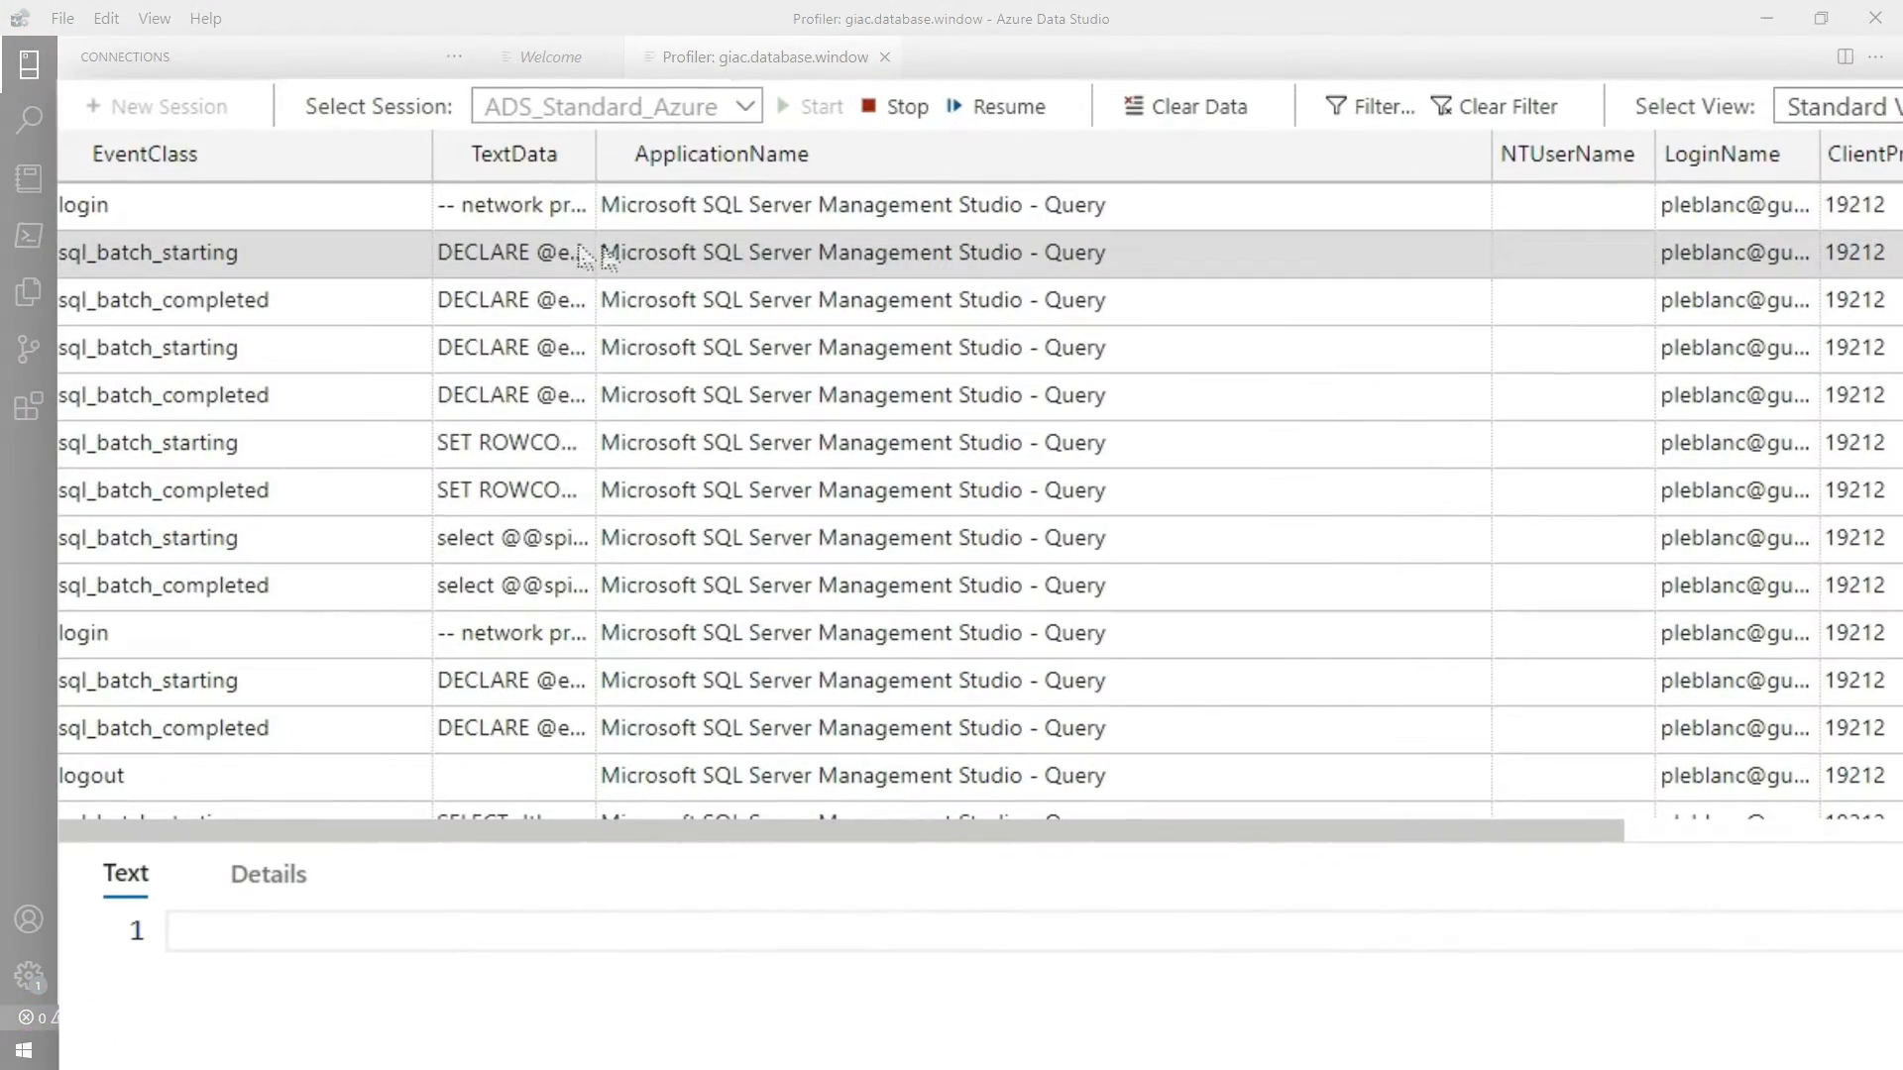
click(843, 490)
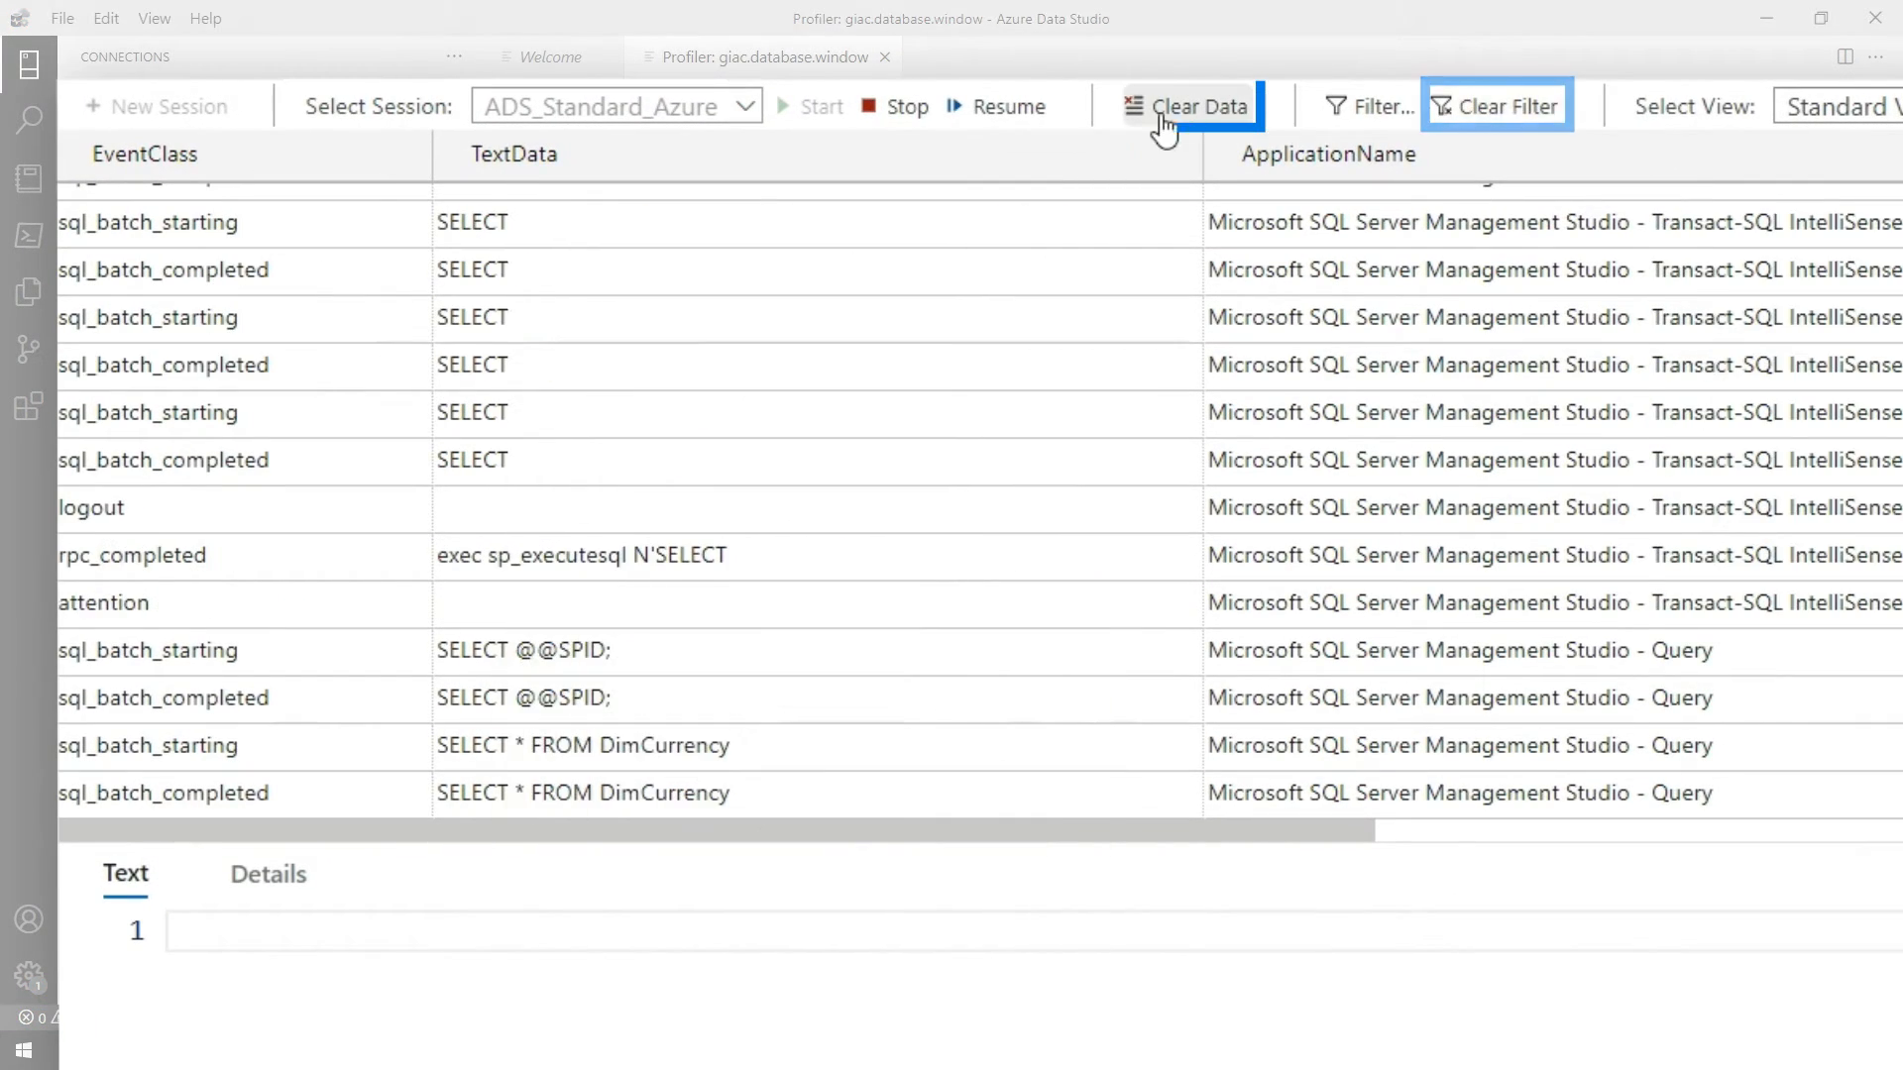
Step: Clear captured events, then tick Gender, SalesAmount and Category in Power BI to create table visuals
click(1197, 105)
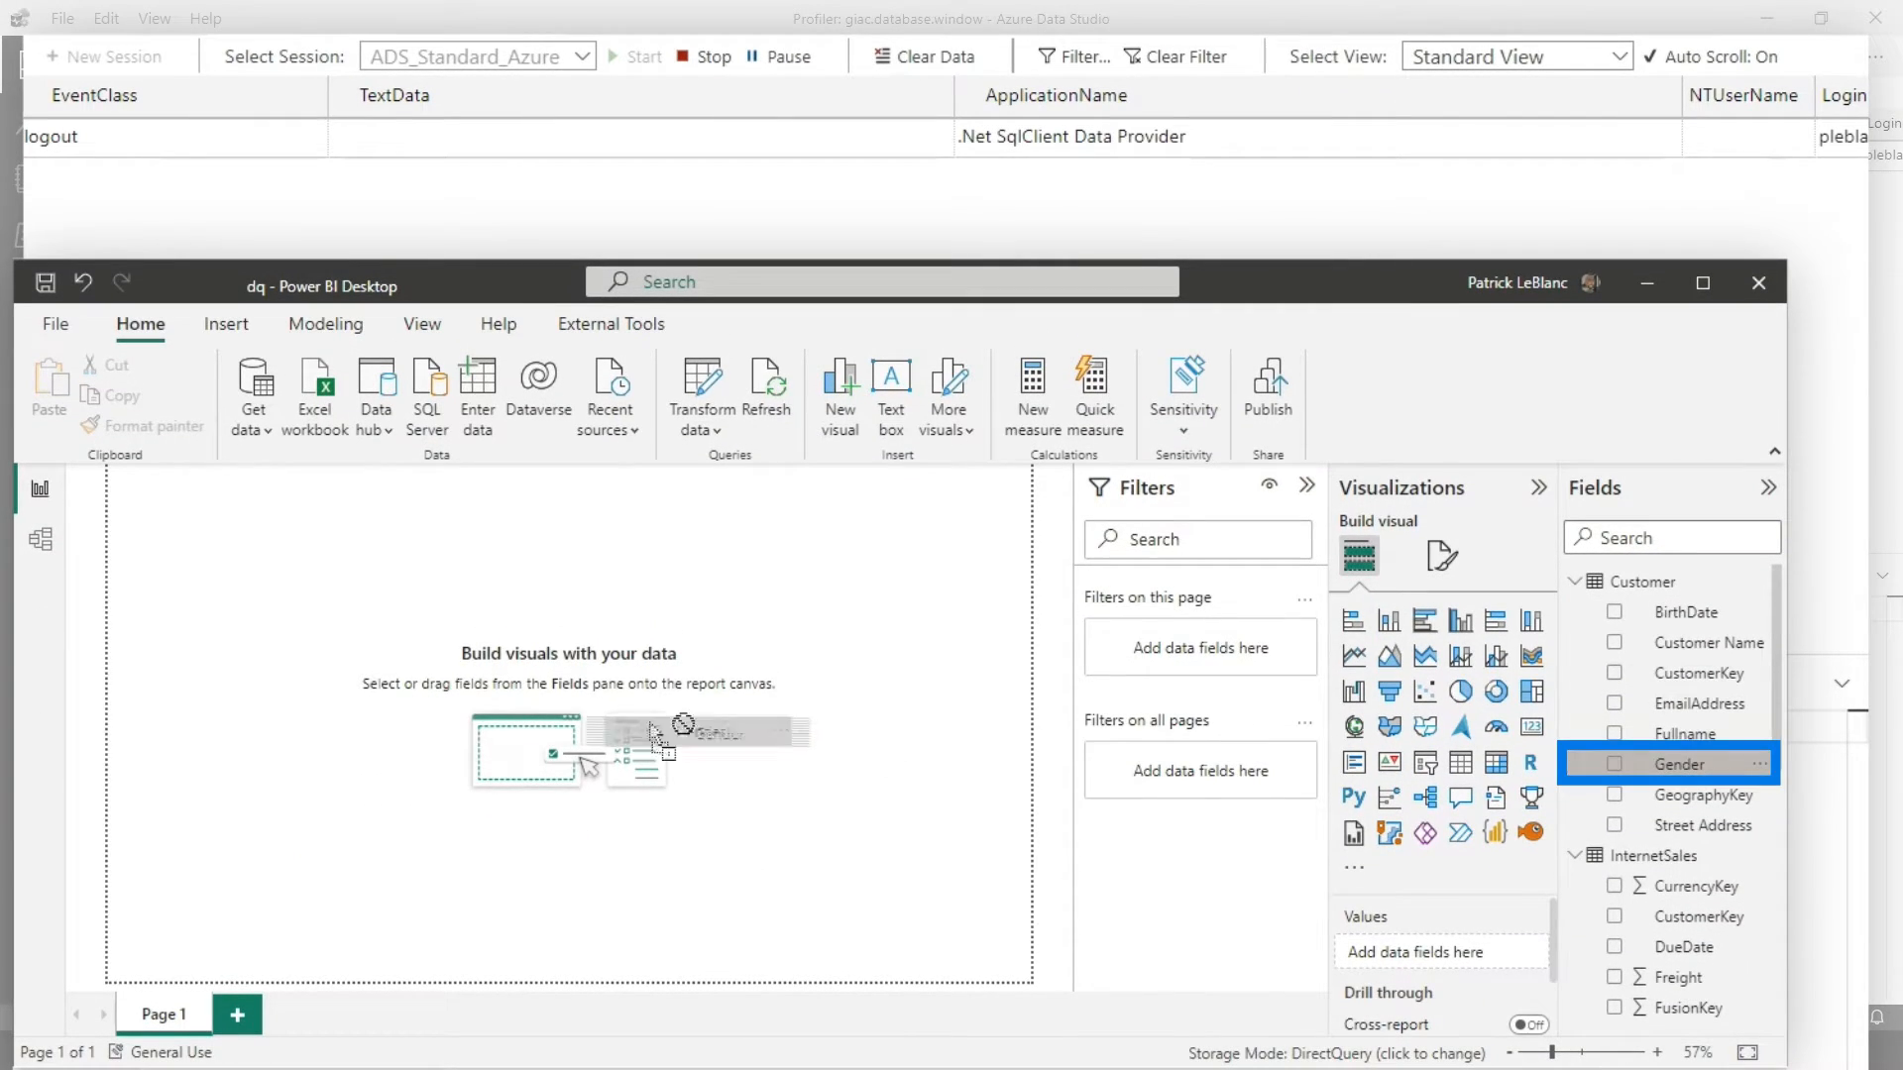
click(1616, 763)
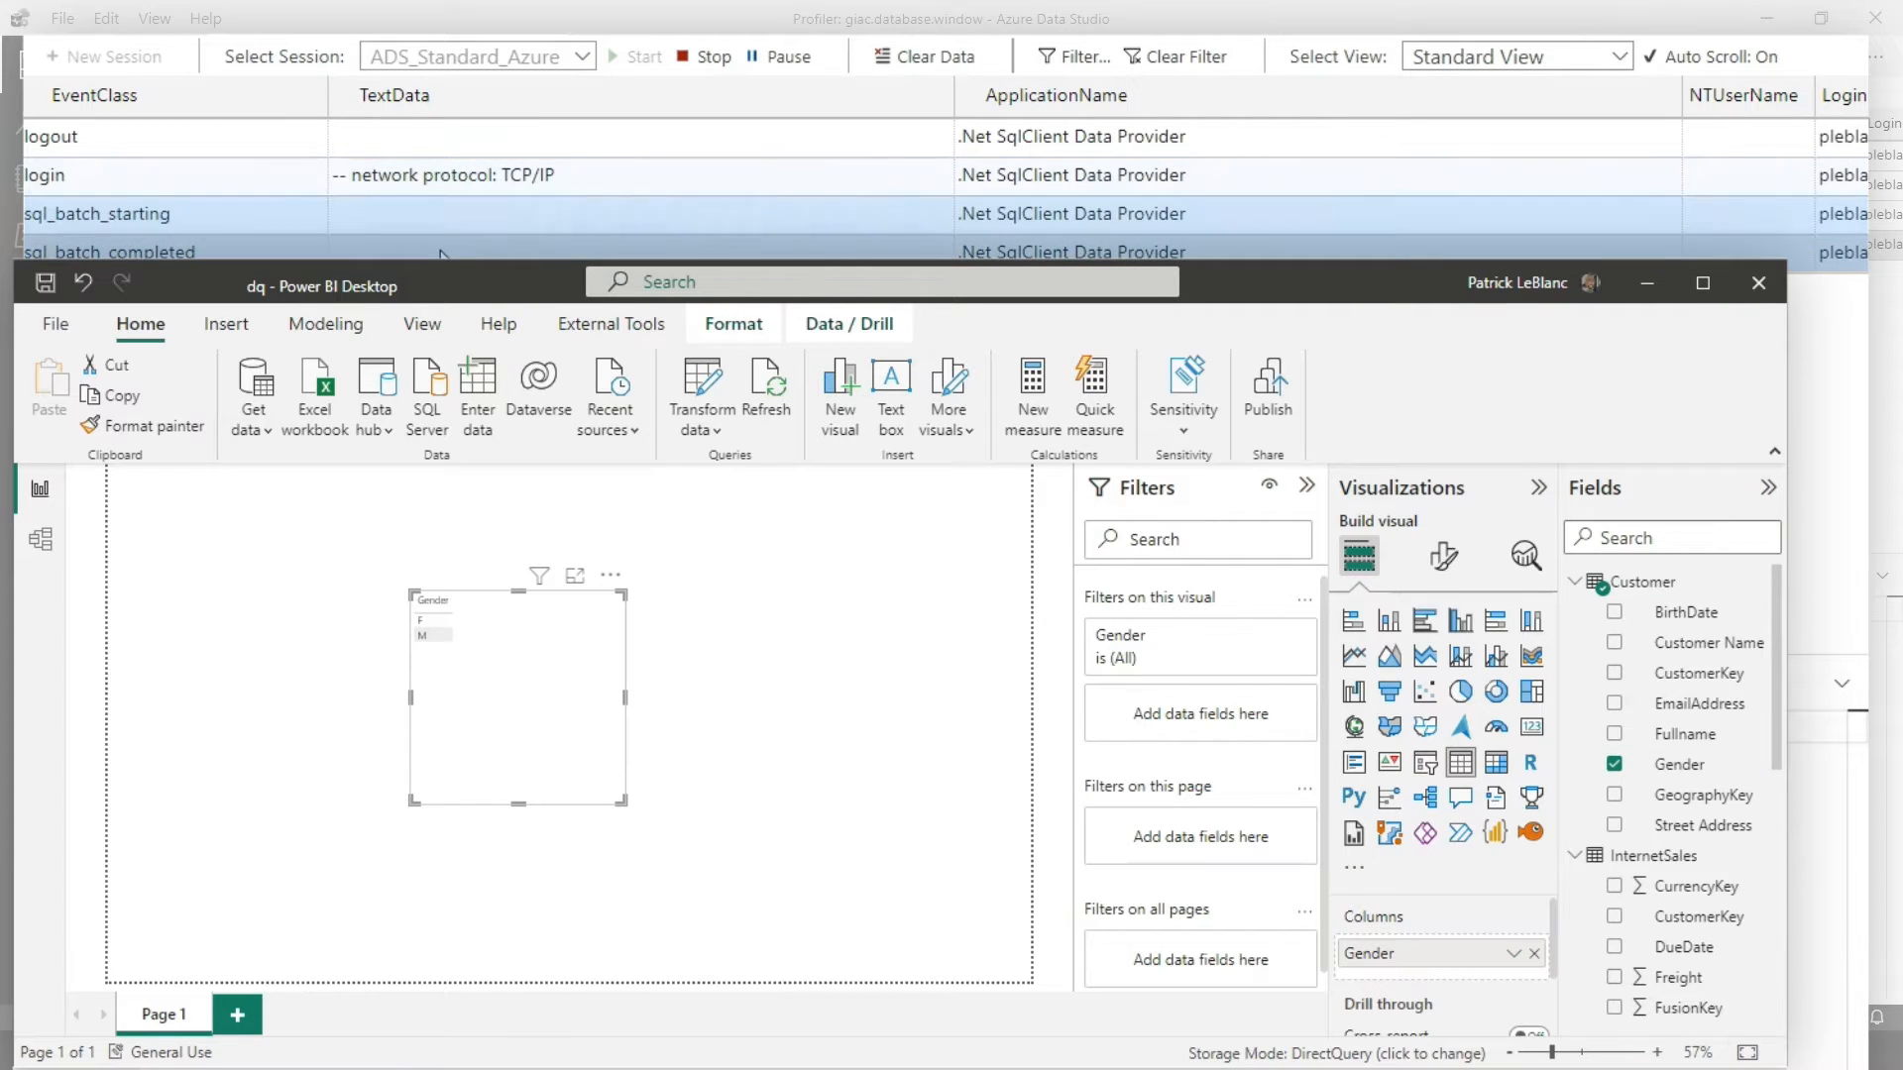
scroll(down, 3)
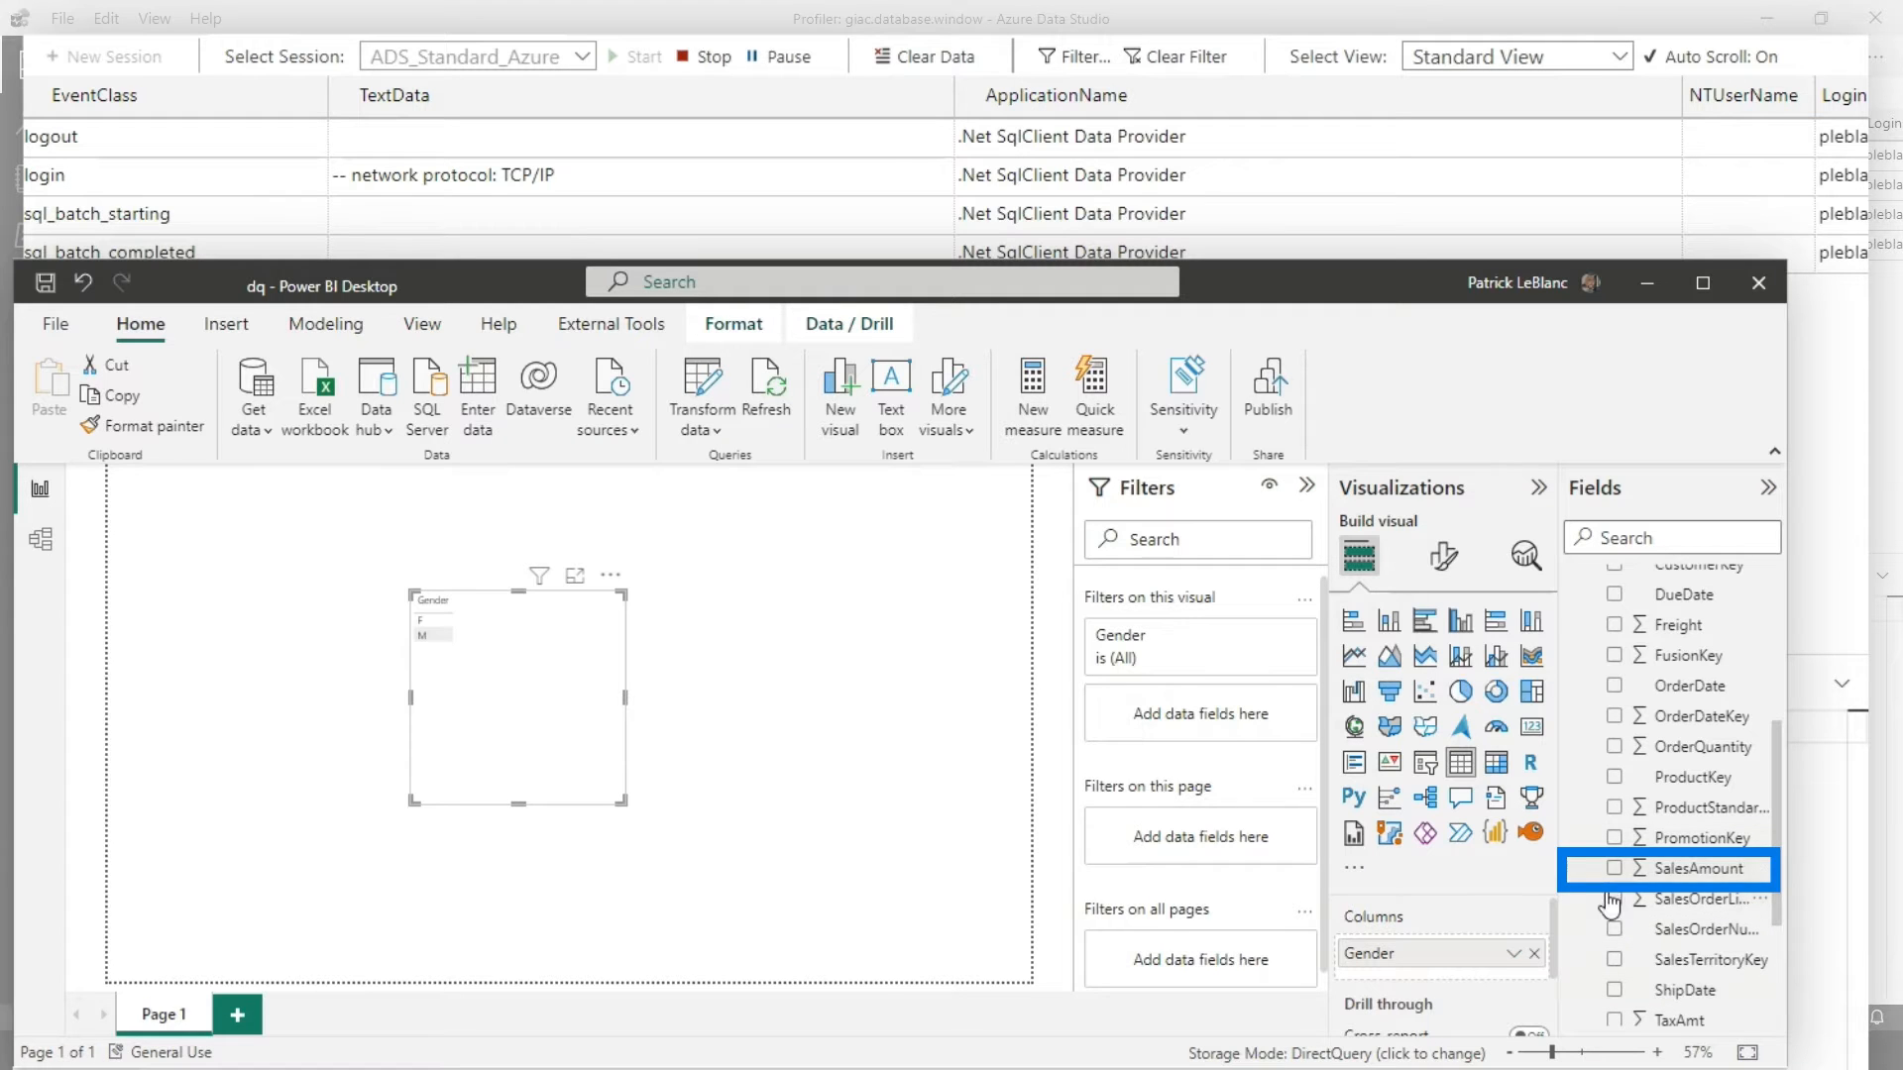
click(1615, 869)
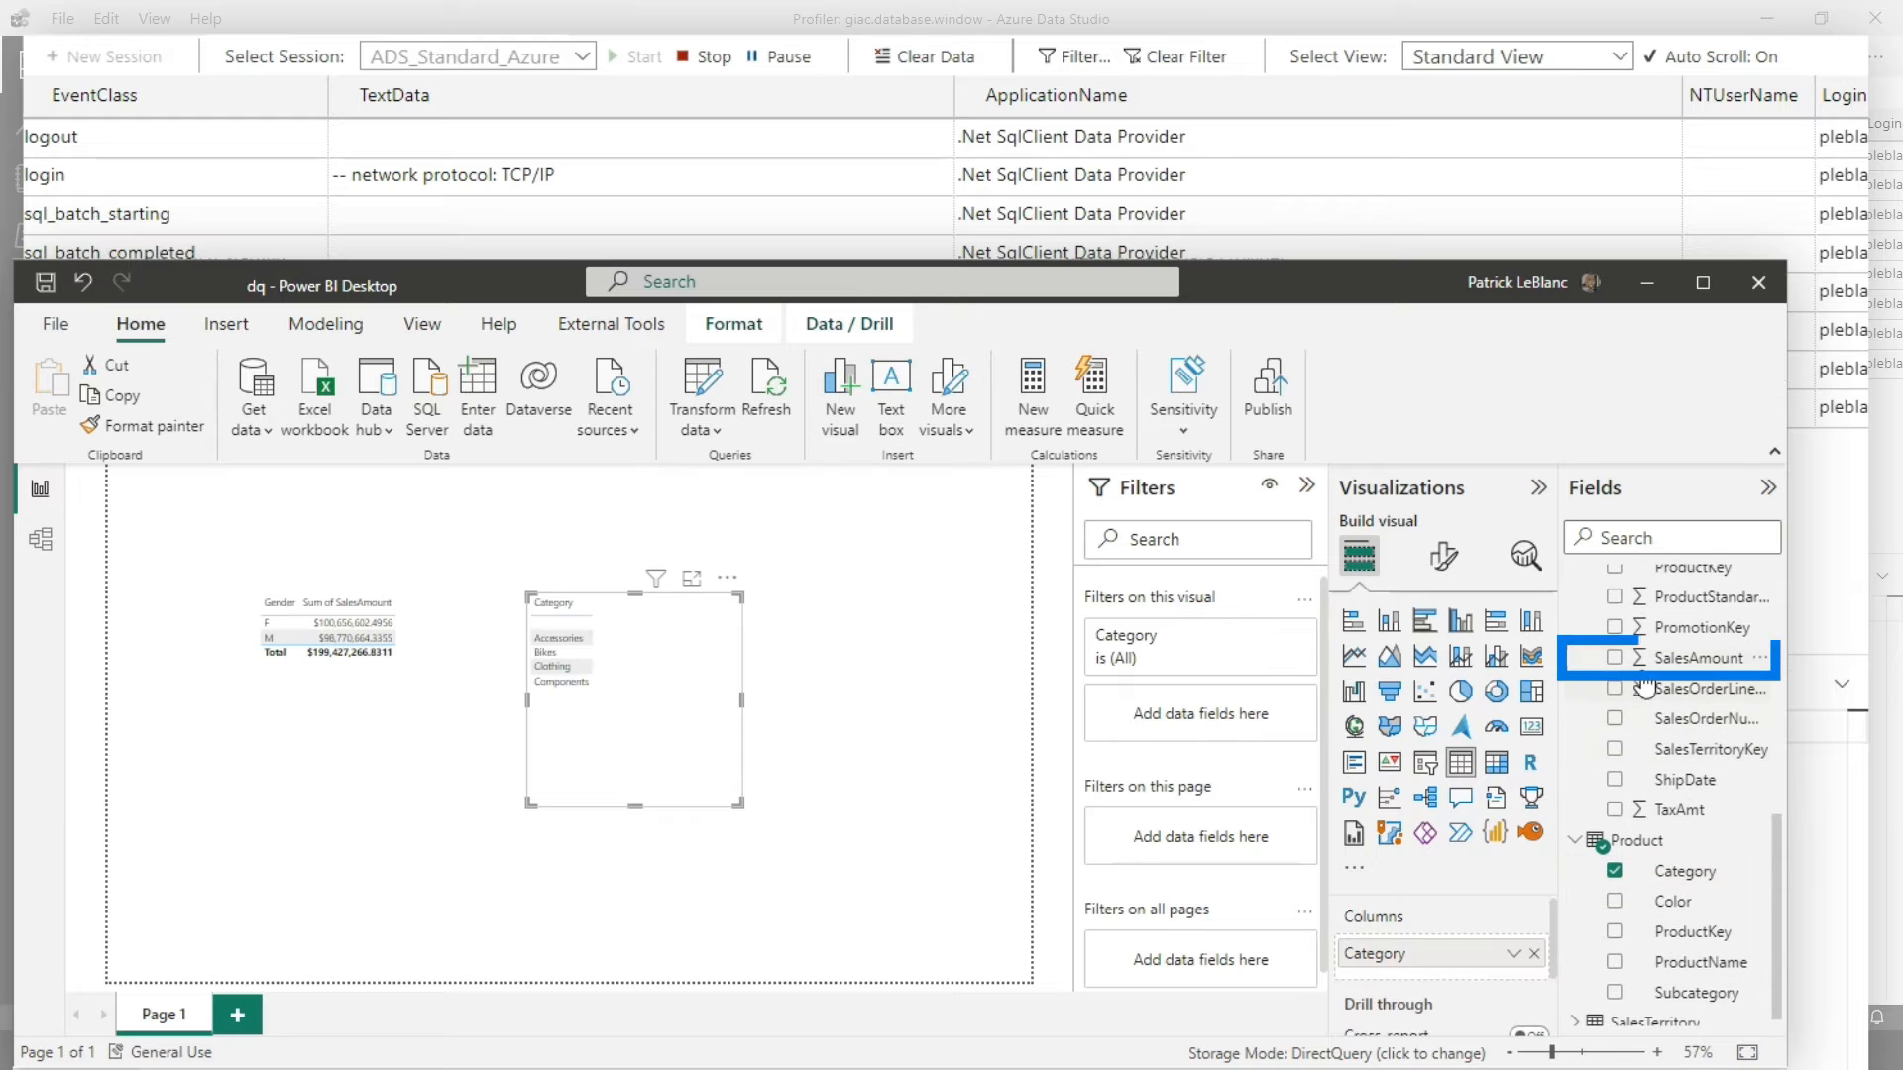
click(1615, 658)
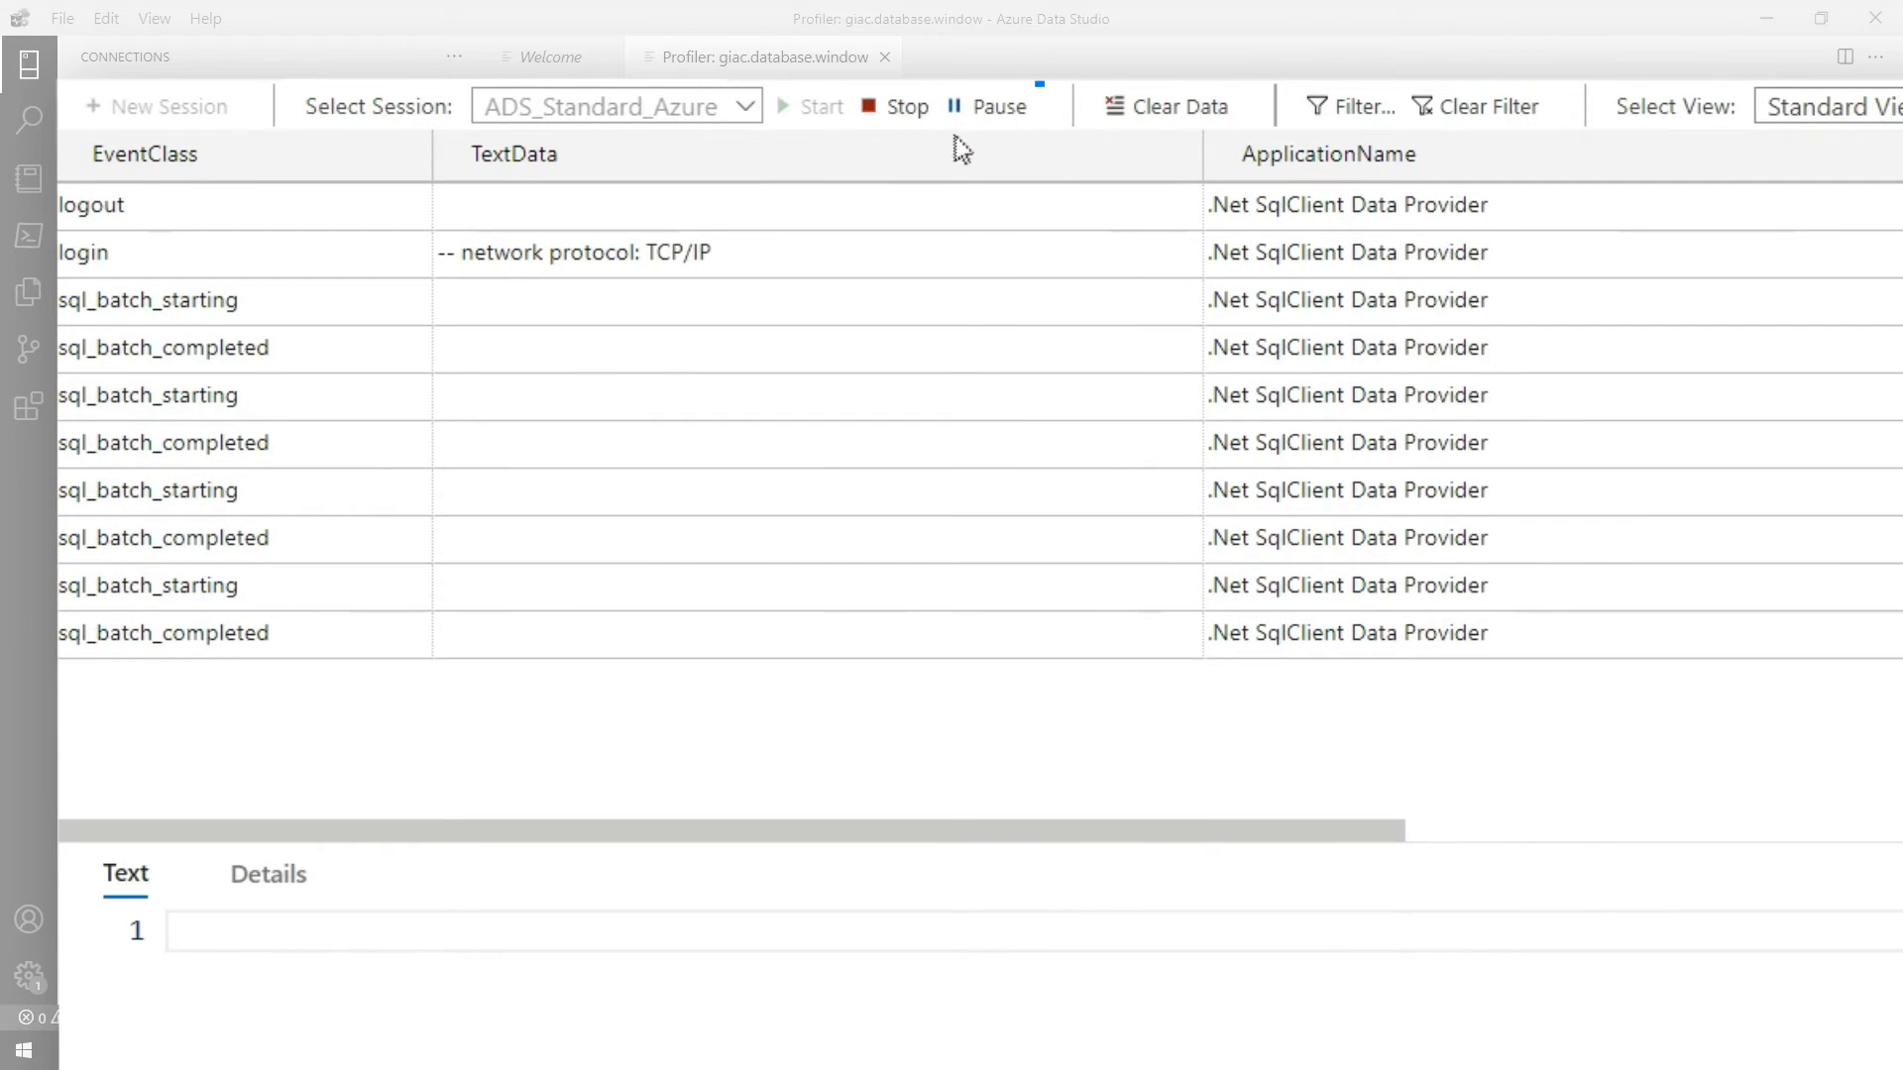
Step: Pause capture and read the TOP (501) Gender query text of a completed .Net SqlClient batch
click(164, 347)
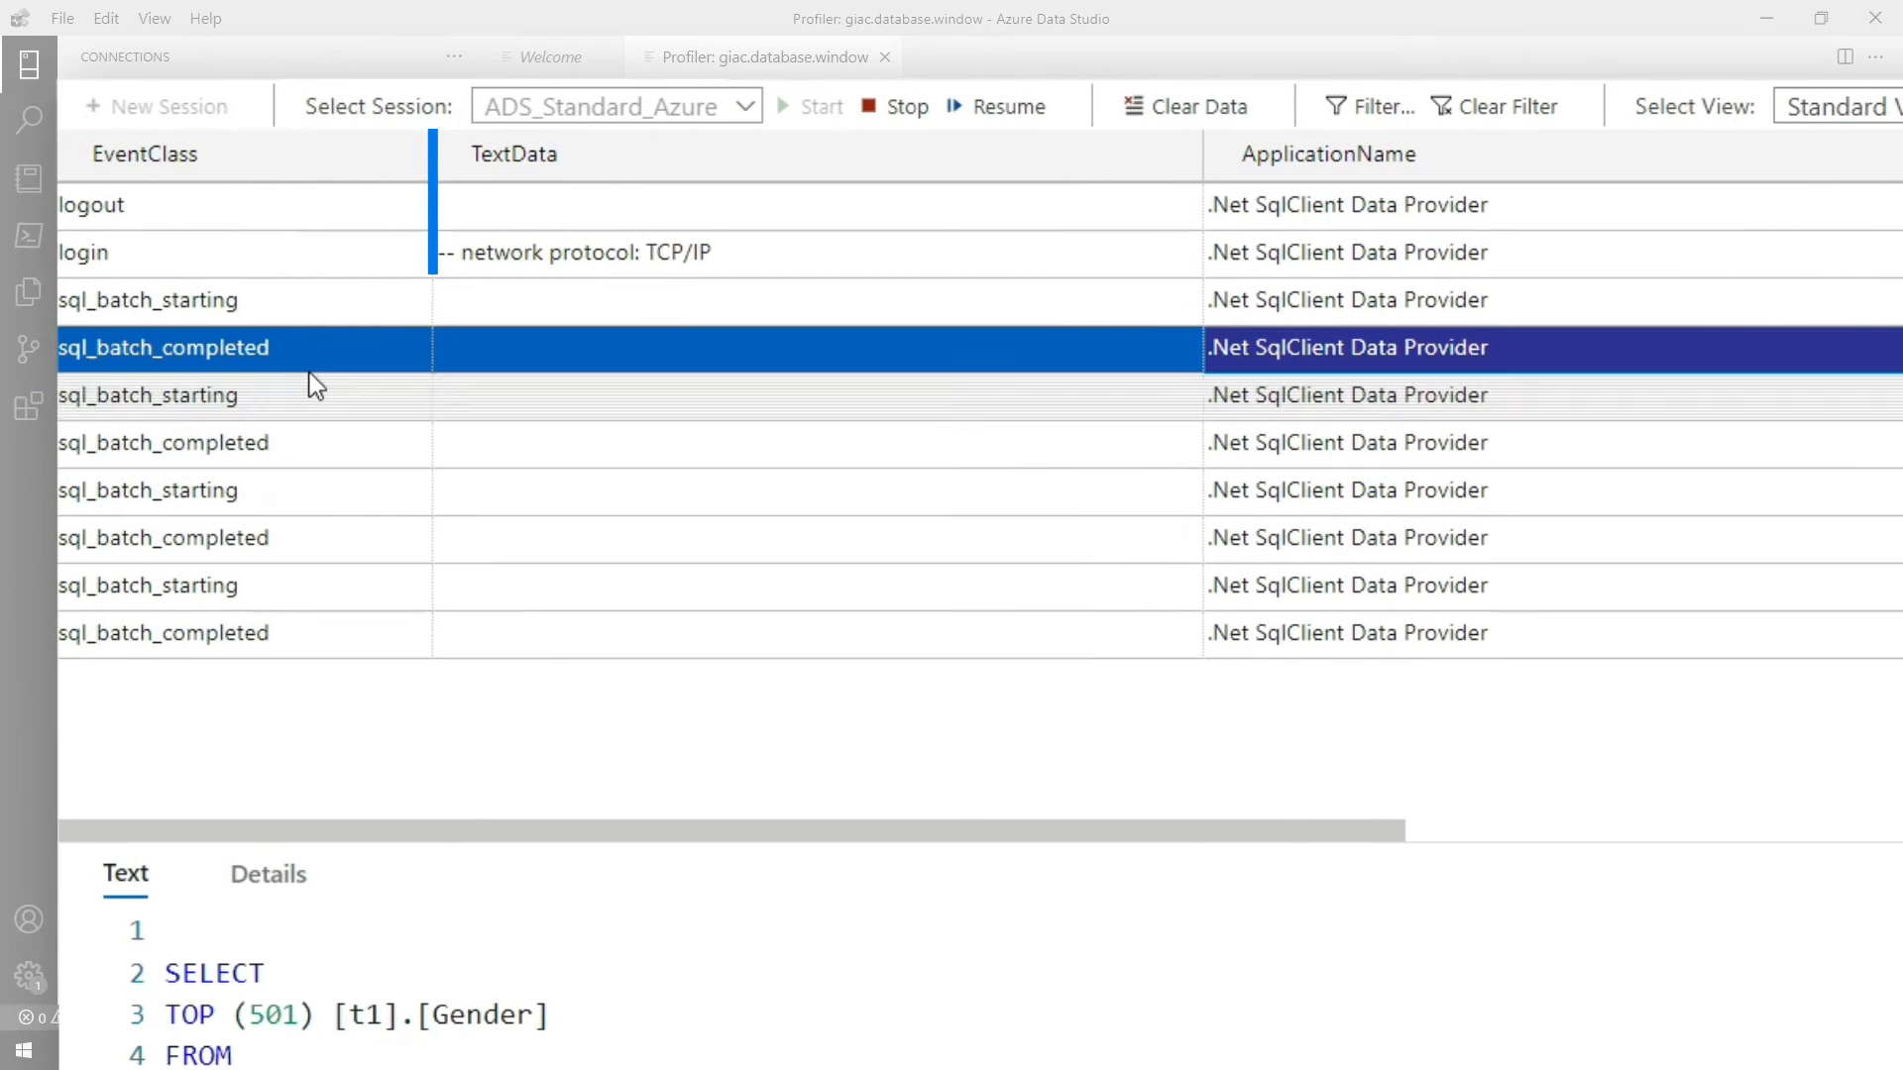
click(148, 299)
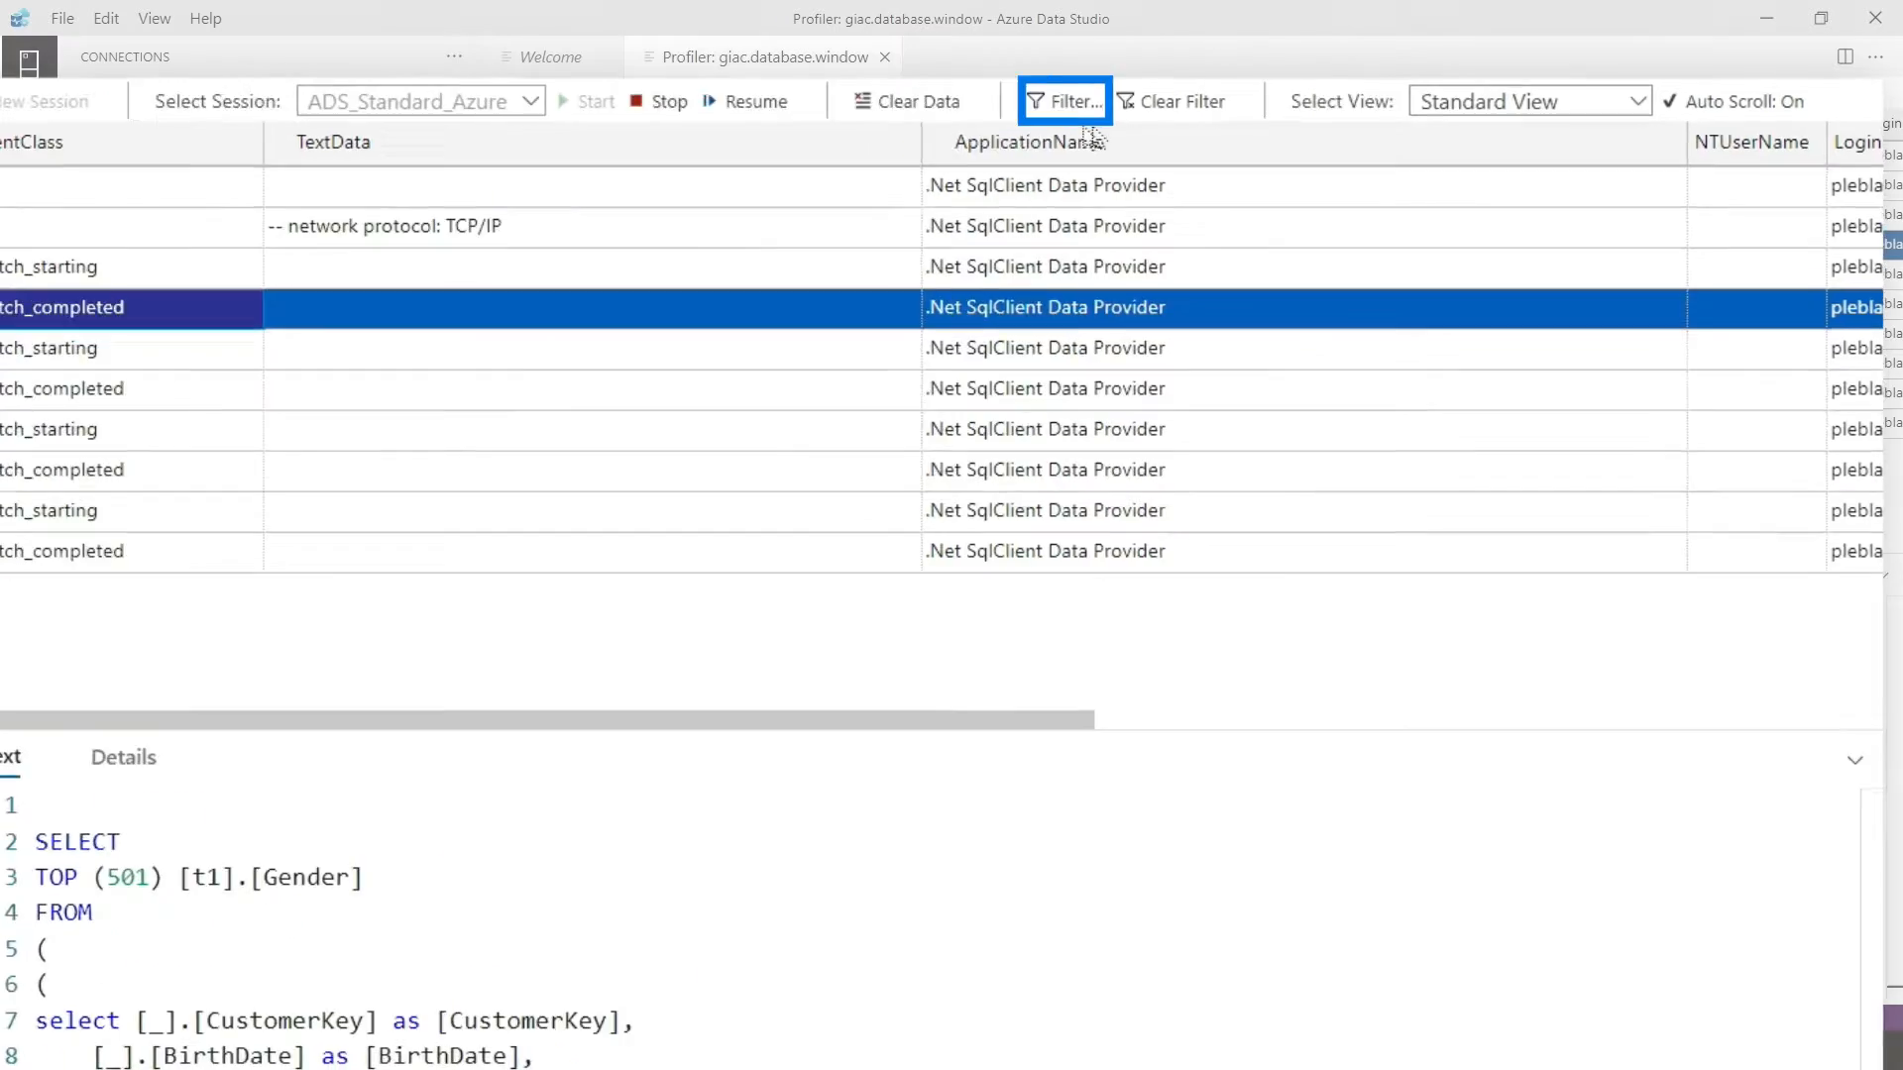
Step: Filter the trace to EventClass Contains 'batch_comp'
click(1062, 101)
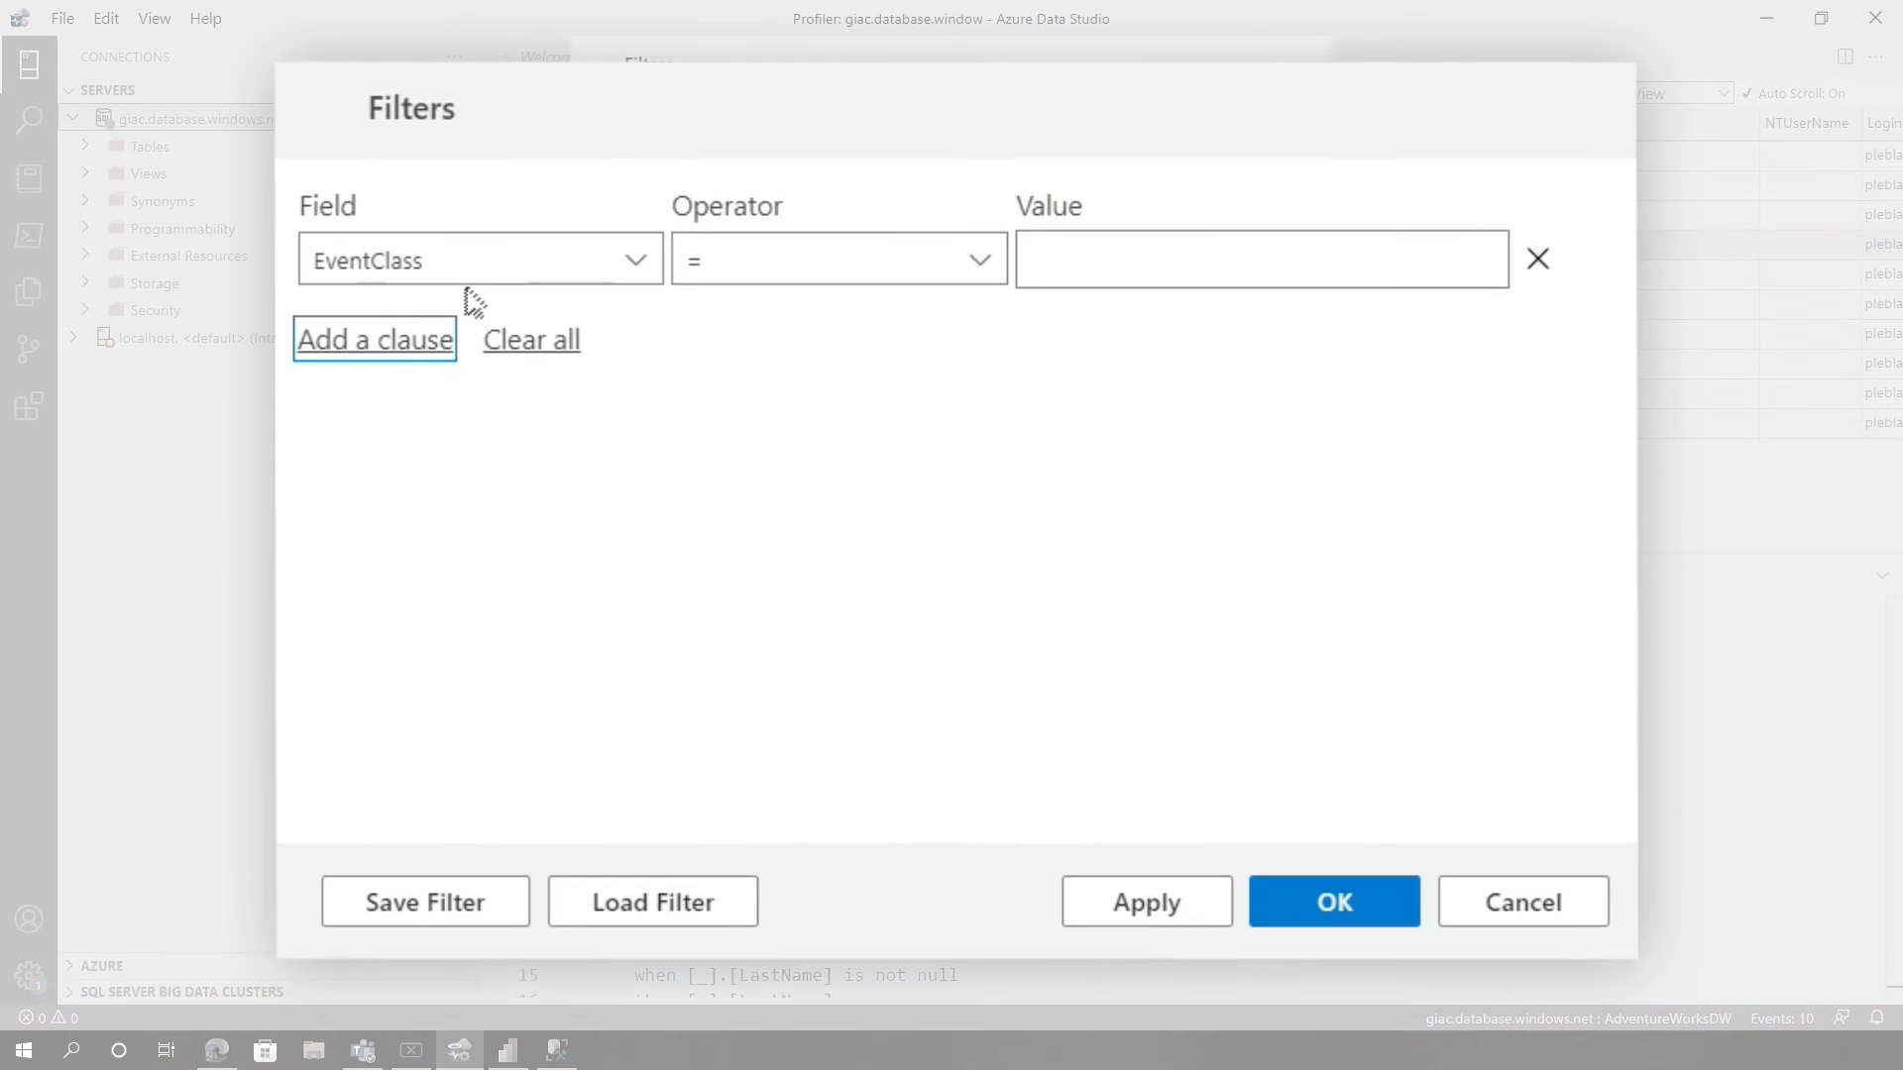
click(836, 258)
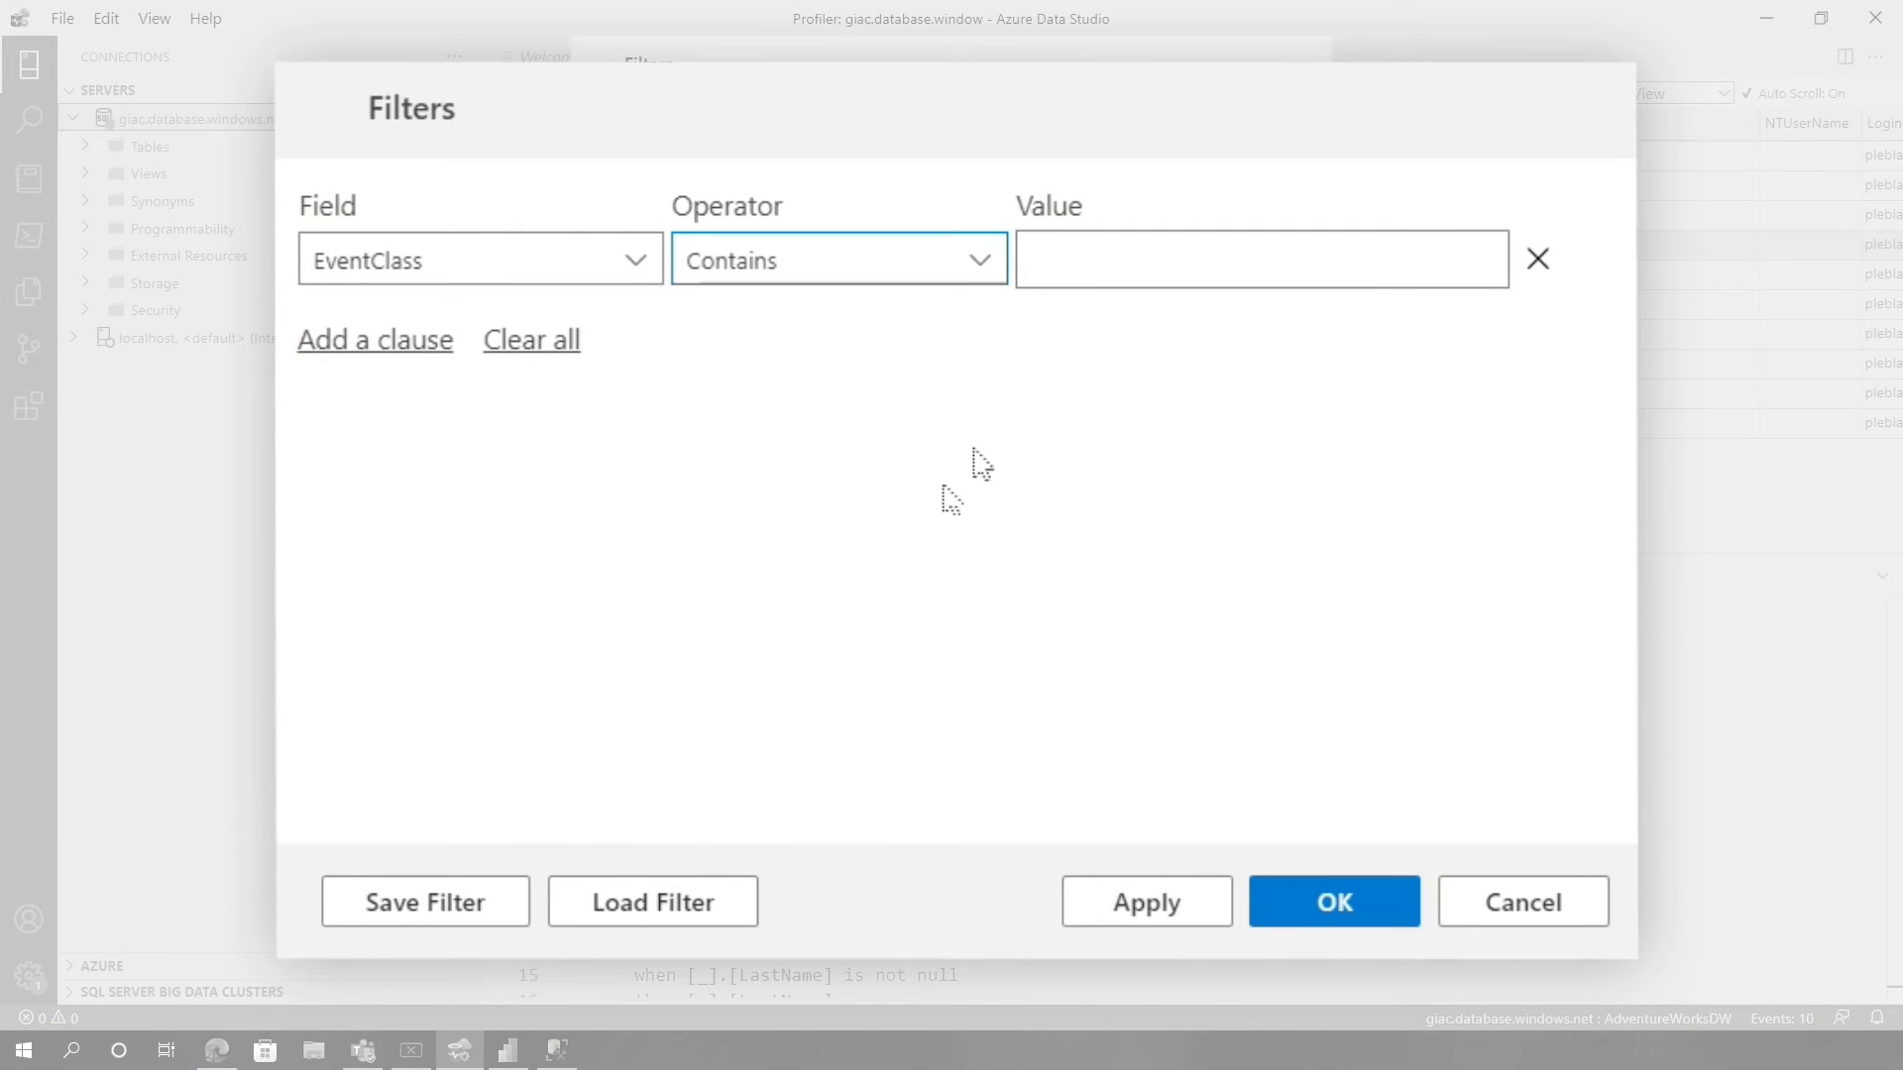
click(1261, 258)
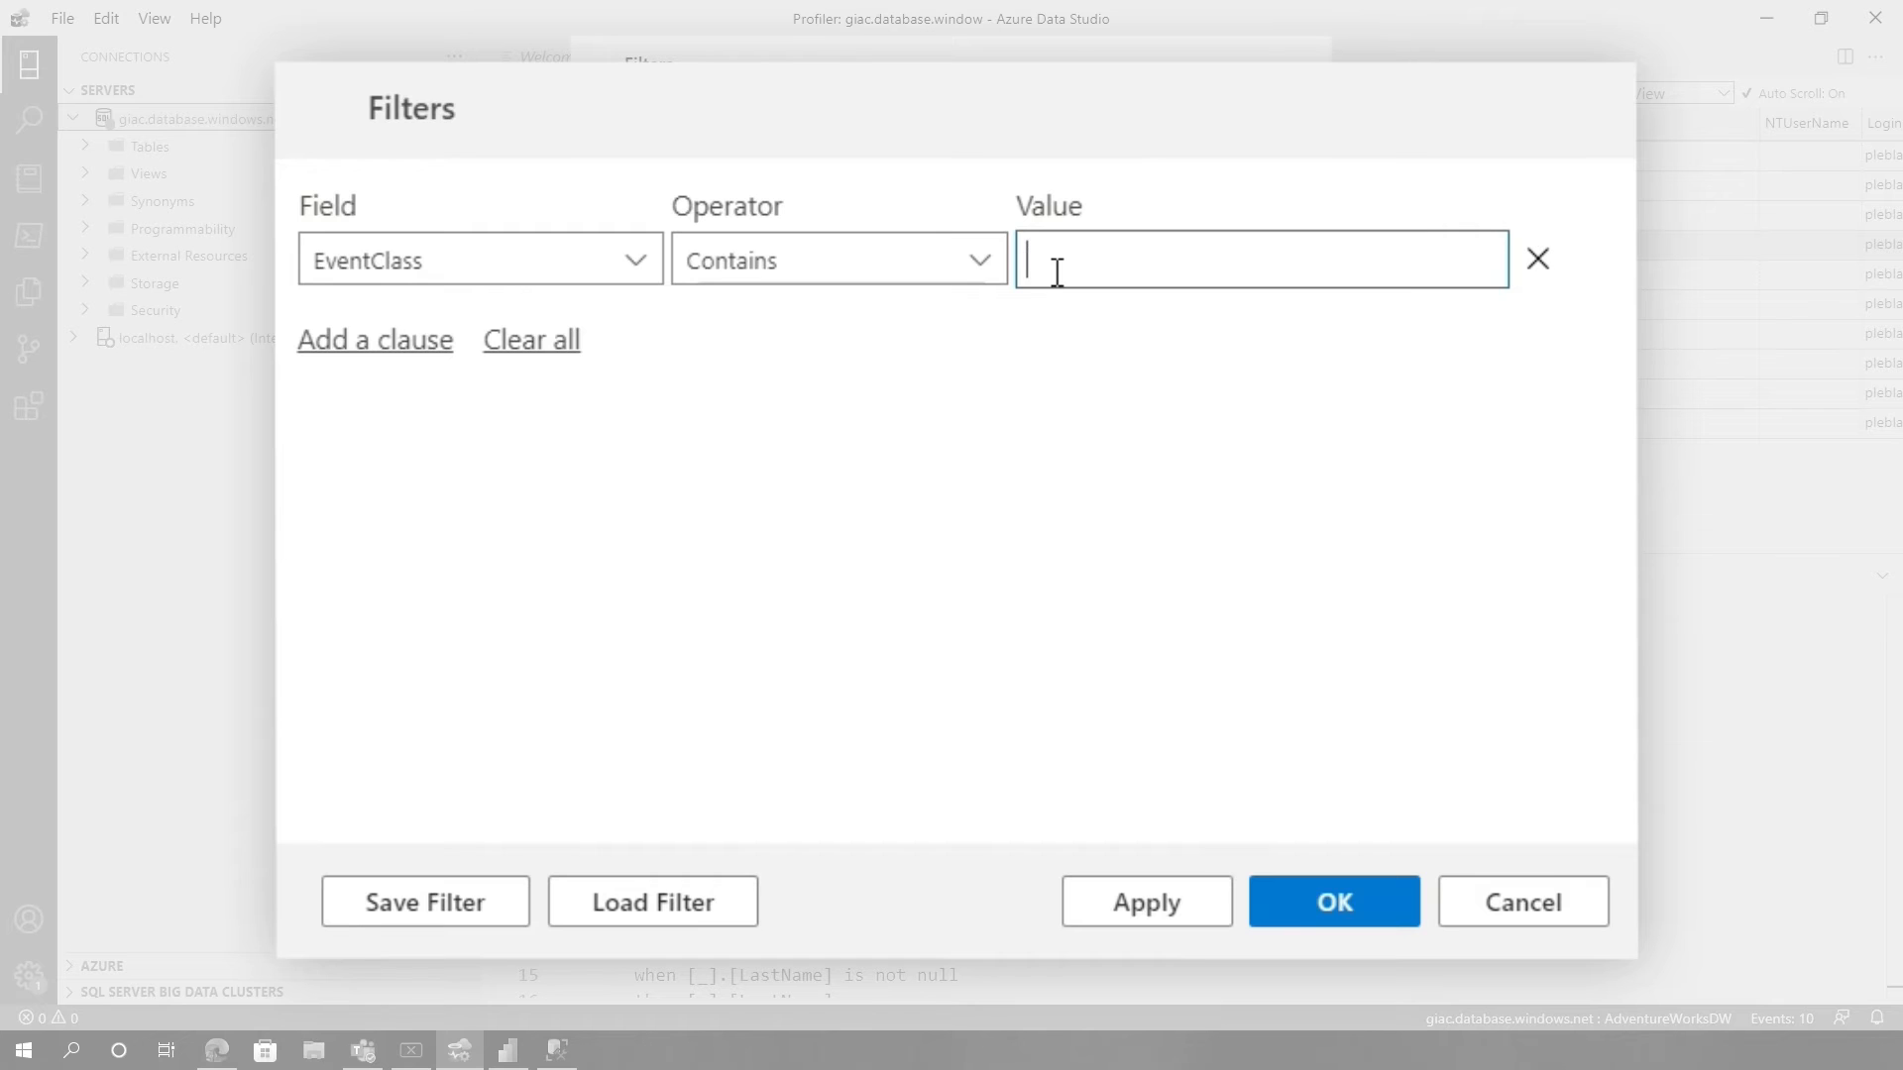
text(batch_comp)
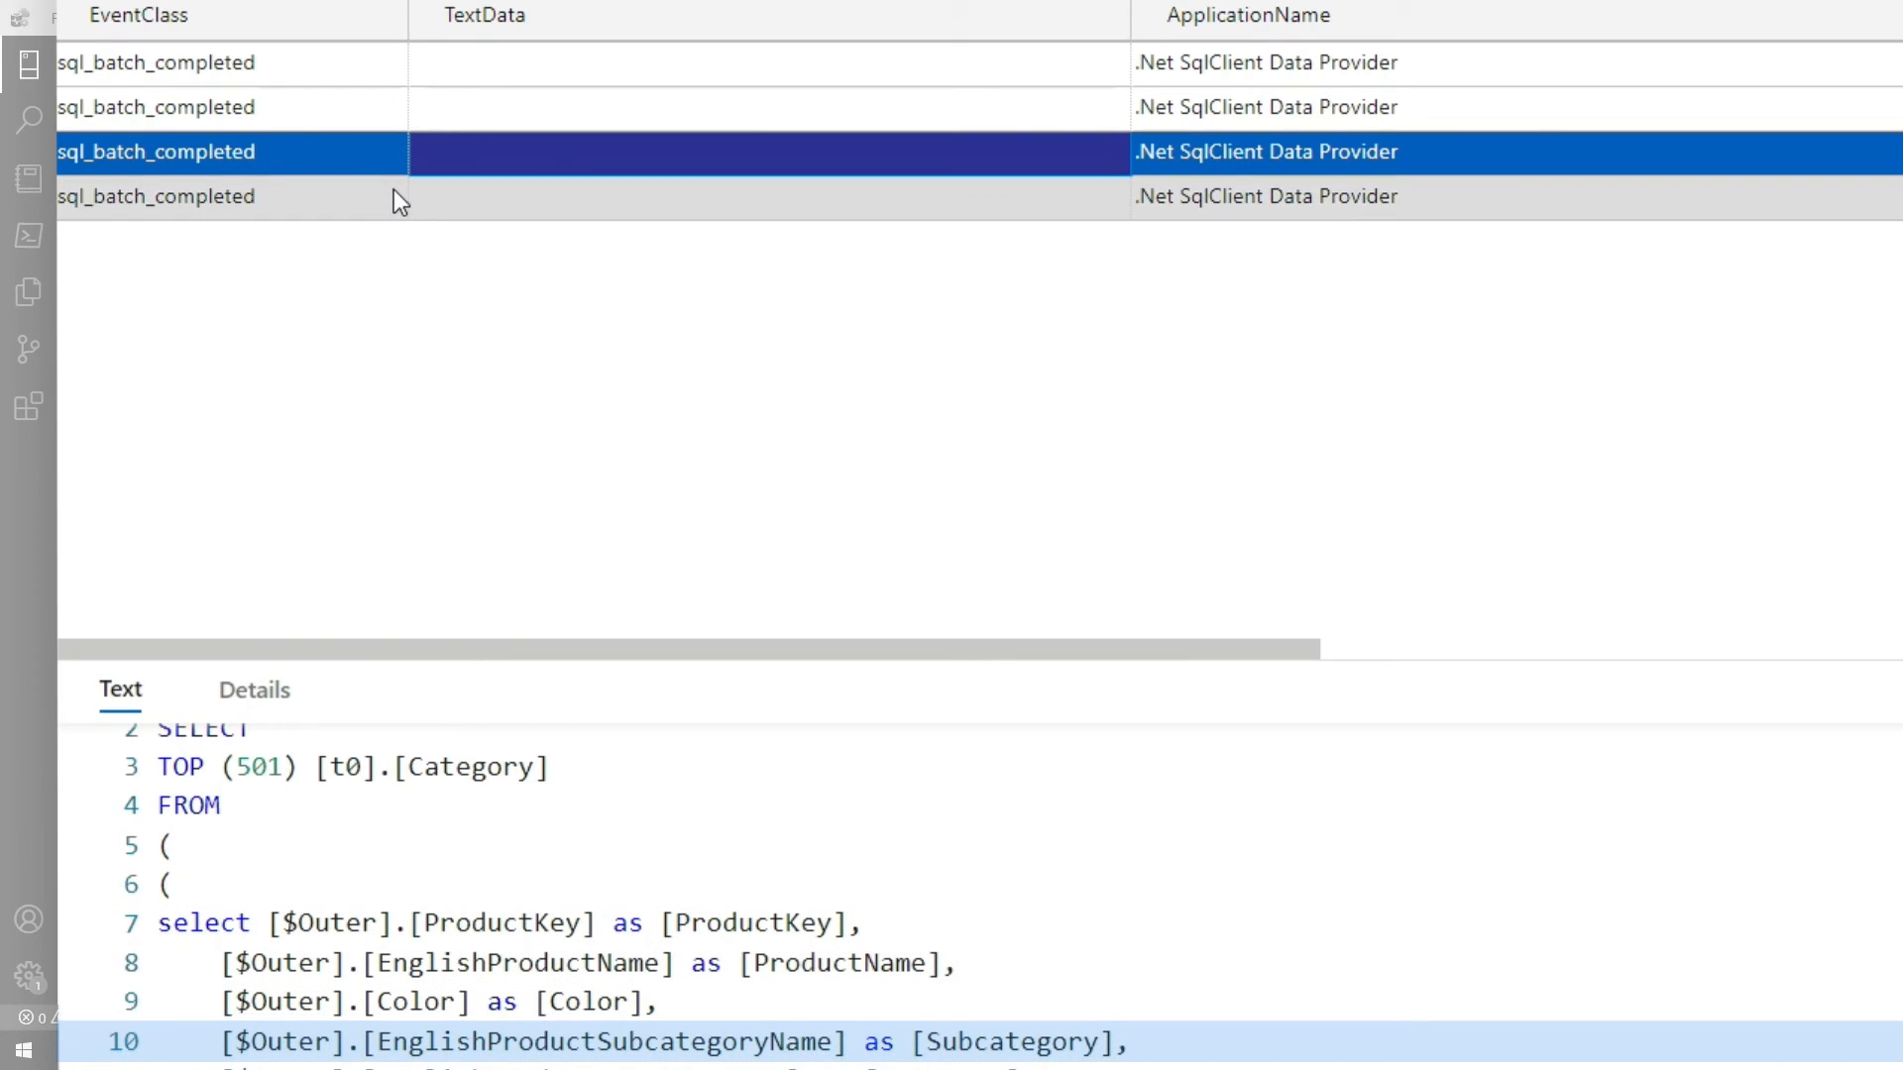
Step: Show the Category query's SQL text and scroll to its CPU and Reads columns
click(154, 196)
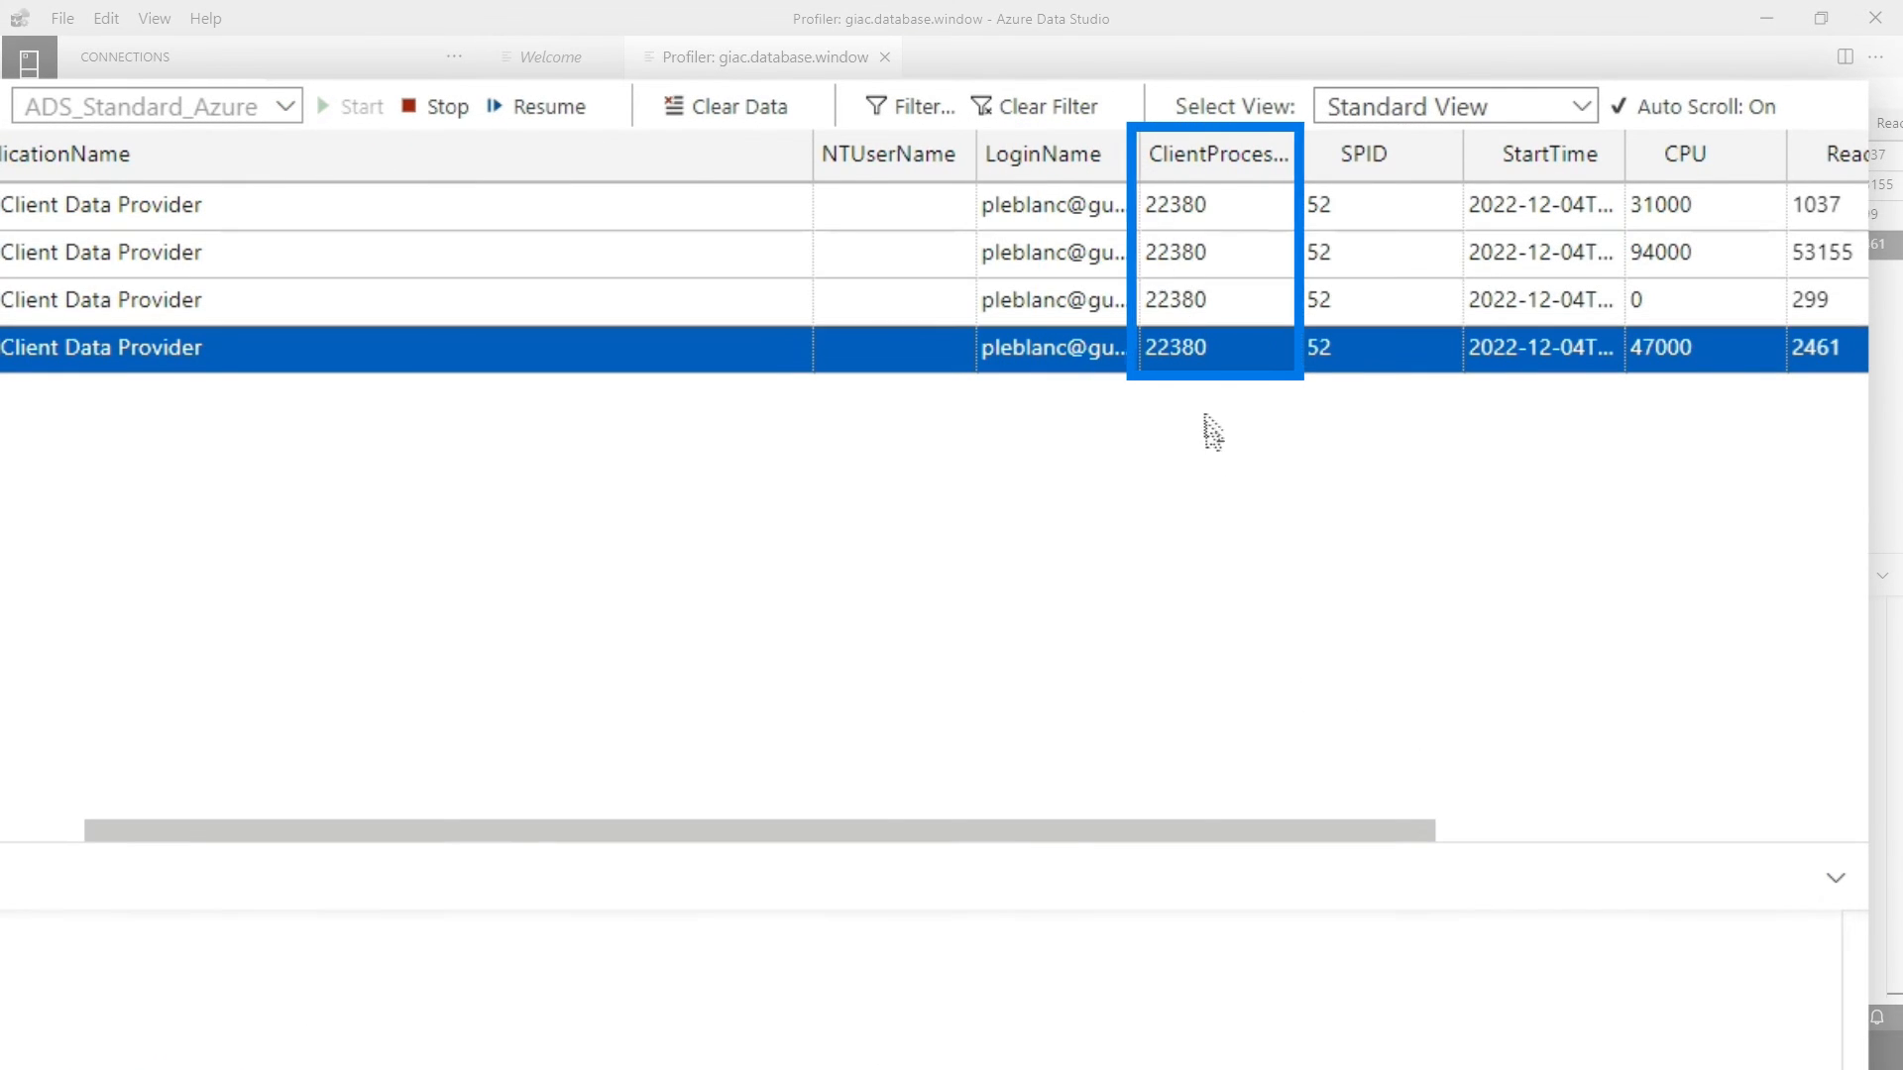
scroll(right, 3)
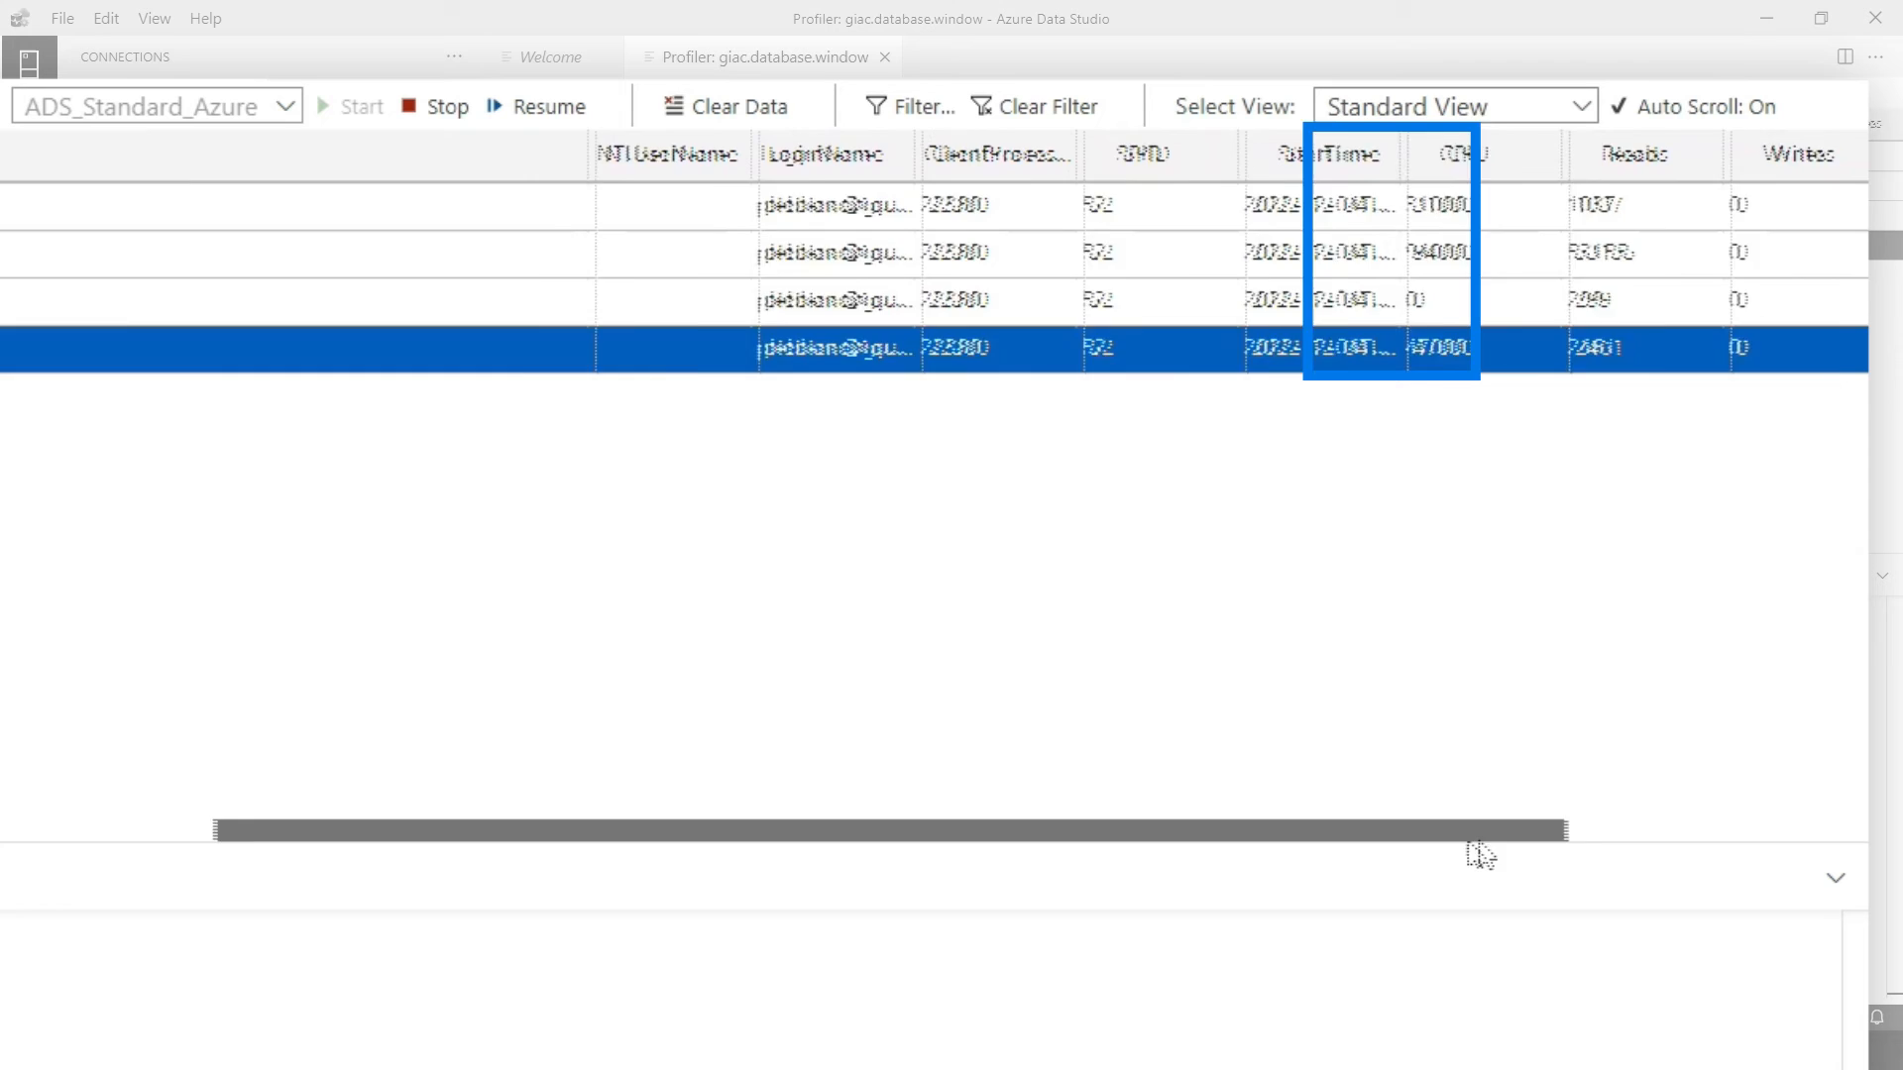